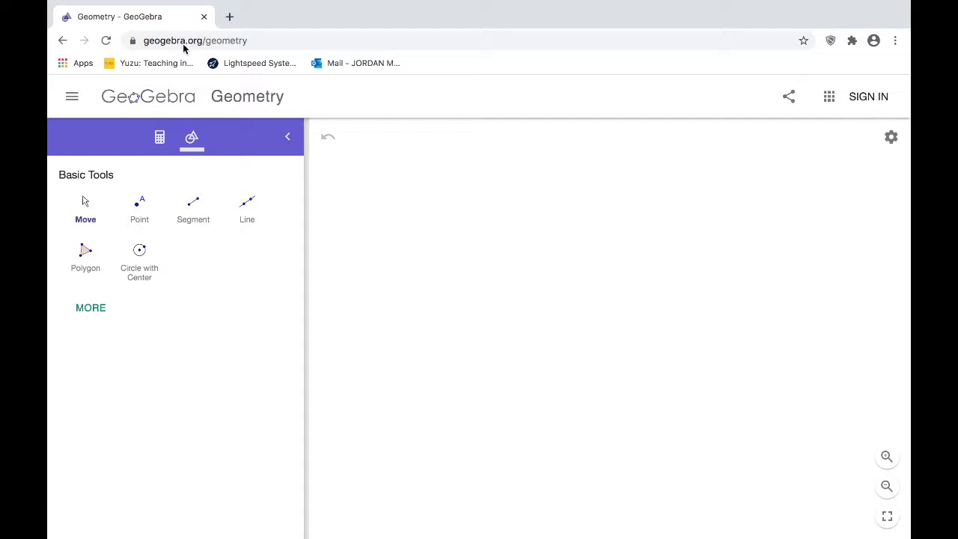
mouse_move(270, 34)
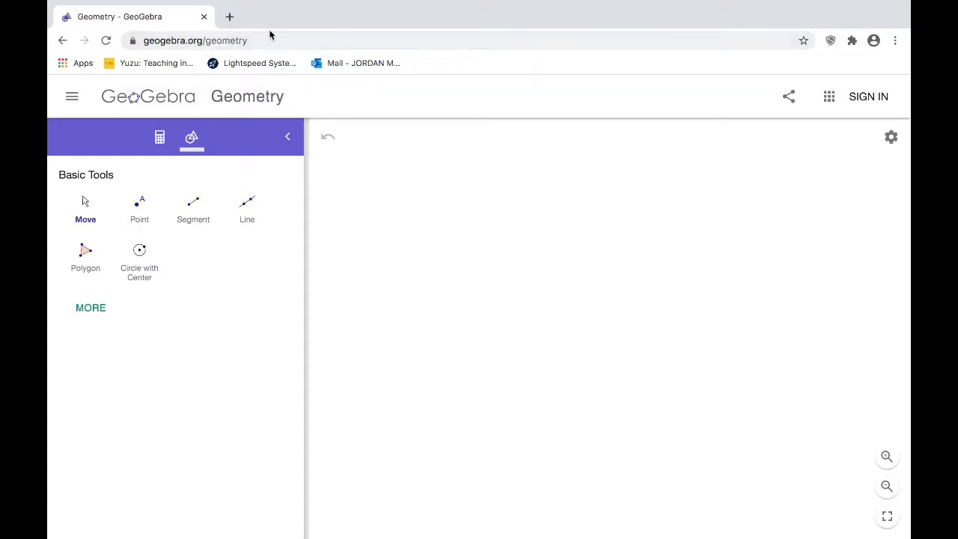
mouse_move(517, 353)
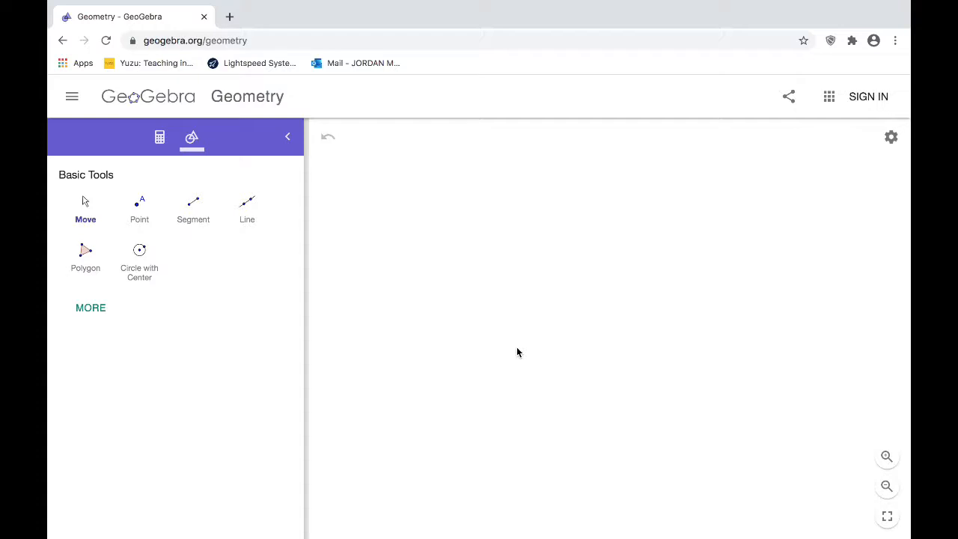
mouse_move(455, 323)
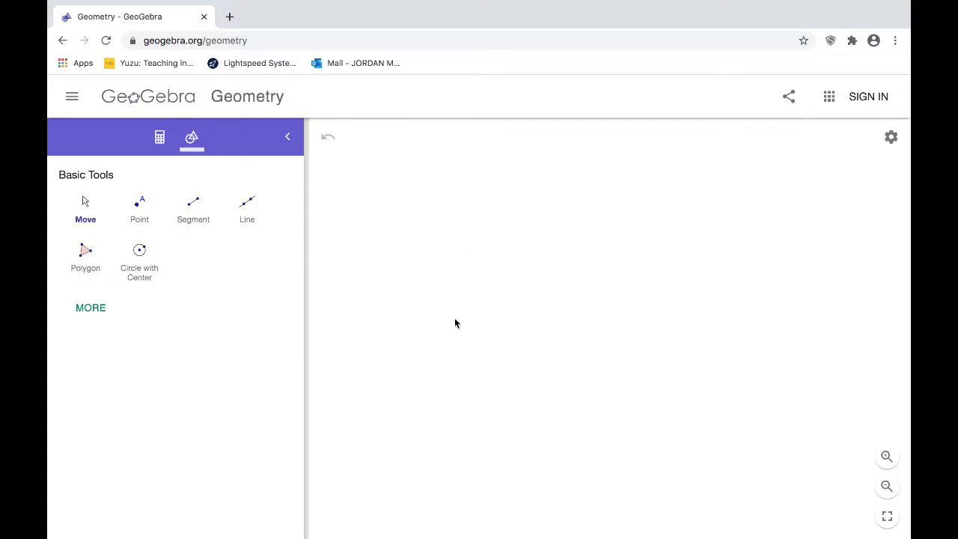
mouse_move(661, 353)
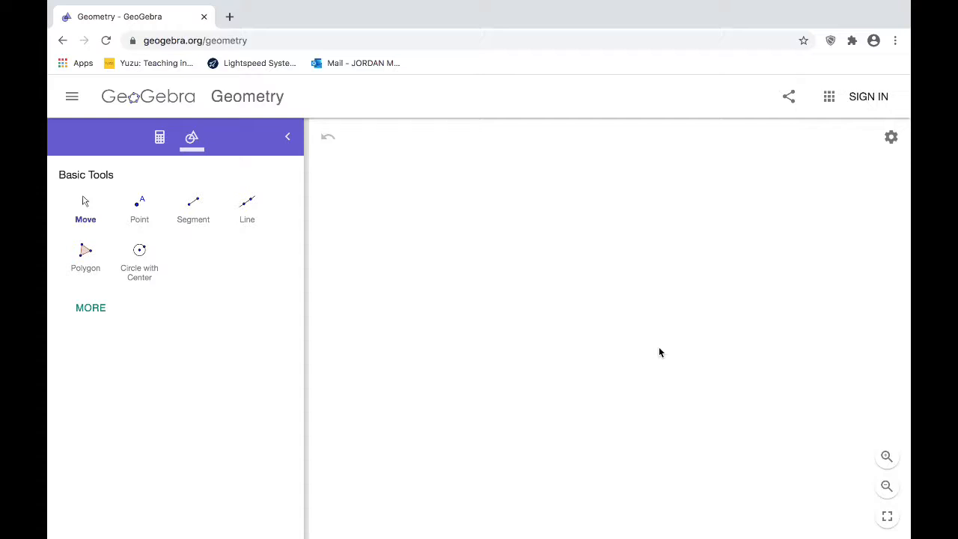
mouse_move(629, 328)
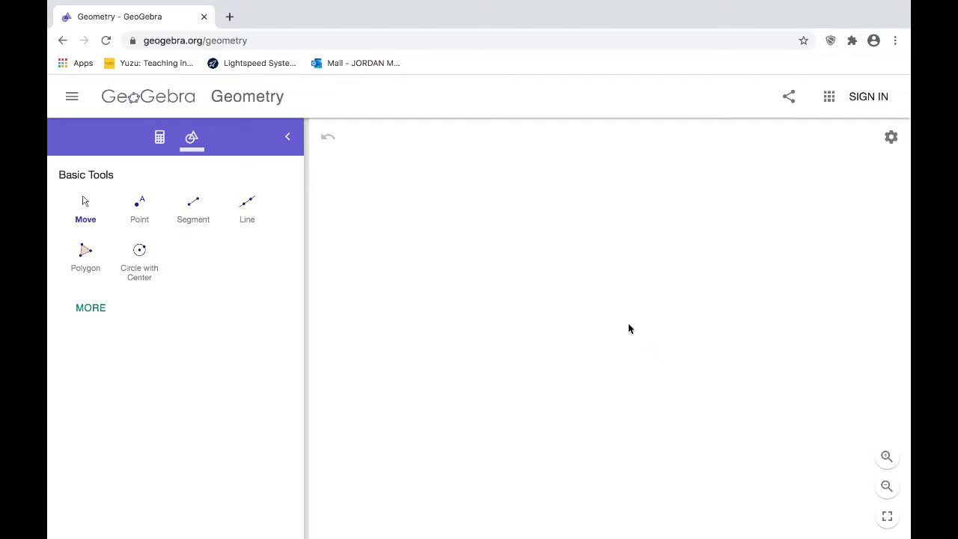
mouse_move(334, 185)
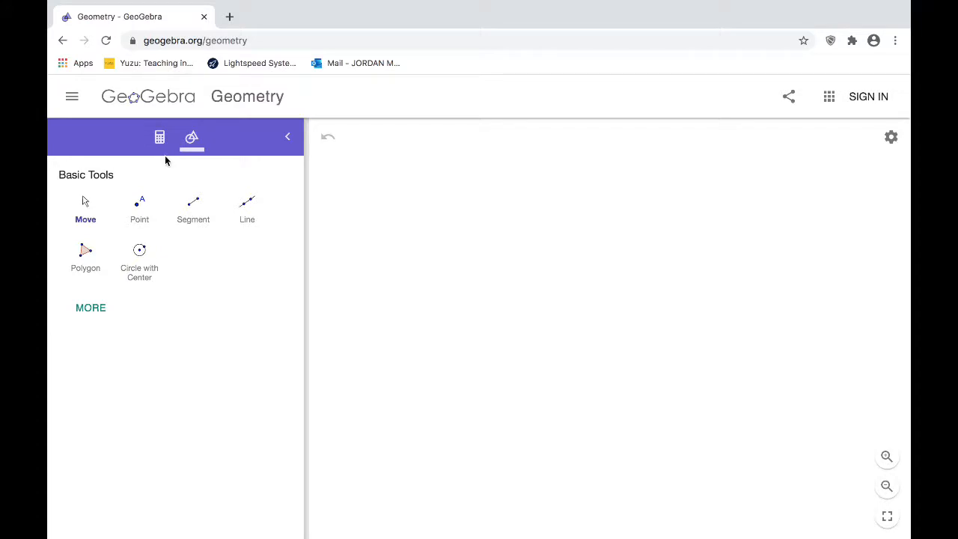
mouse_move(530, 252)
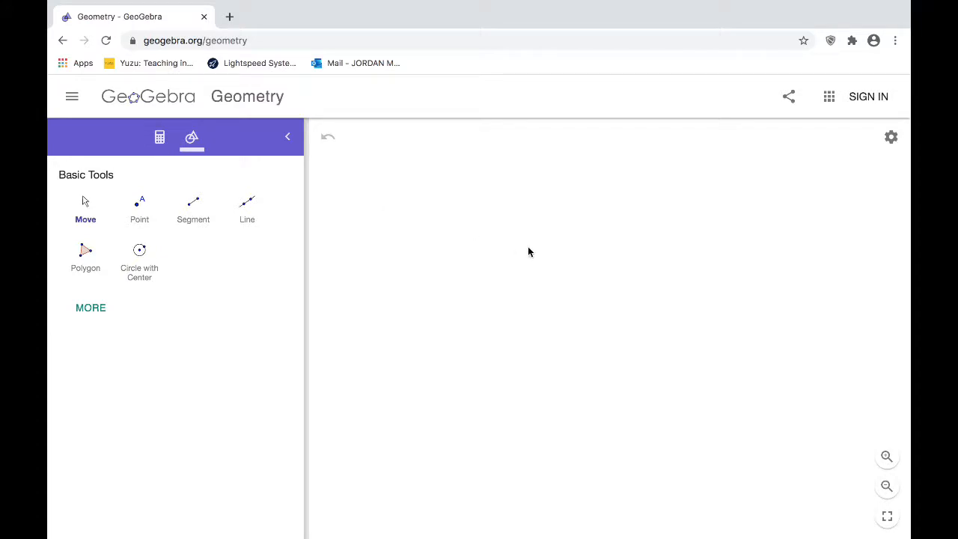
mouse_move(377, 192)
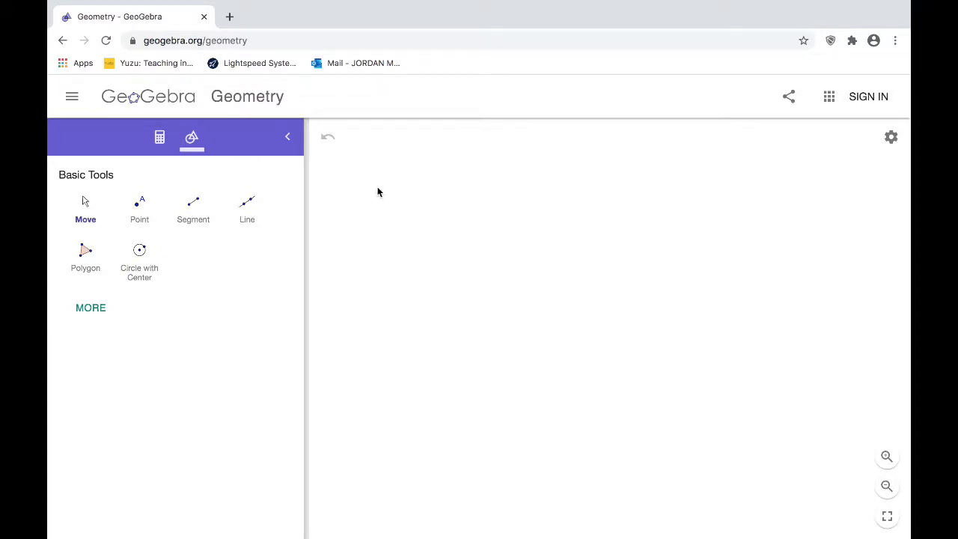
mouse_move(231, 271)
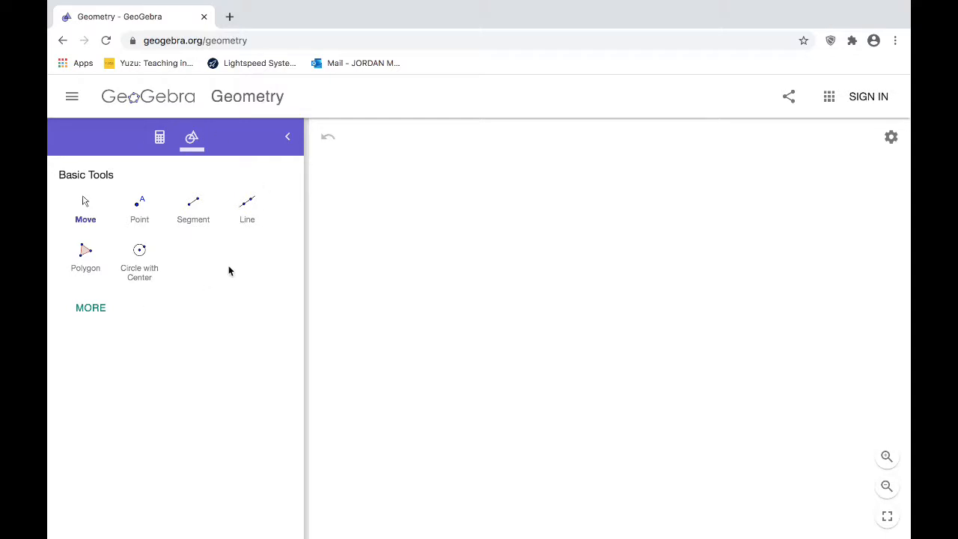
Step: Expand the full tool categories via MORE, browse down through them and return to the top
click(90, 309)
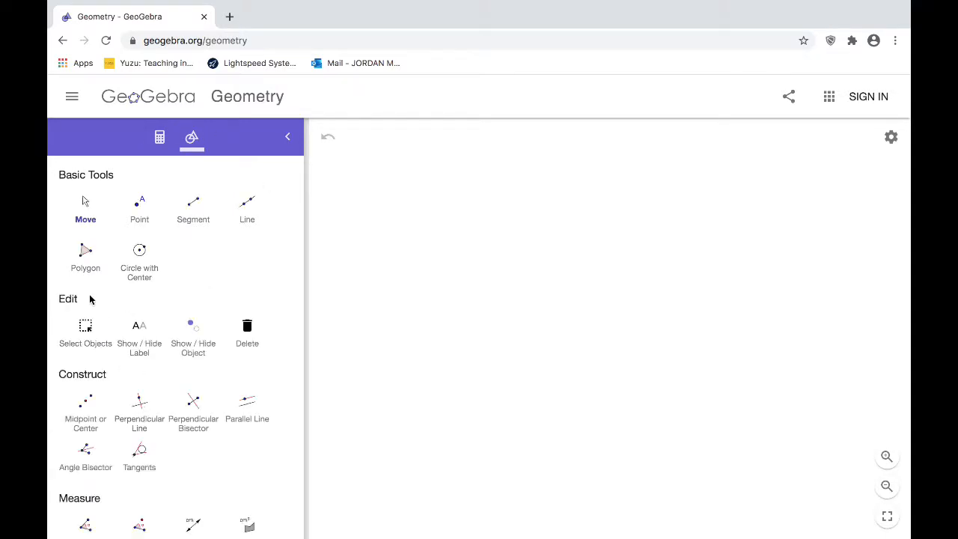
scroll(down, 3)
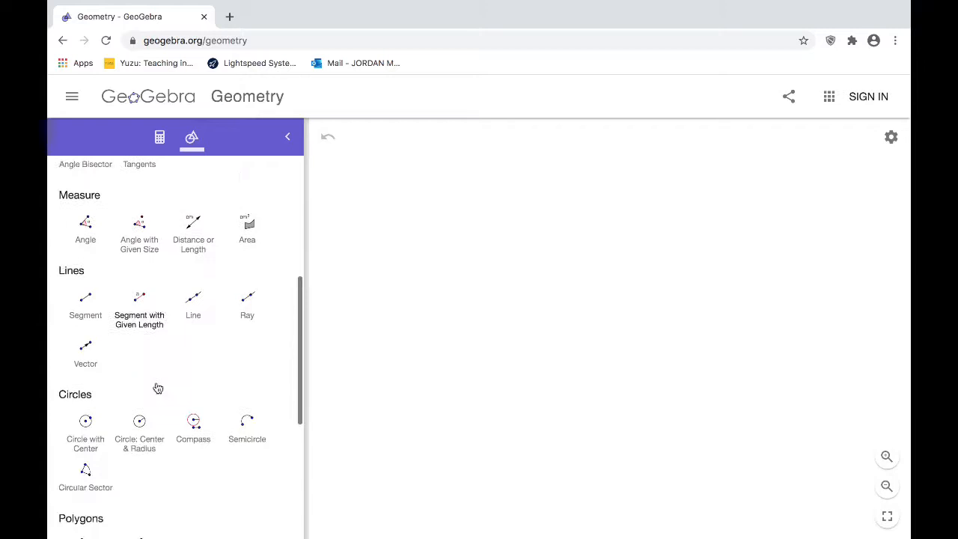
scroll(down, 3)
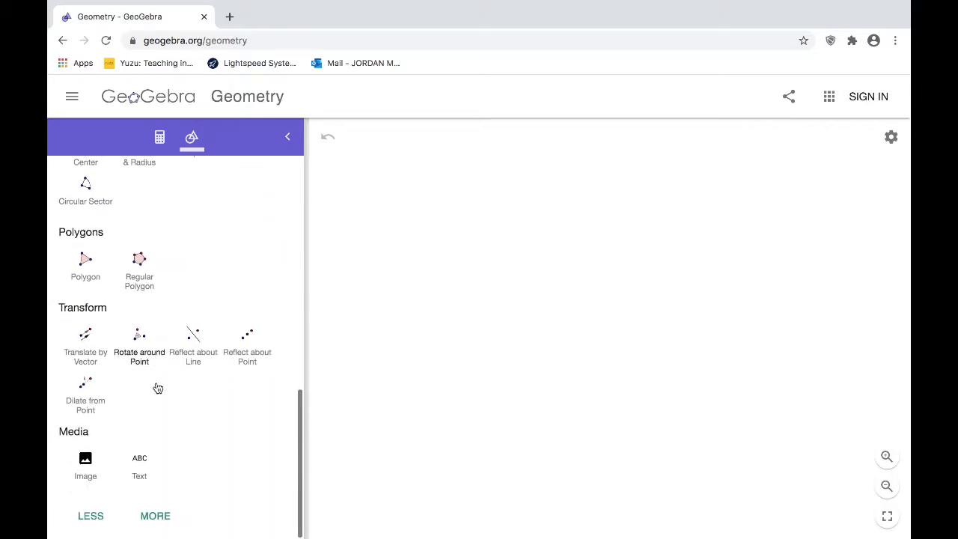
scroll(up, 3)
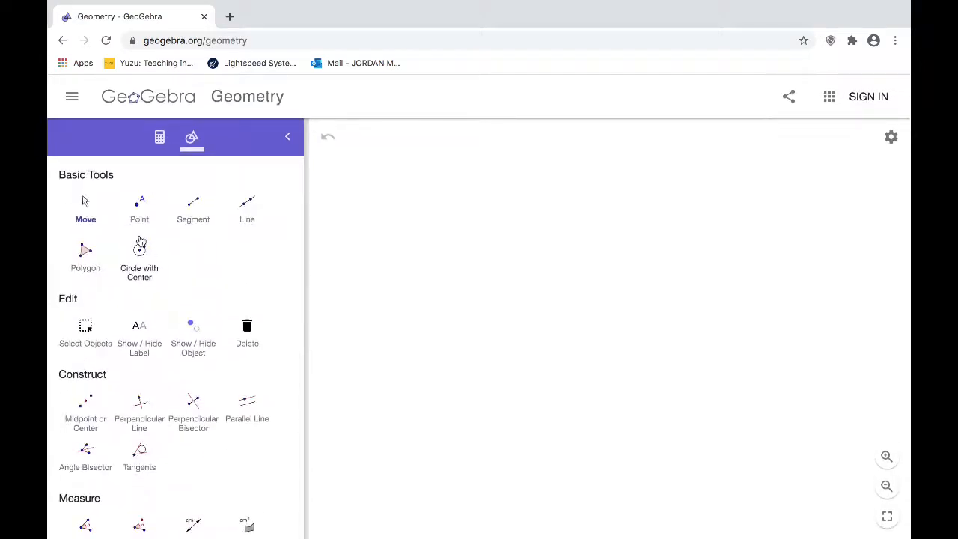
mouse_move(178, 261)
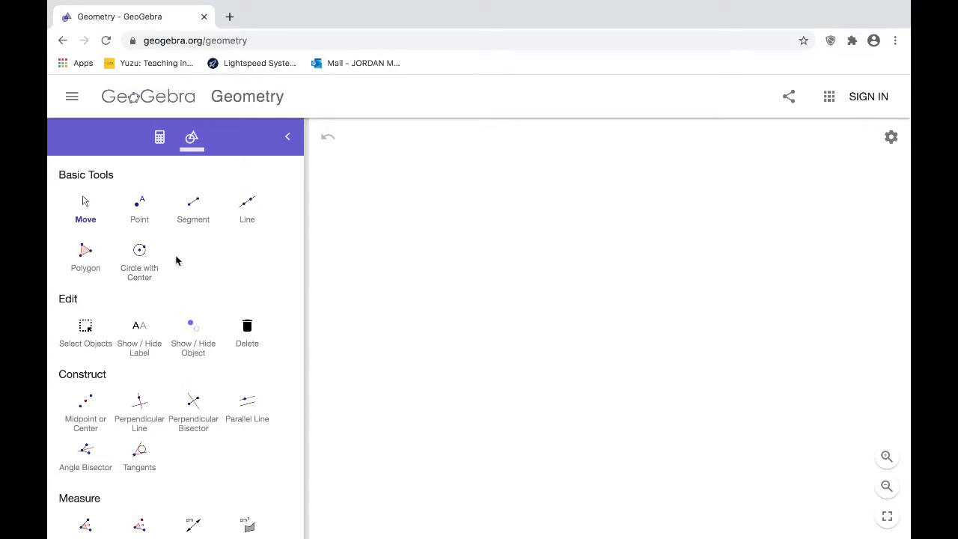
mouse_move(420, 249)
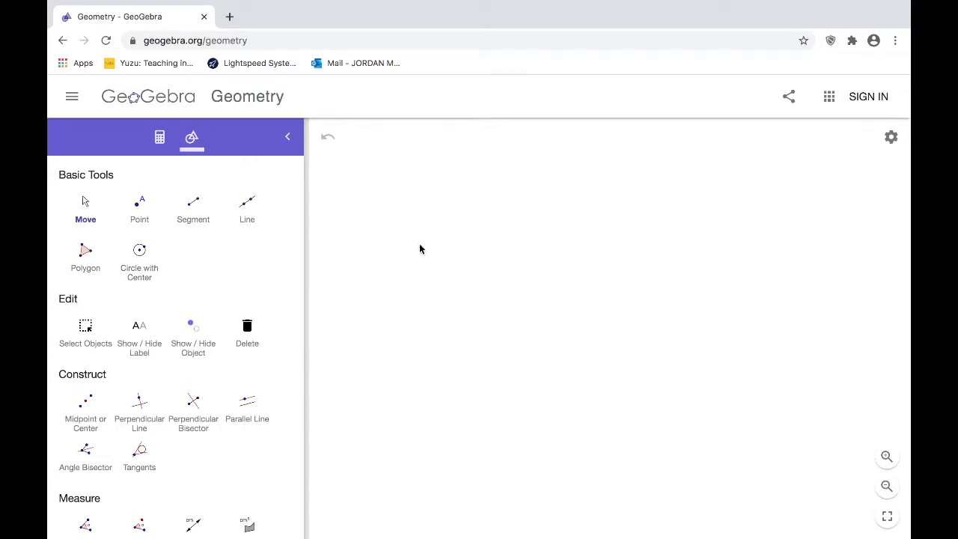
mouse_move(485, 280)
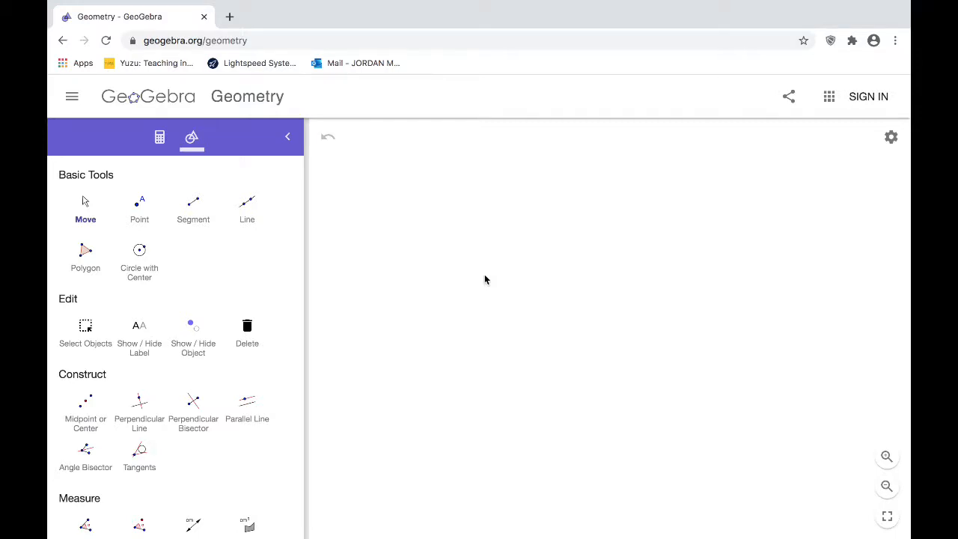
mouse_move(303, 276)
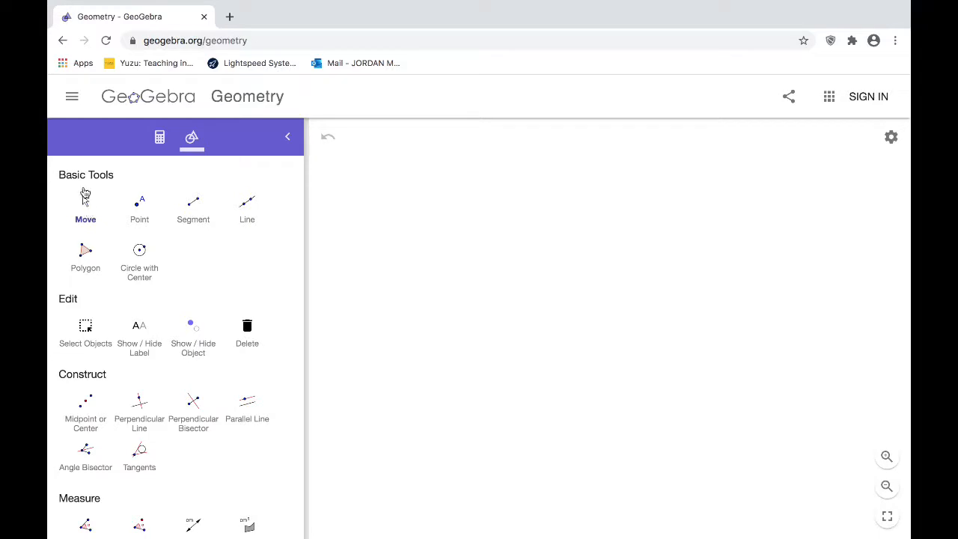
mouse_move(619, 300)
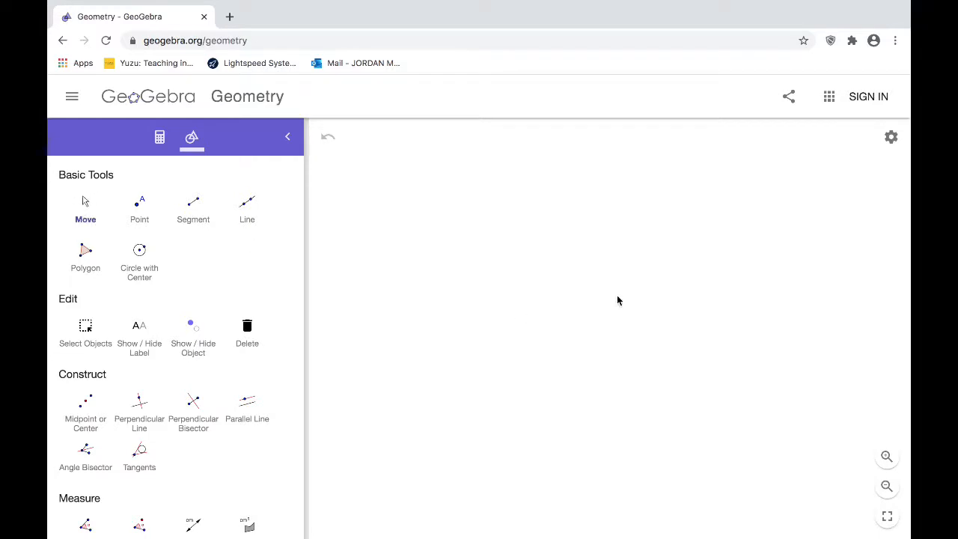
click(557, 308)
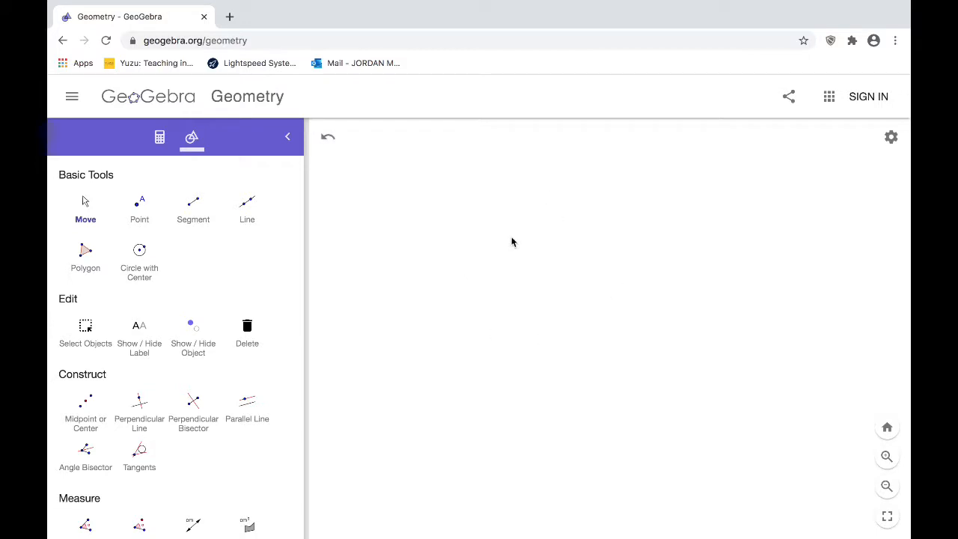
mouse_move(539, 327)
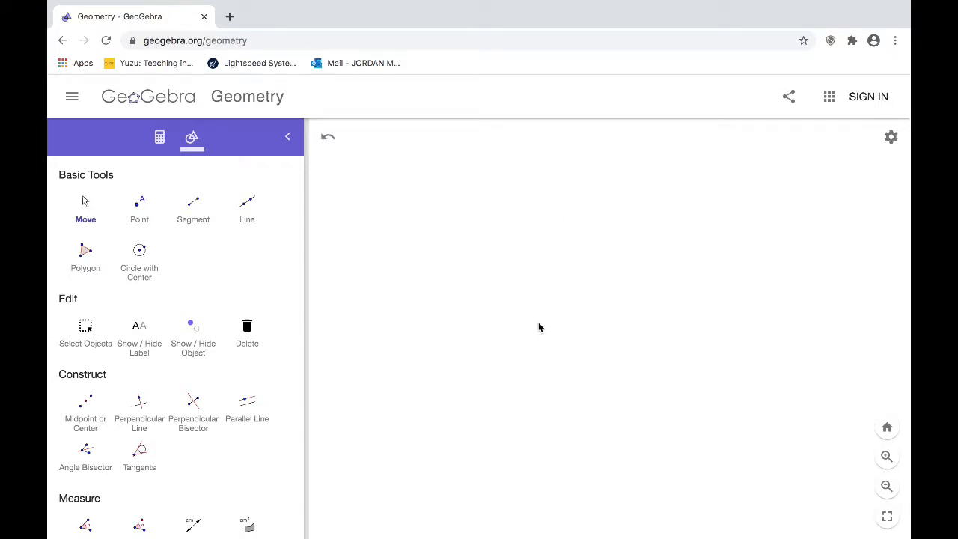
mouse_move(107, 210)
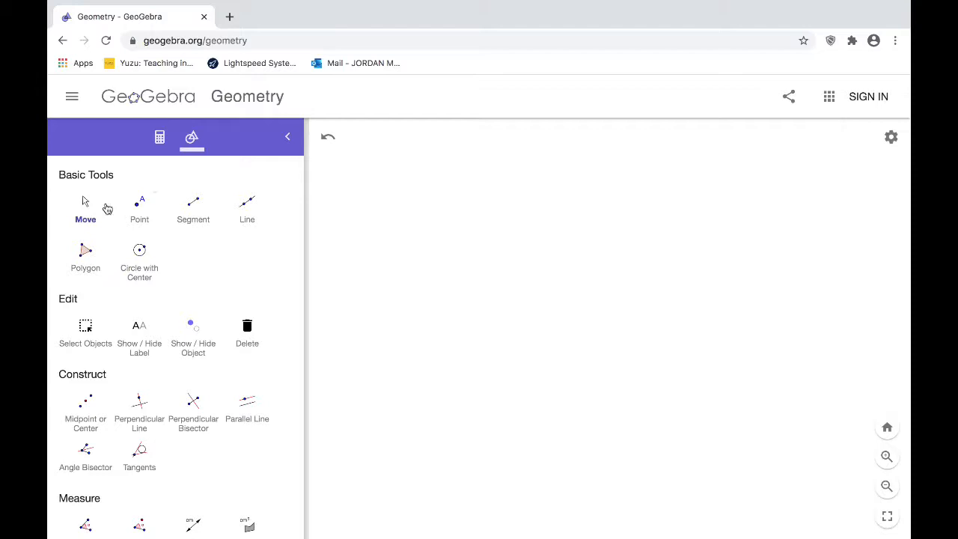
mouse_move(132, 210)
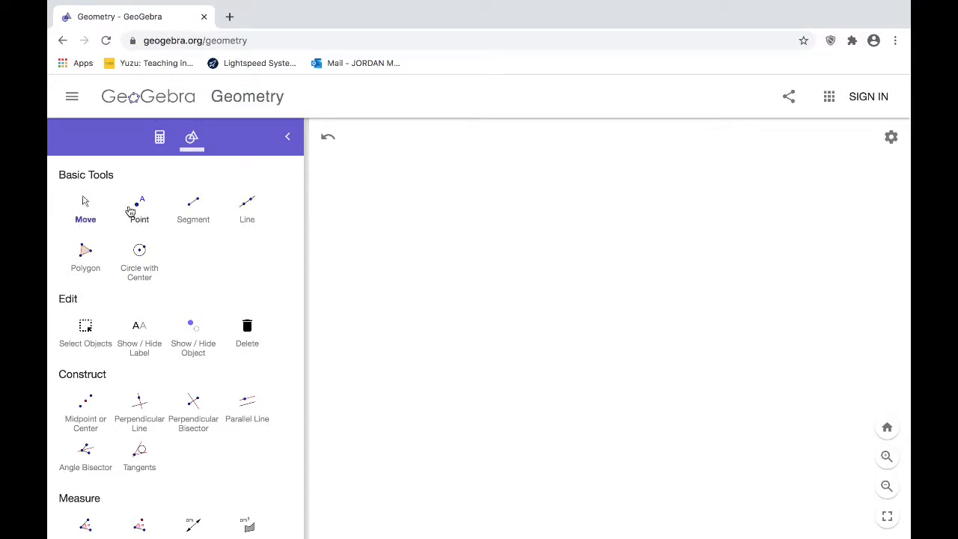
mouse_move(187, 269)
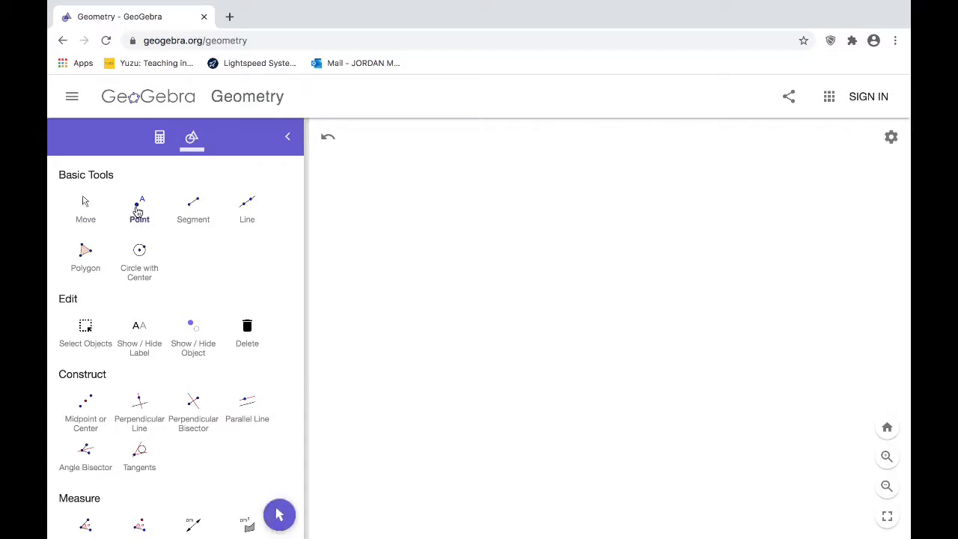
click(139, 210)
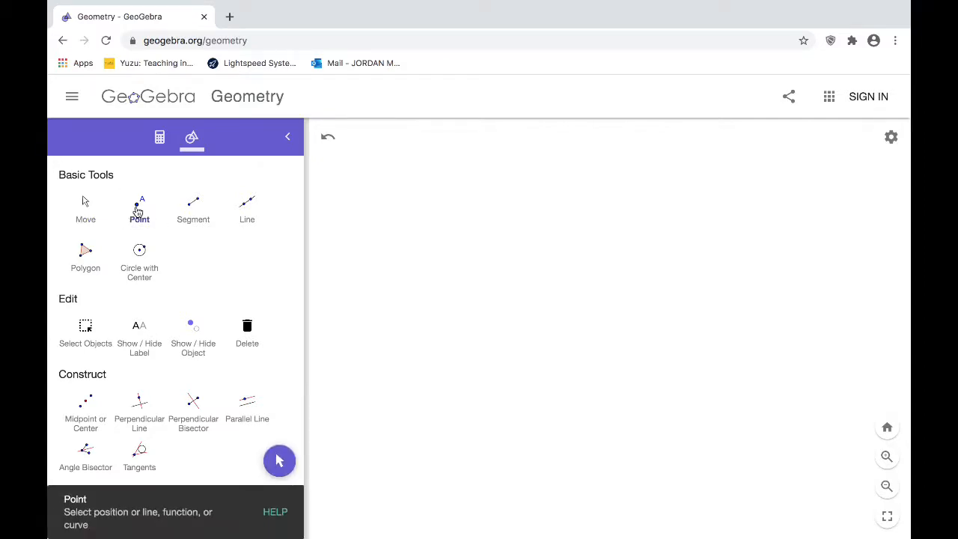
mouse_move(845, 348)
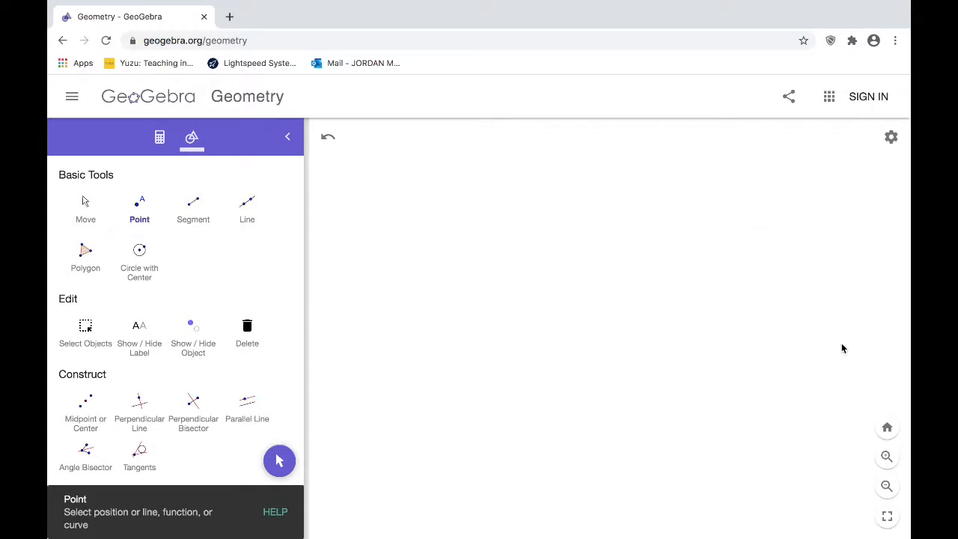
mouse_move(607, 378)
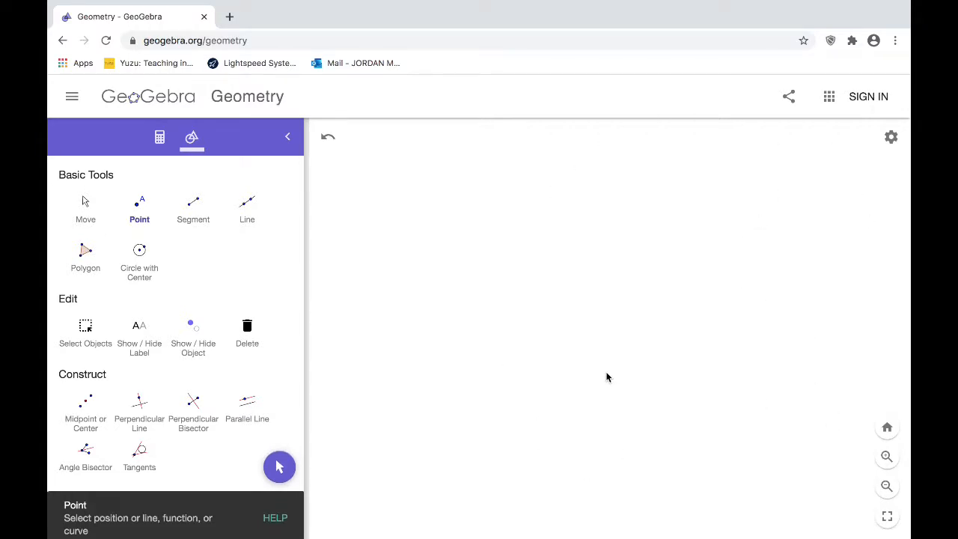
scroll(down, 3)
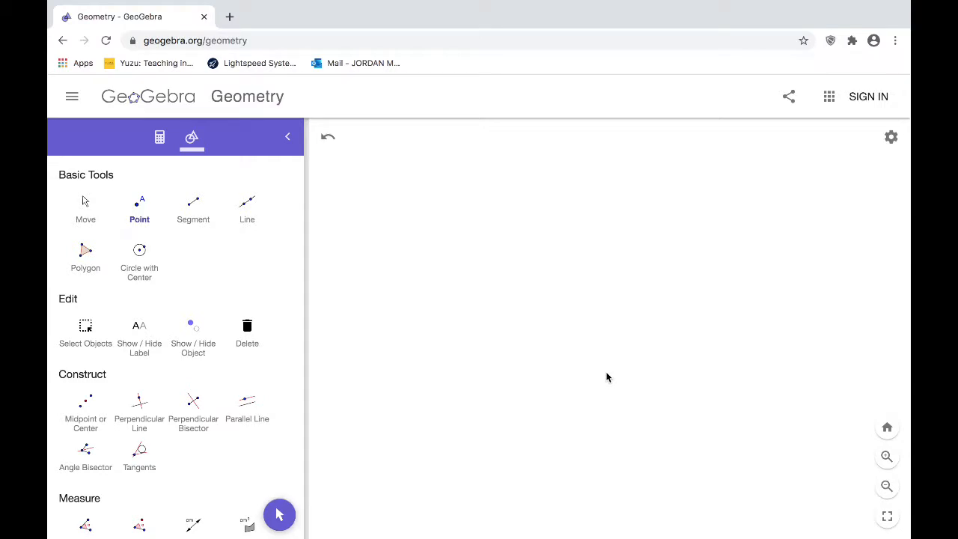
mouse_move(604, 338)
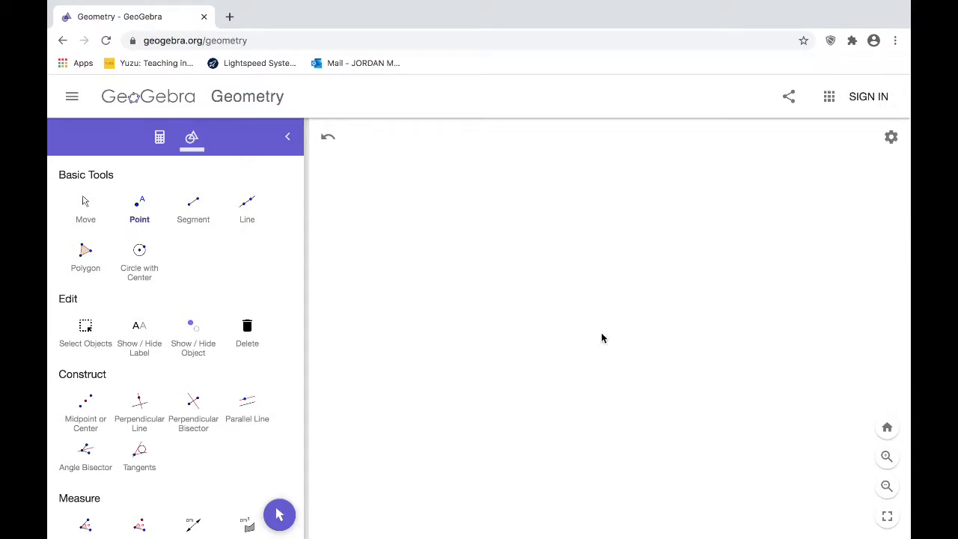
mouse_move(554, 238)
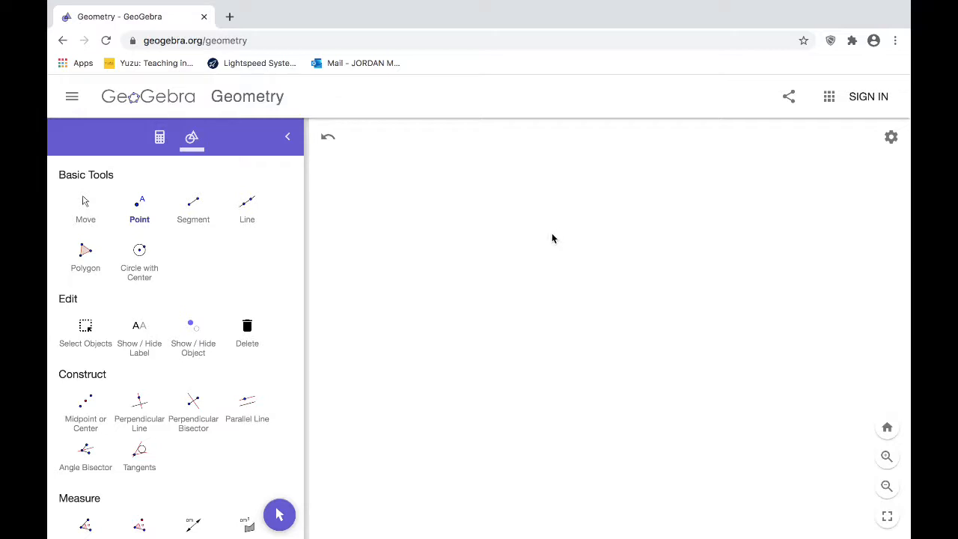
mouse_move(504, 287)
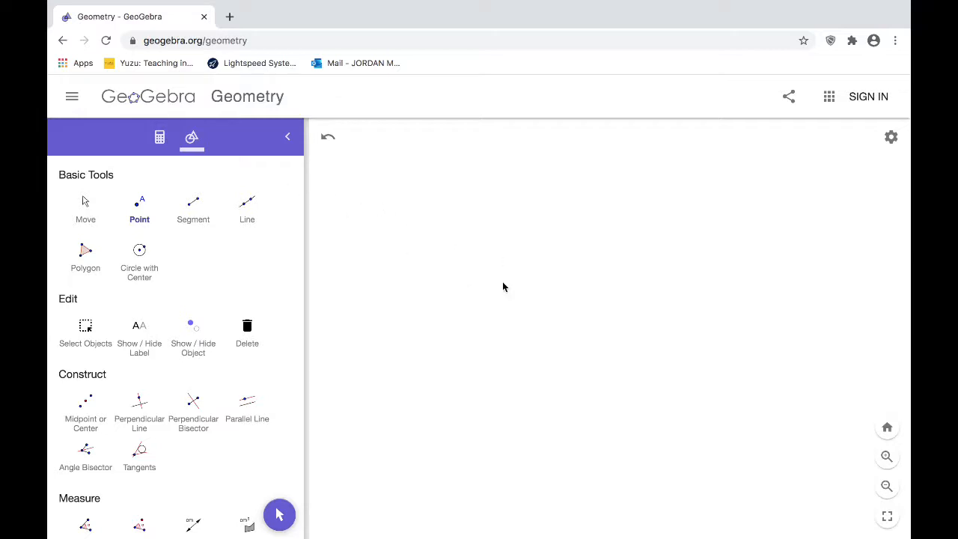
mouse_move(544, 298)
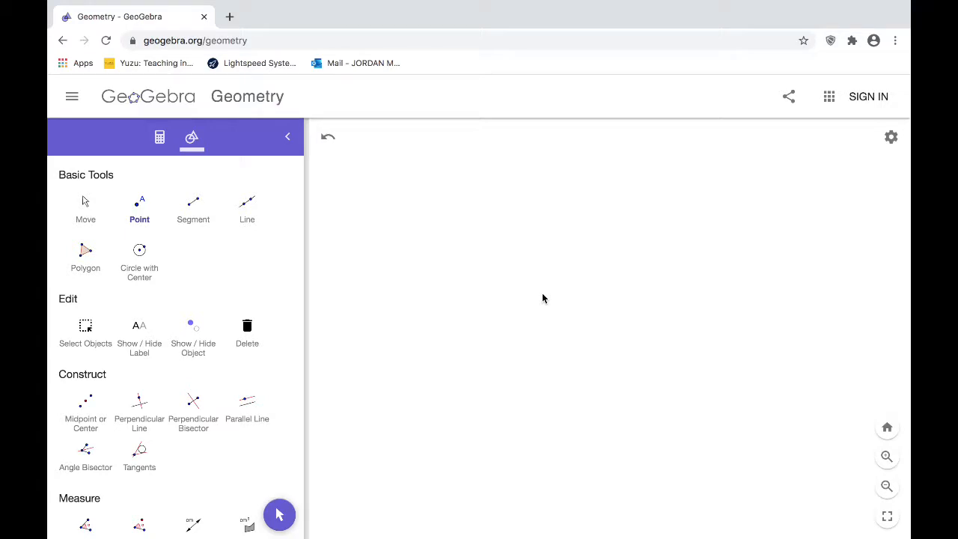
mouse_move(138, 212)
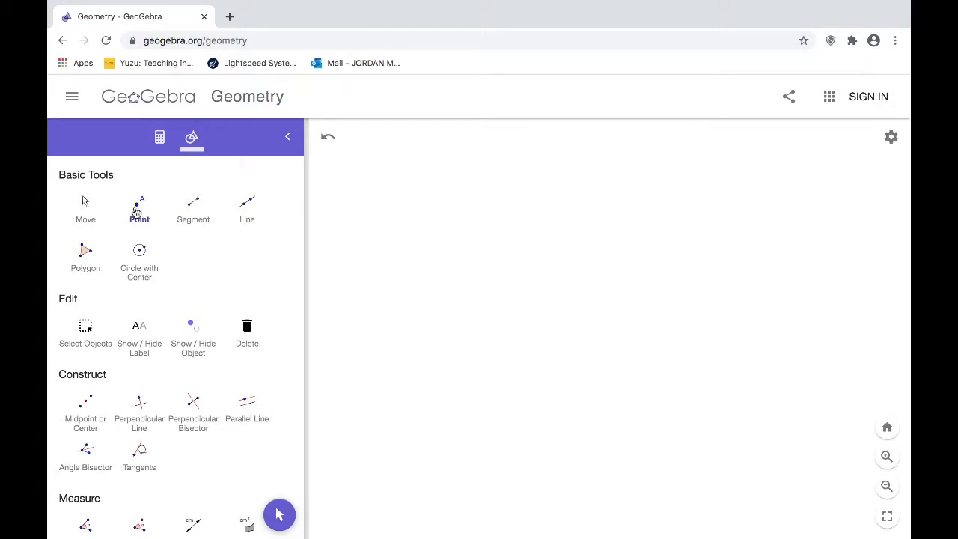
Step: With the Point tool, place scattered points on the canvas, ending with K at the lower right
click(139, 210)
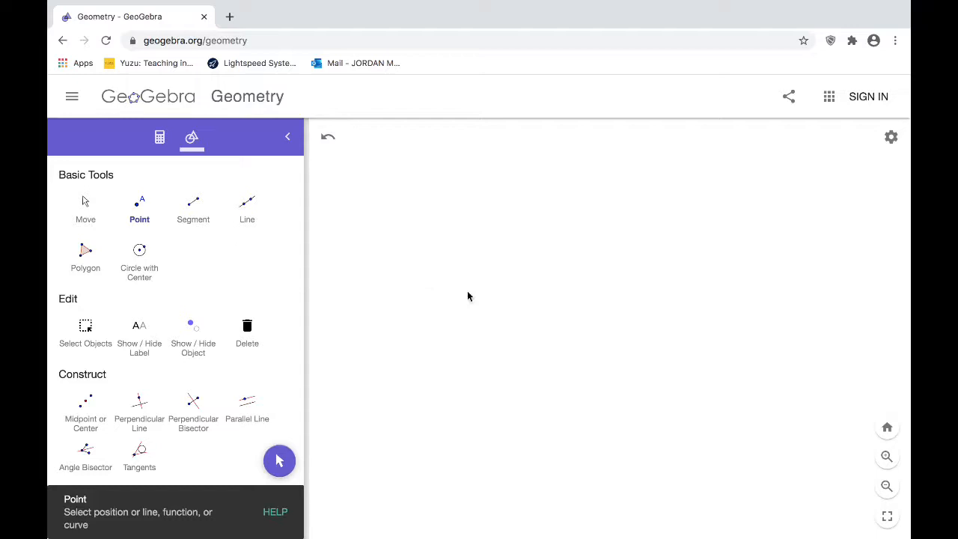
click(524, 280)
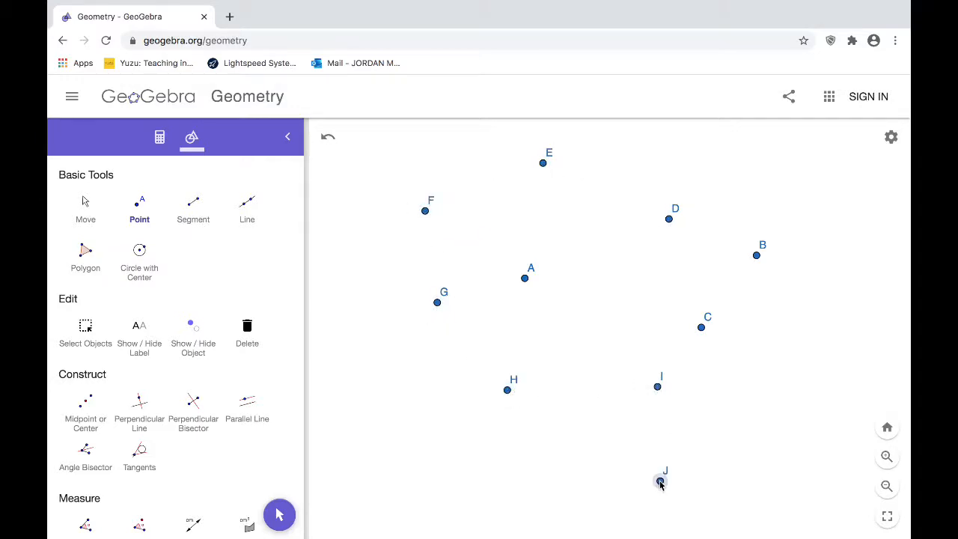
click(777, 415)
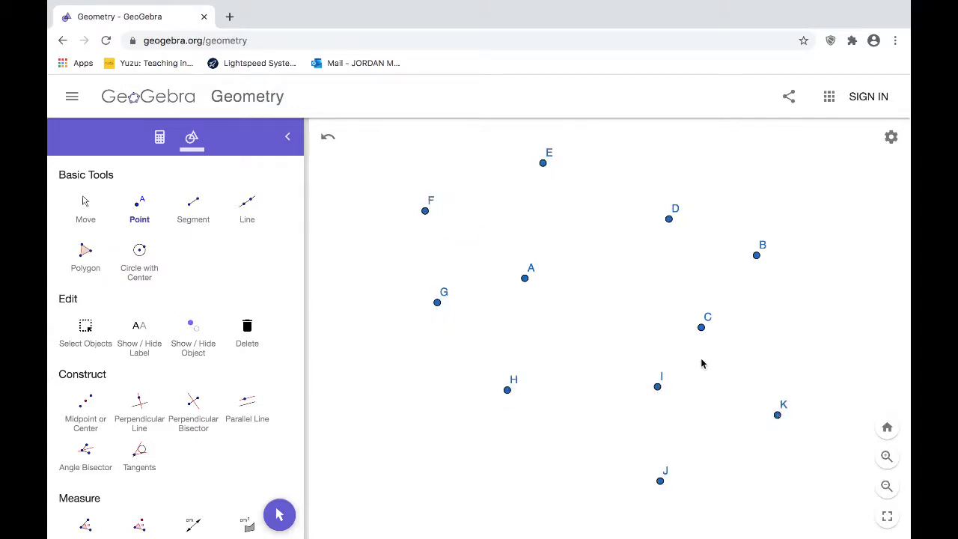
mouse_move(491, 220)
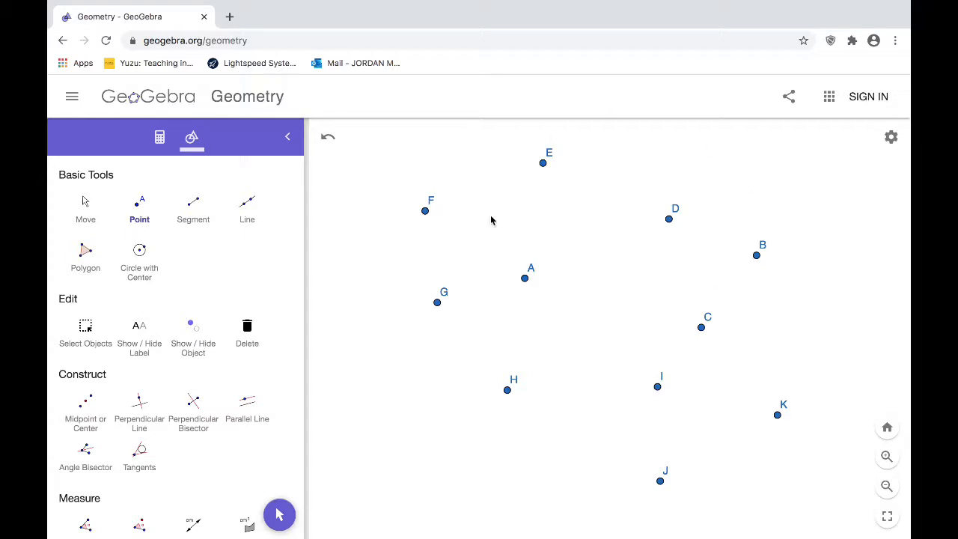
mouse_move(531, 293)
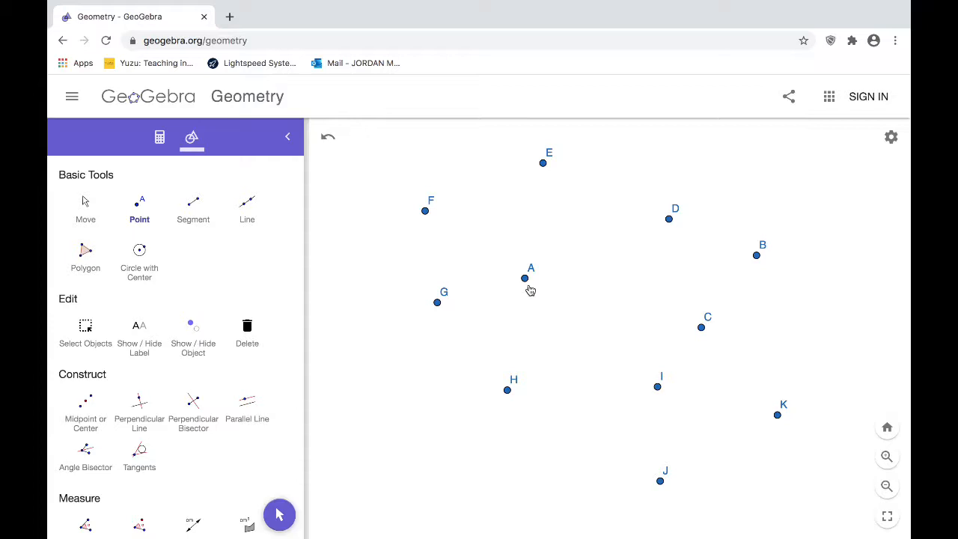
mouse_move(689, 336)
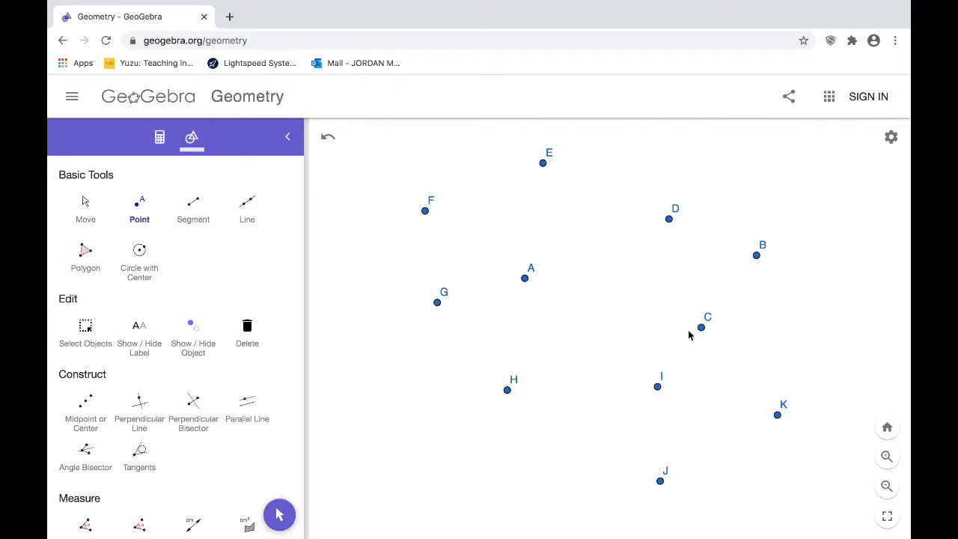
mouse_move(449, 260)
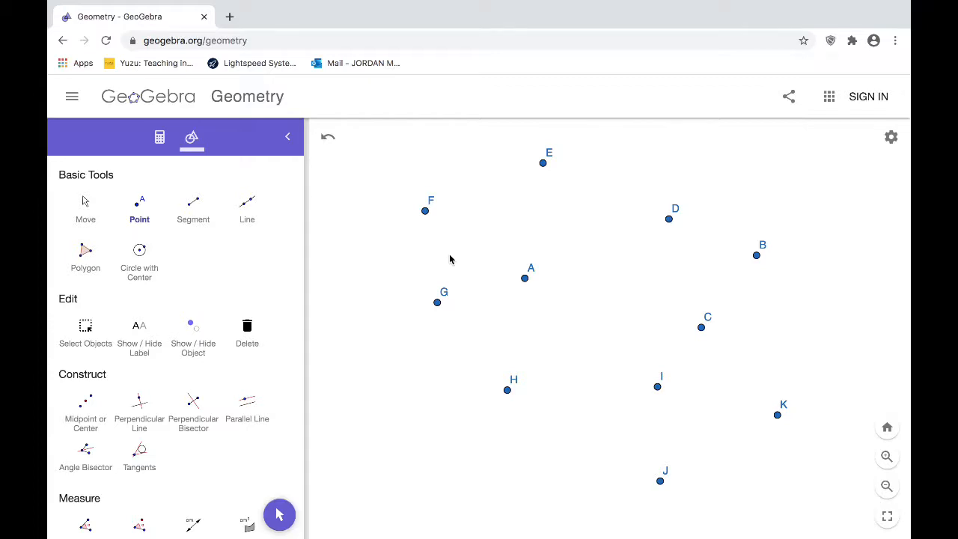
mouse_move(492, 286)
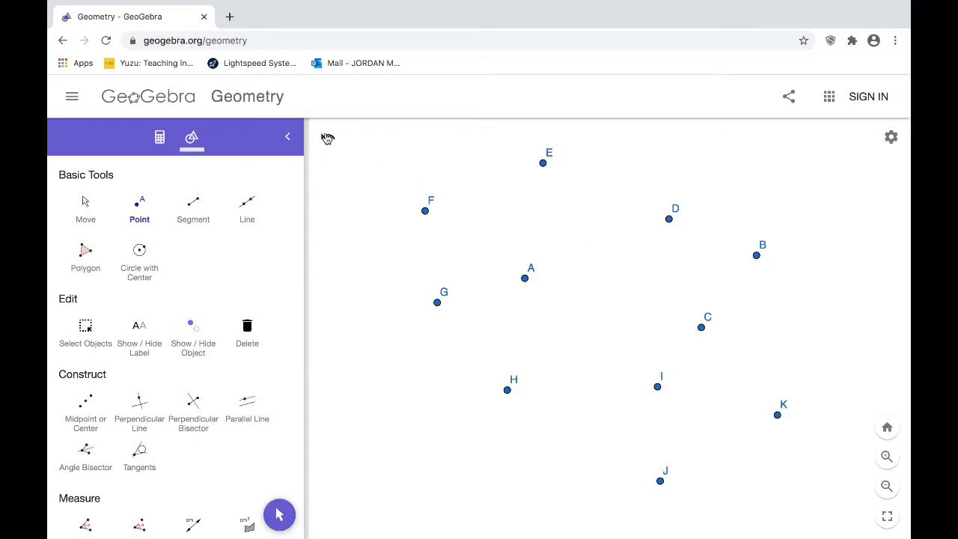
mouse_move(326, 138)
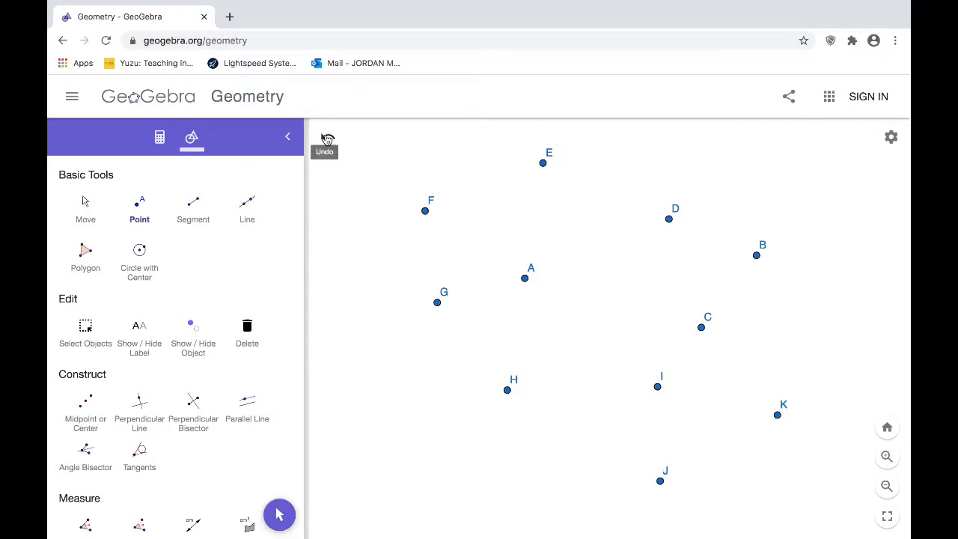
Step: Undo all placed points, including the last remaining point A, emptying the canvas
click(324, 137)
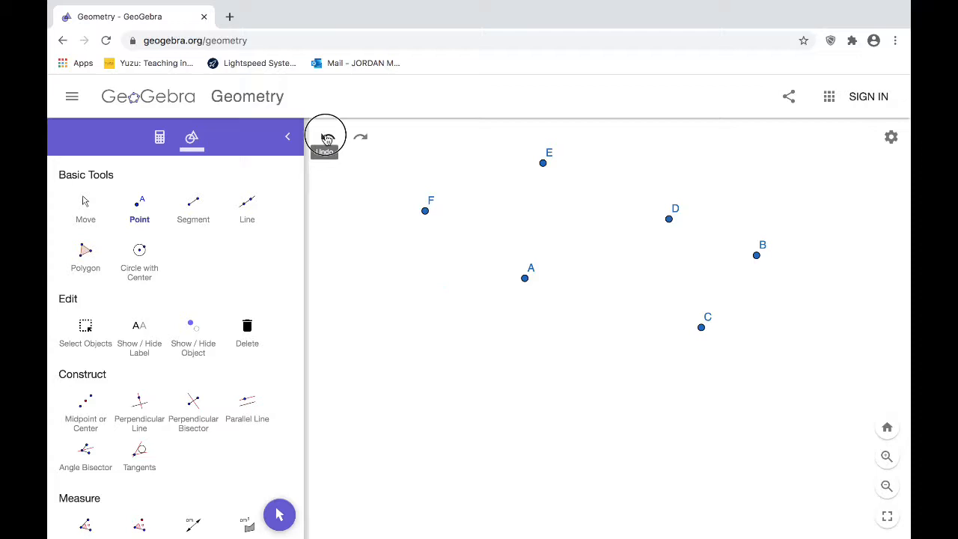
click(323, 138)
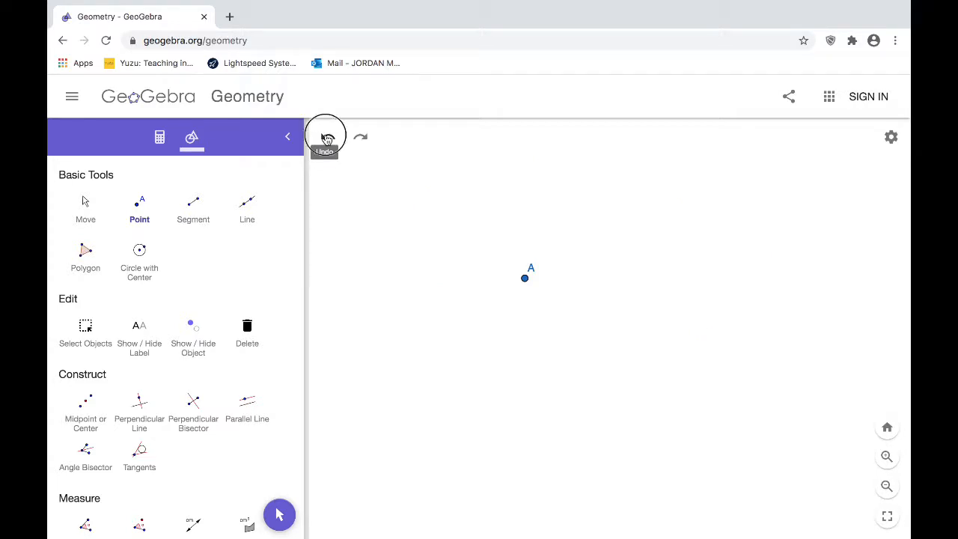
click(326, 136)
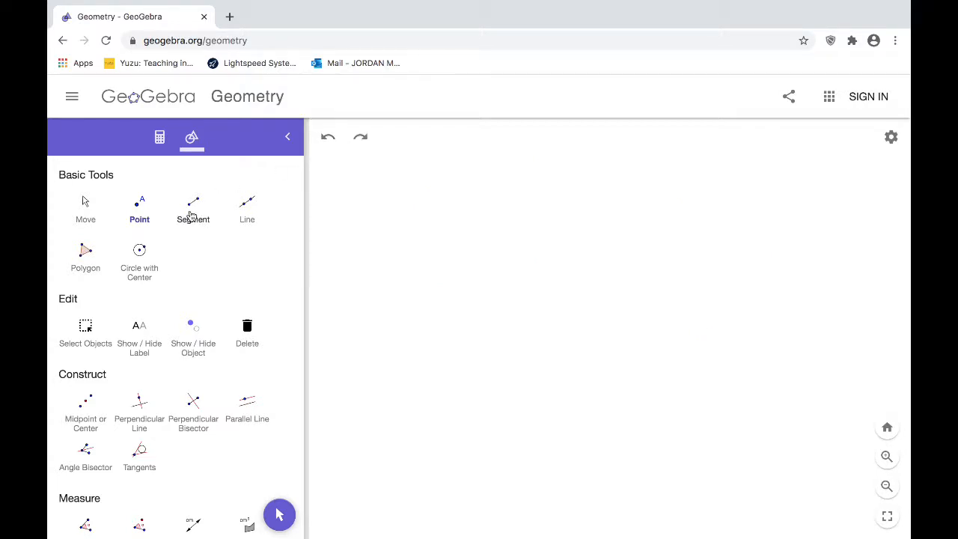
Step: With the Segment tool, start a segment from A and set its other endpoint
click(193, 208)
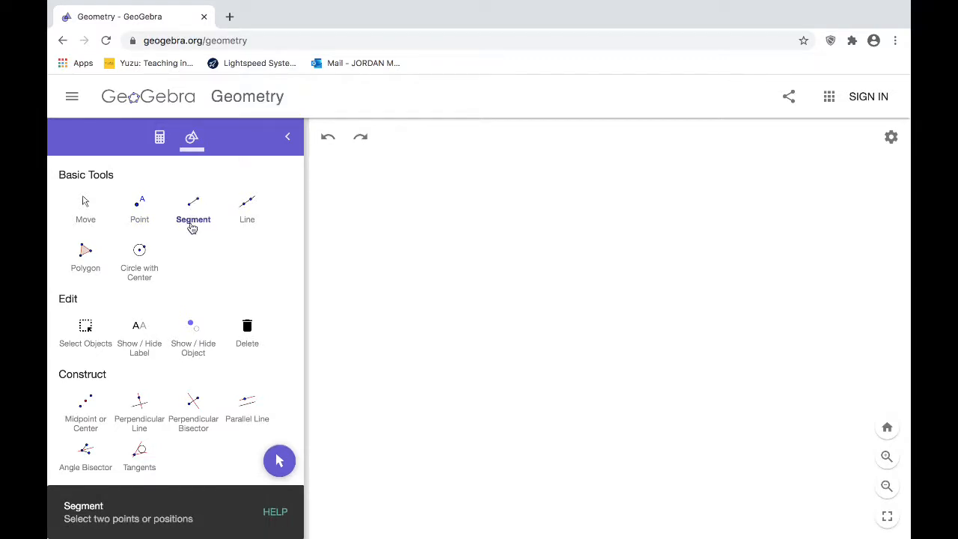
mouse_move(524, 274)
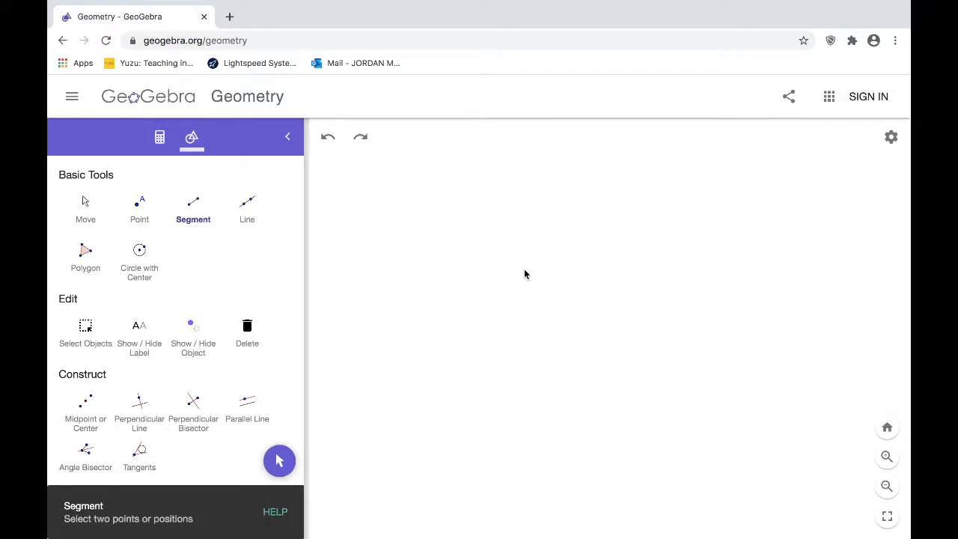
scroll(down, 3)
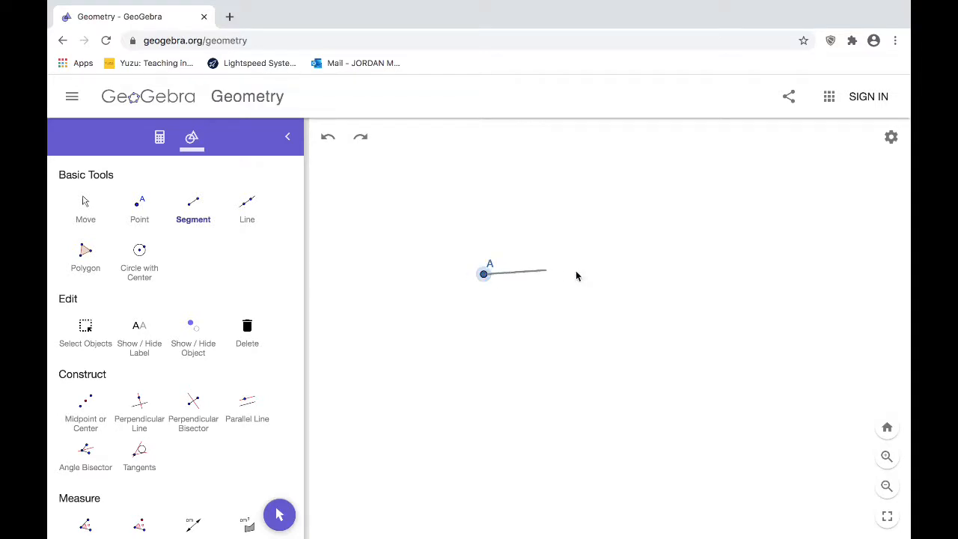
click(710, 278)
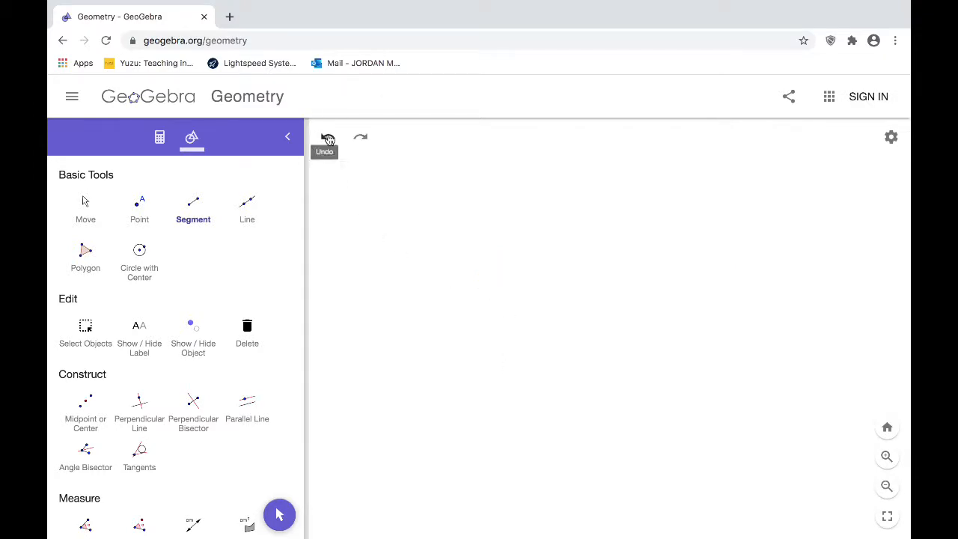
click(247, 209)
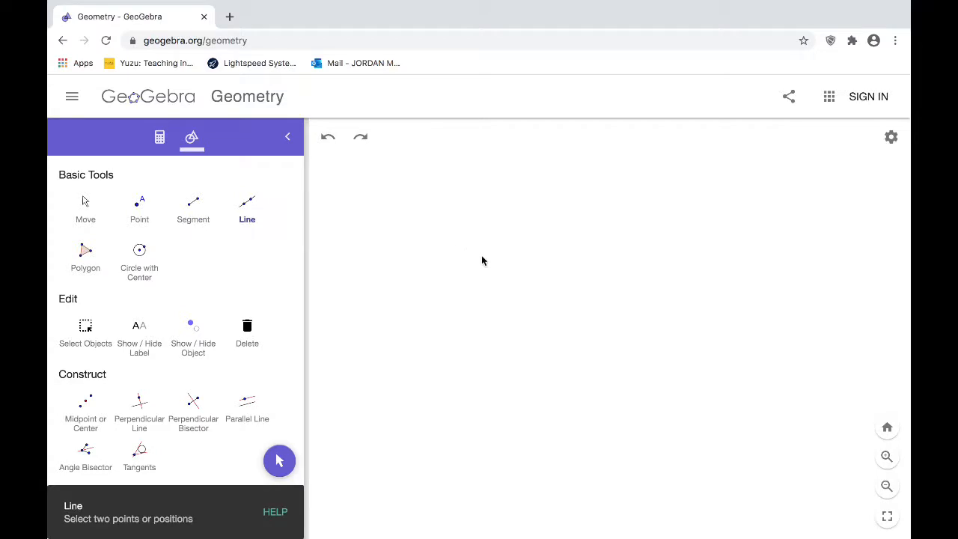
mouse_move(247, 202)
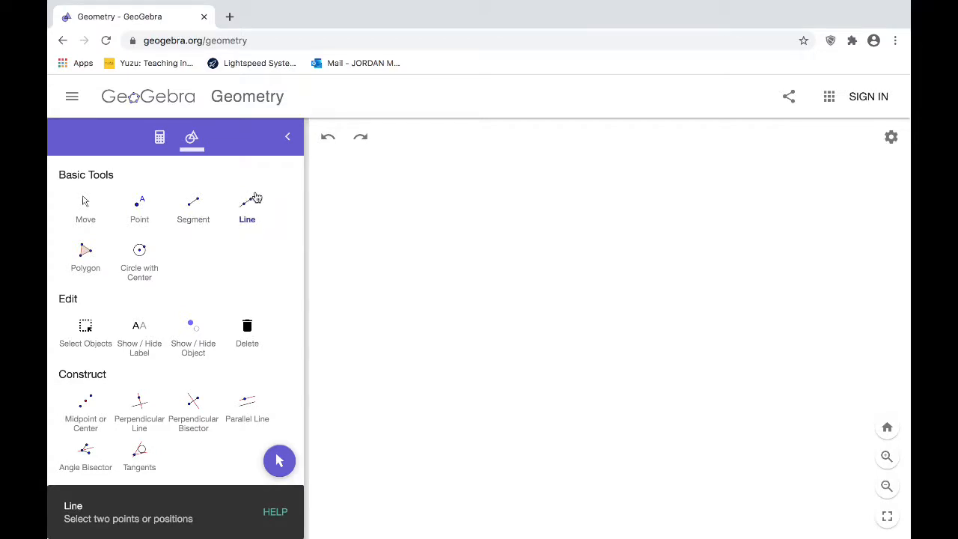
click(479, 267)
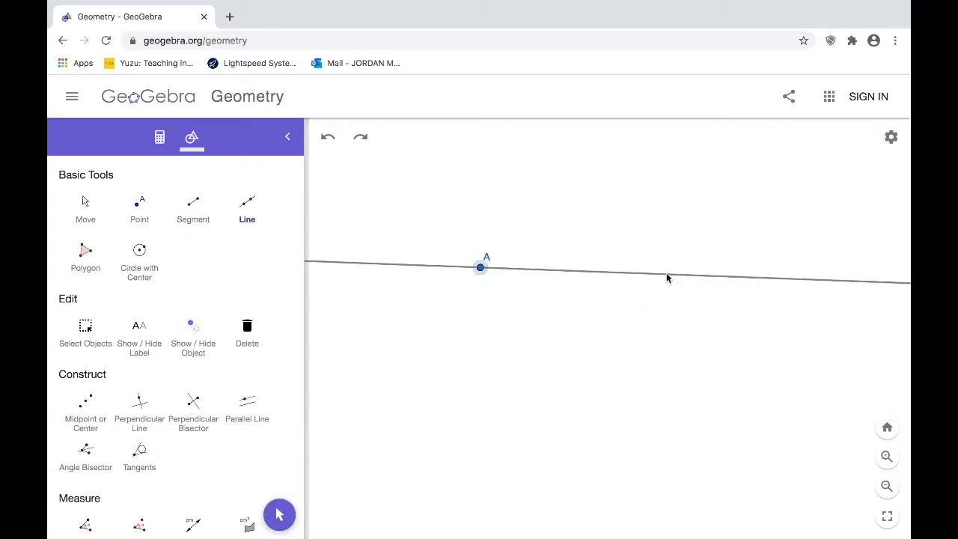
click(682, 271)
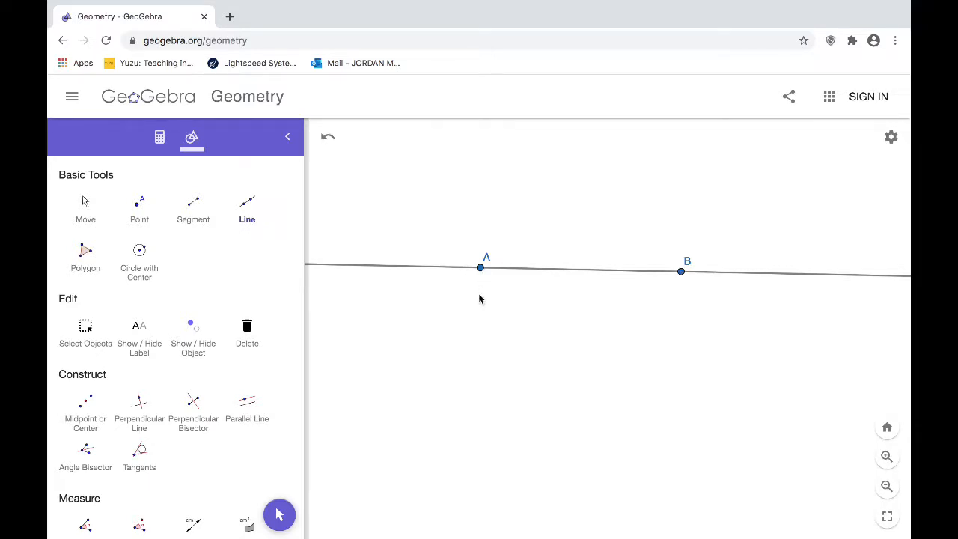
mouse_move(668, 210)
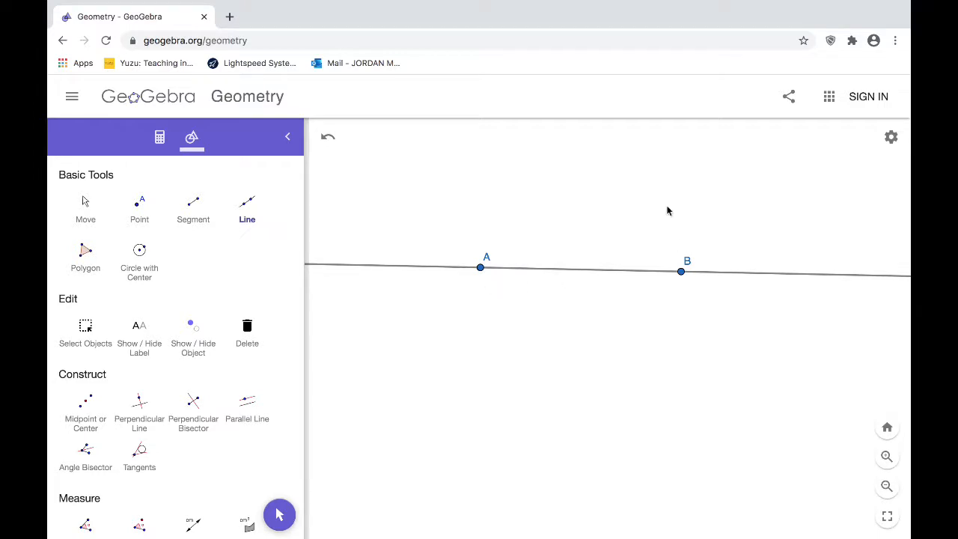
mouse_move(682, 342)
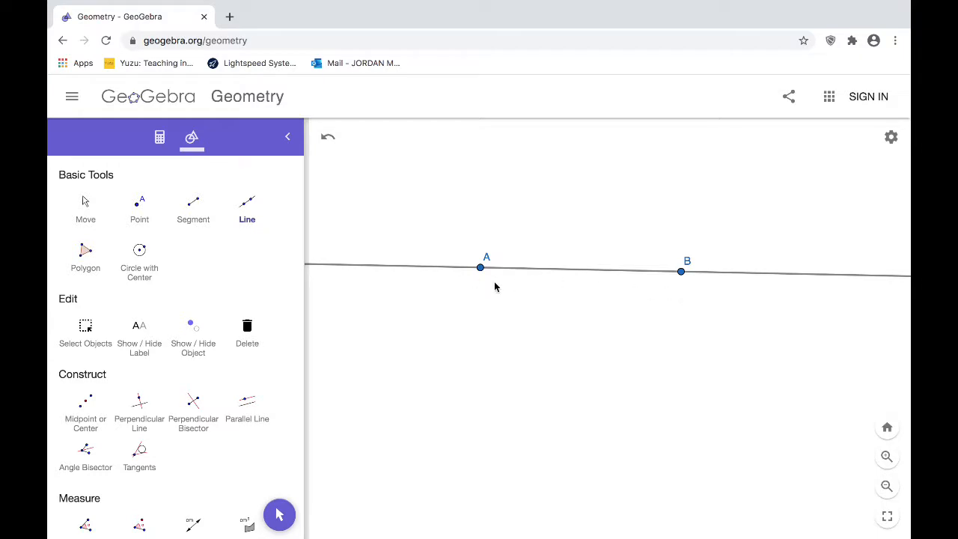
mouse_move(689, 298)
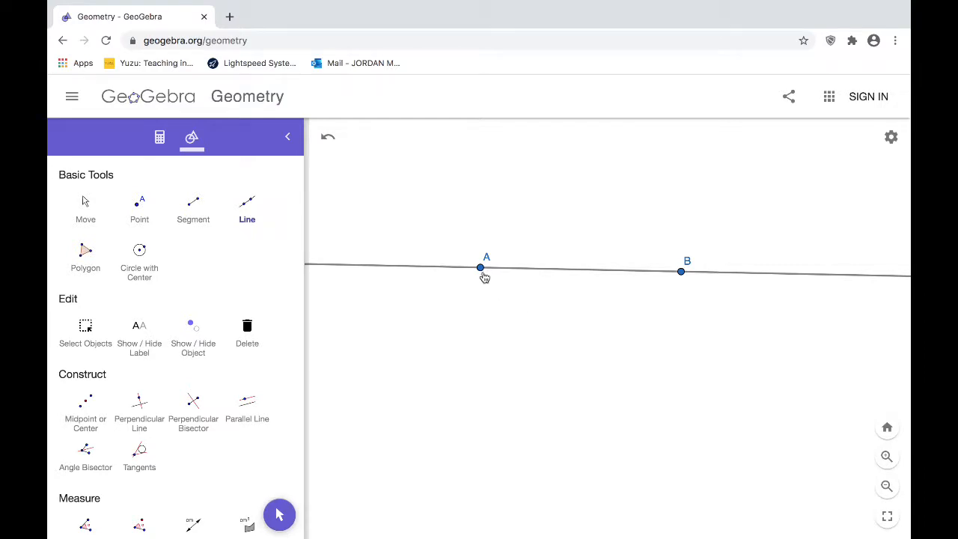
mouse_move(613, 322)
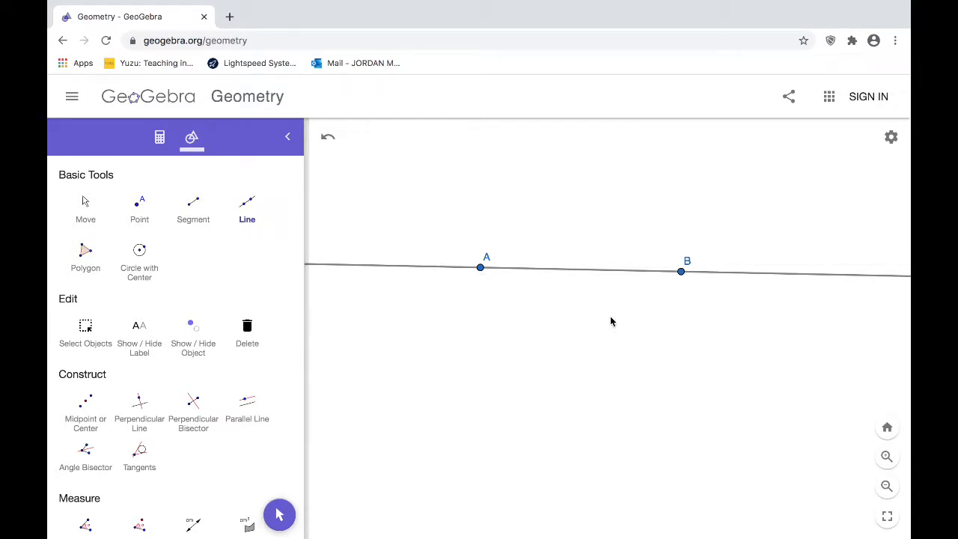
mouse_move(485, 282)
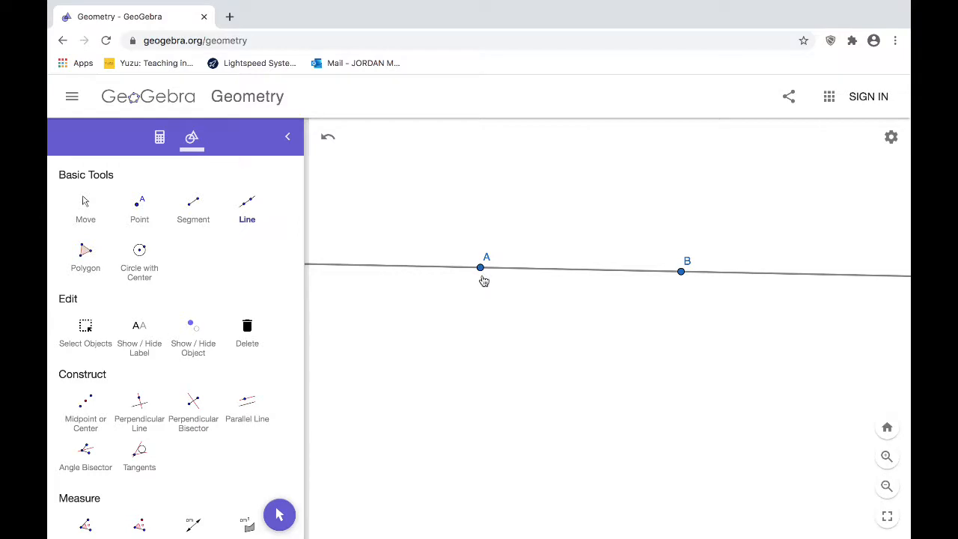
mouse_move(629, 282)
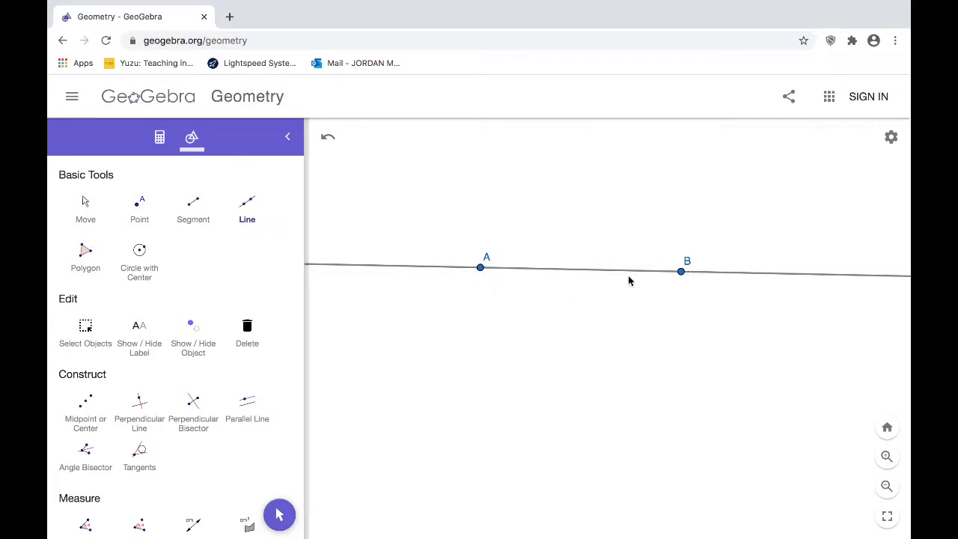
mouse_move(681, 283)
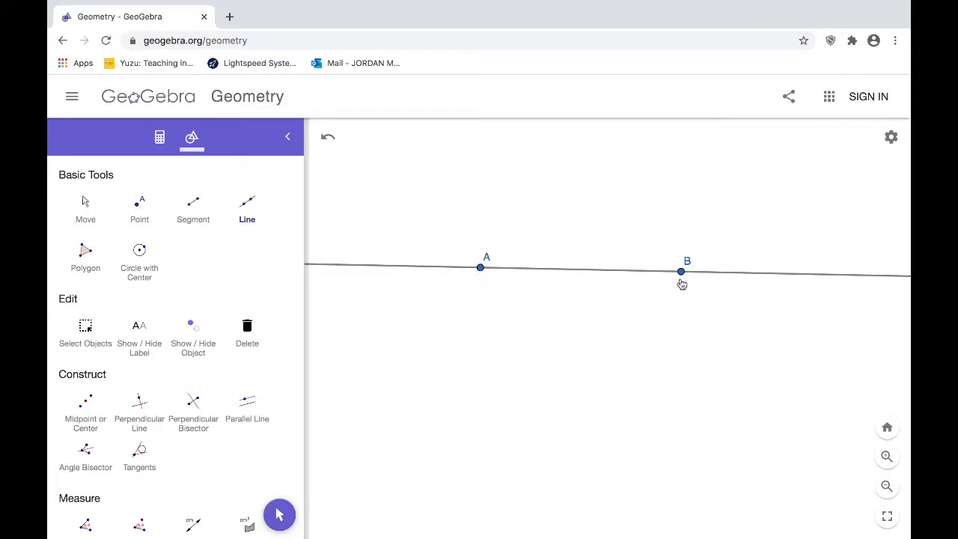
mouse_move(641, 316)
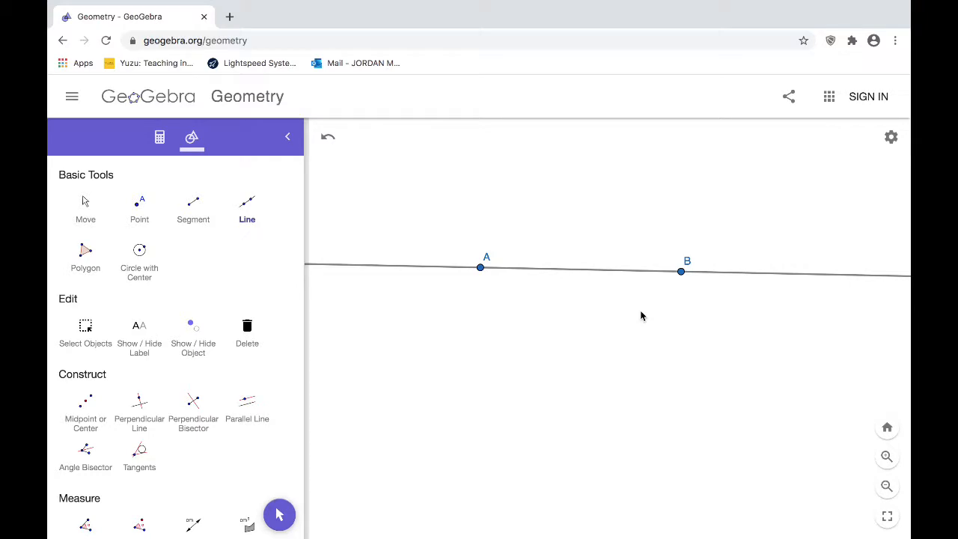
mouse_move(442, 198)
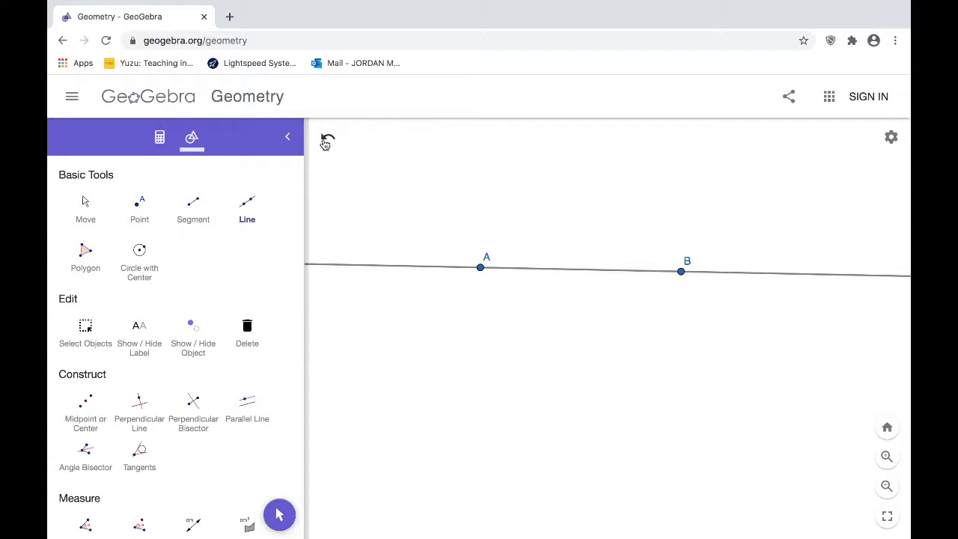
mouse_move(326, 141)
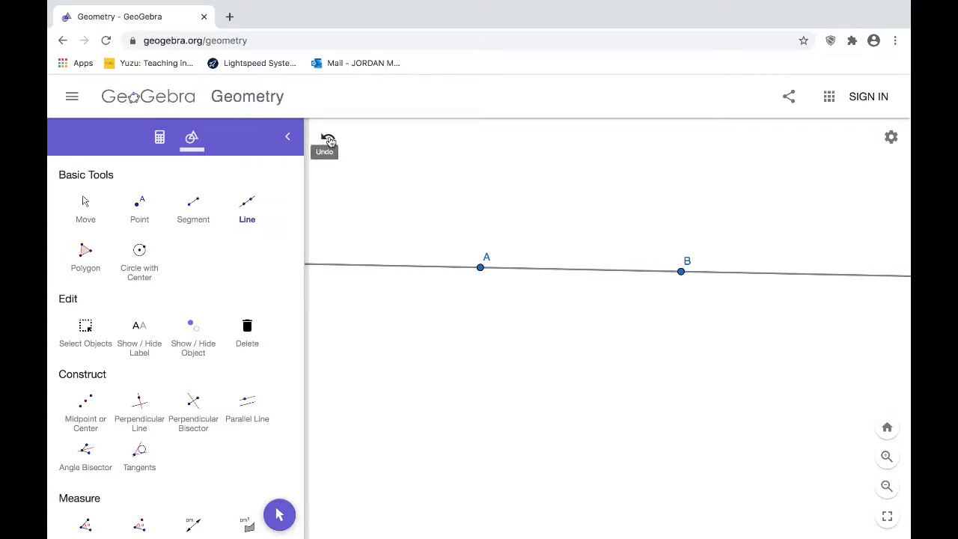
Step: Undo the line through A and B and switch to the Polygon tool
click(328, 138)
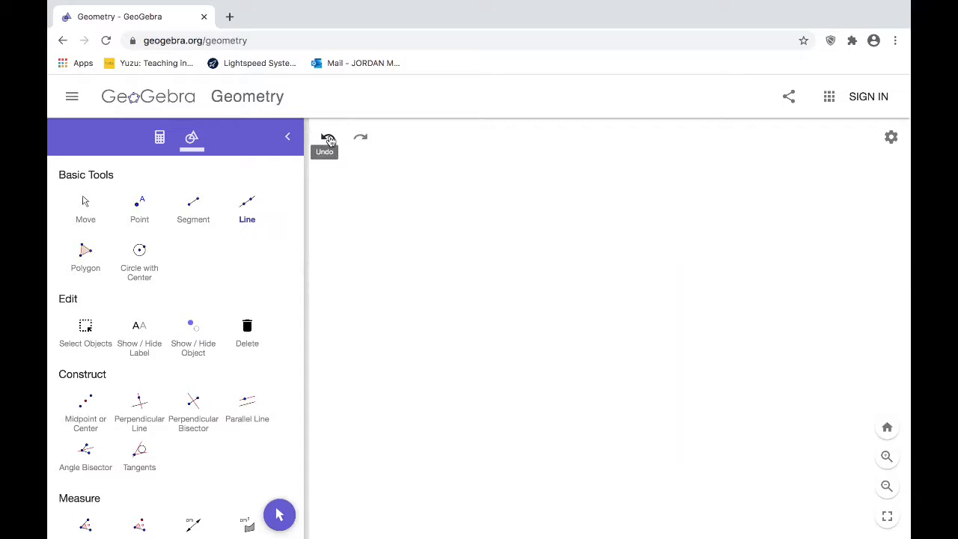
mouse_move(84, 254)
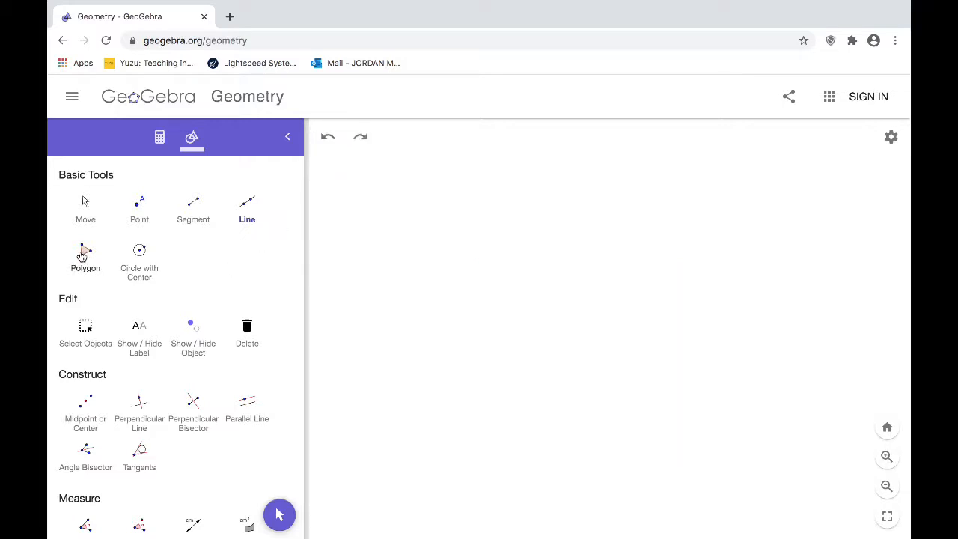
click(85, 254)
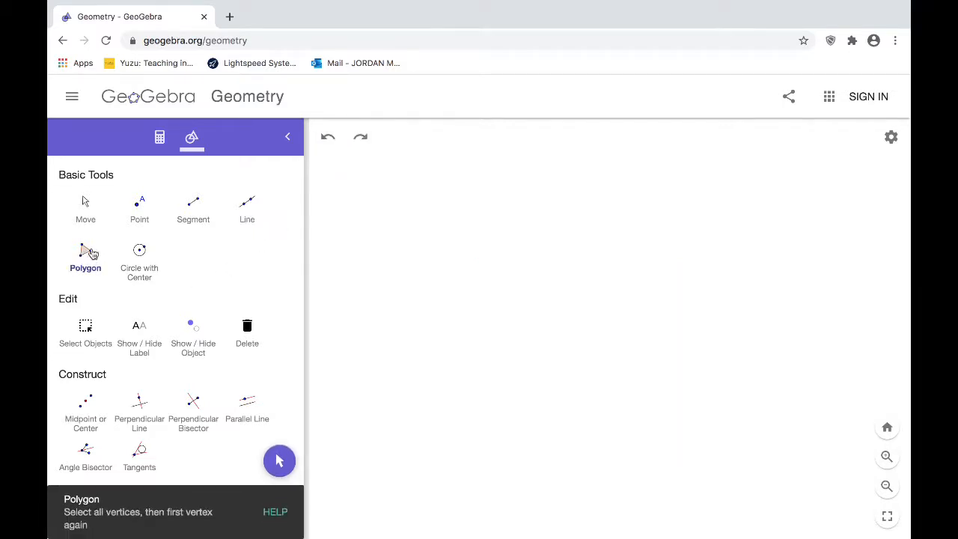
mouse_move(626, 247)
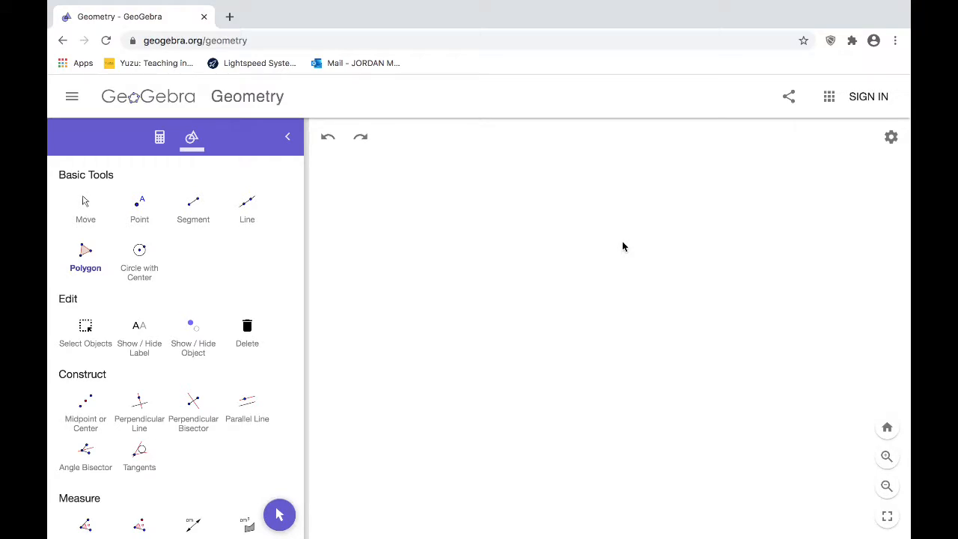
mouse_move(574, 264)
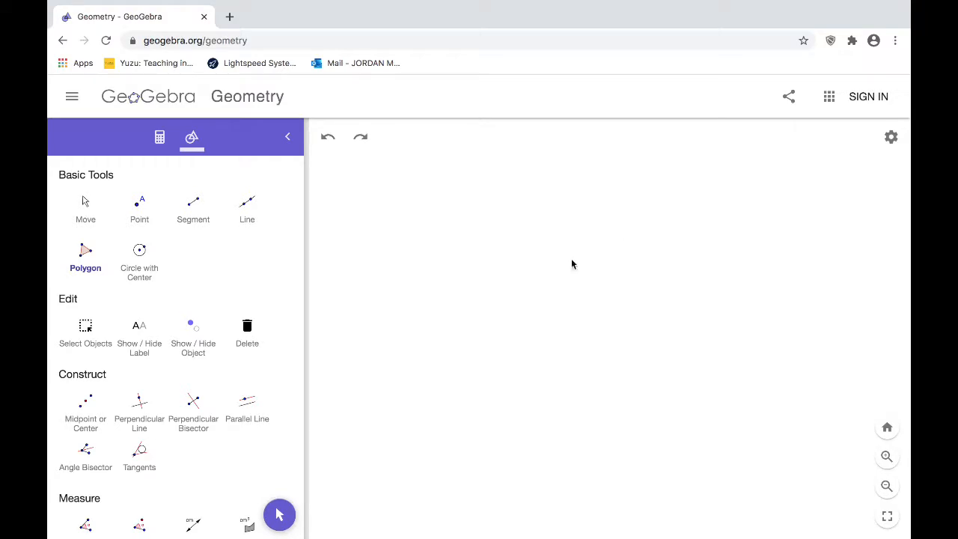
mouse_move(85, 268)
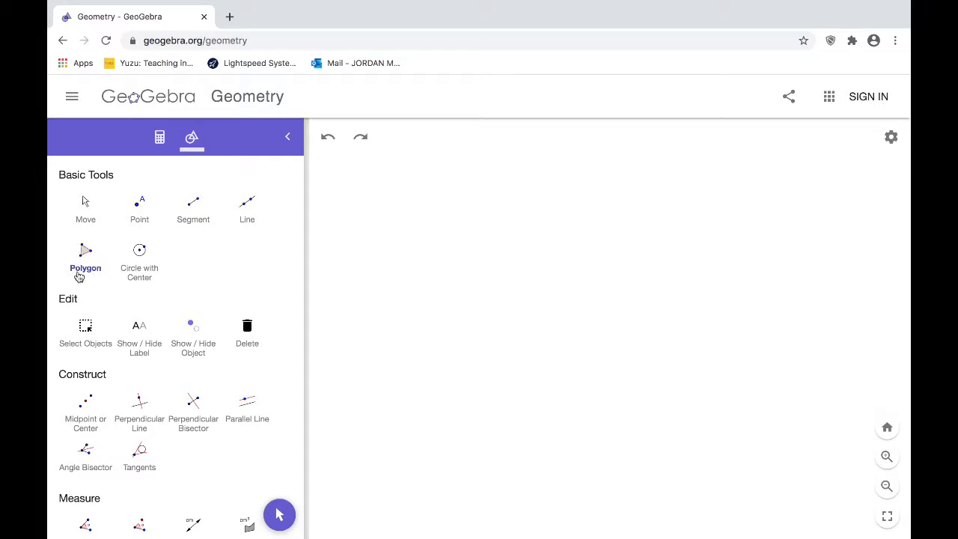
mouse_move(608, 272)
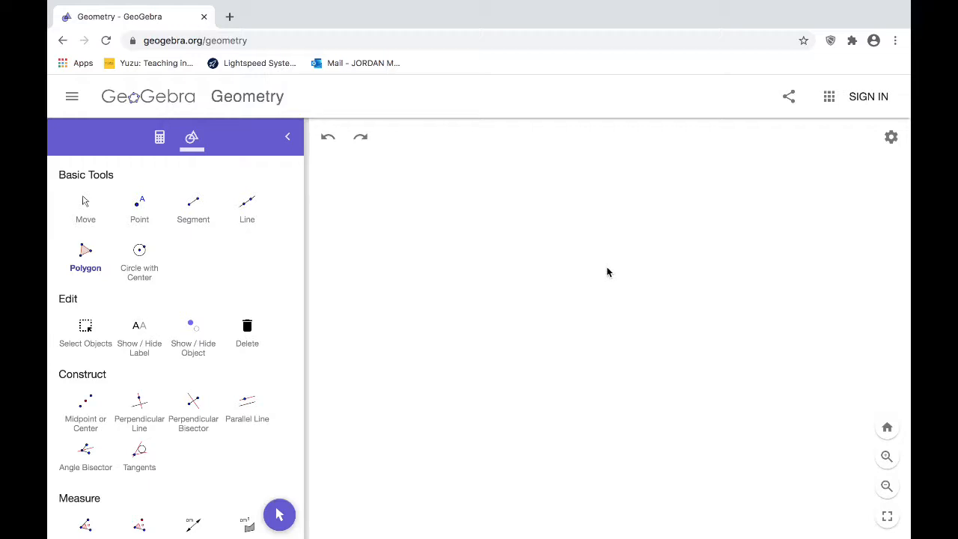
mouse_move(539, 228)
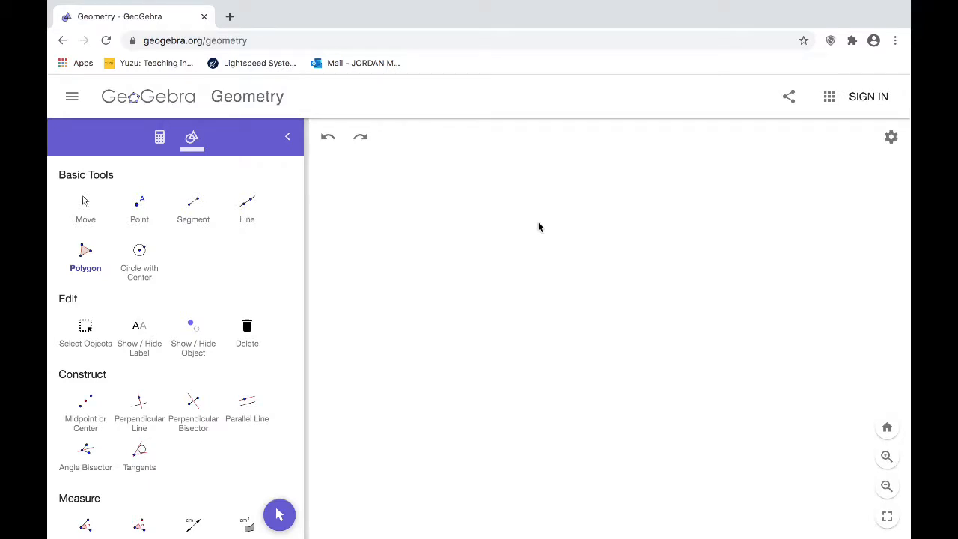
mouse_move(96, 242)
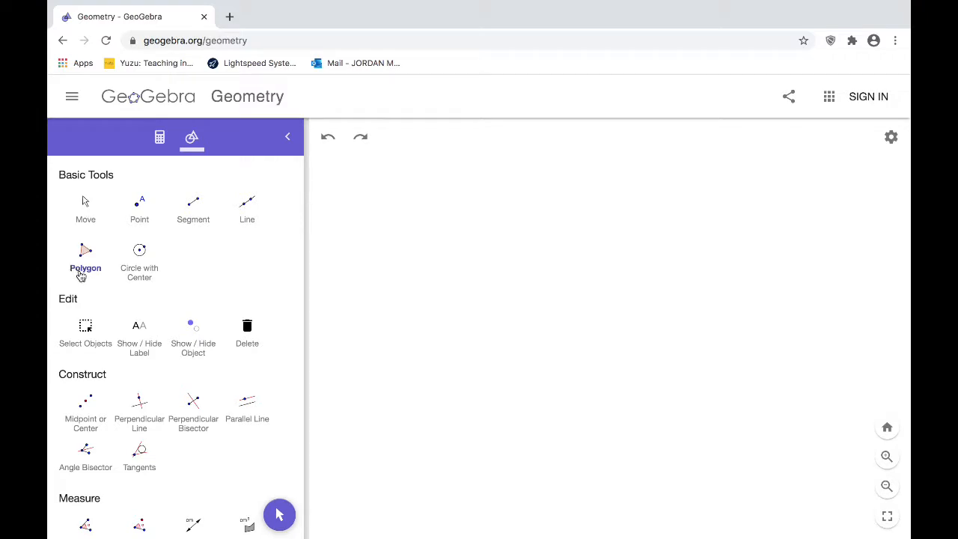
mouse_move(449, 282)
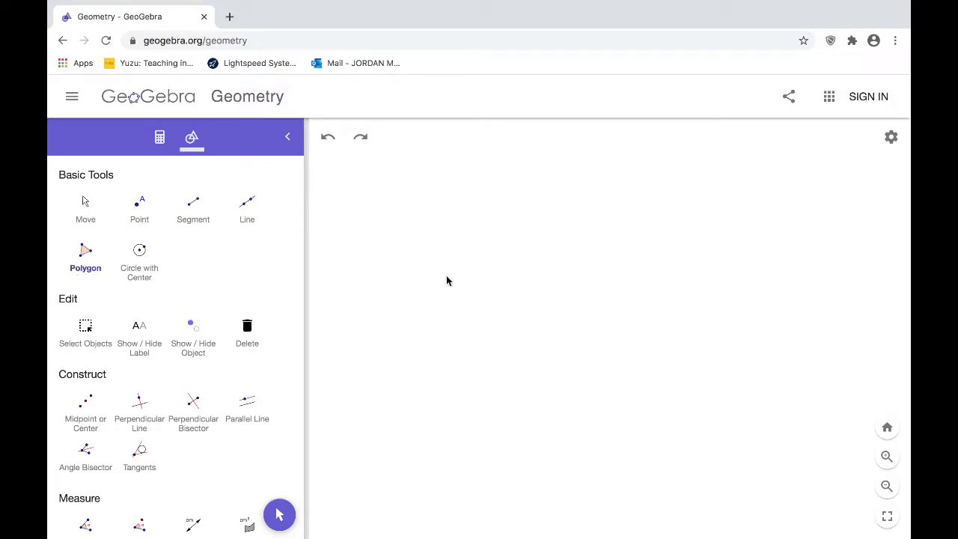
mouse_move(557, 249)
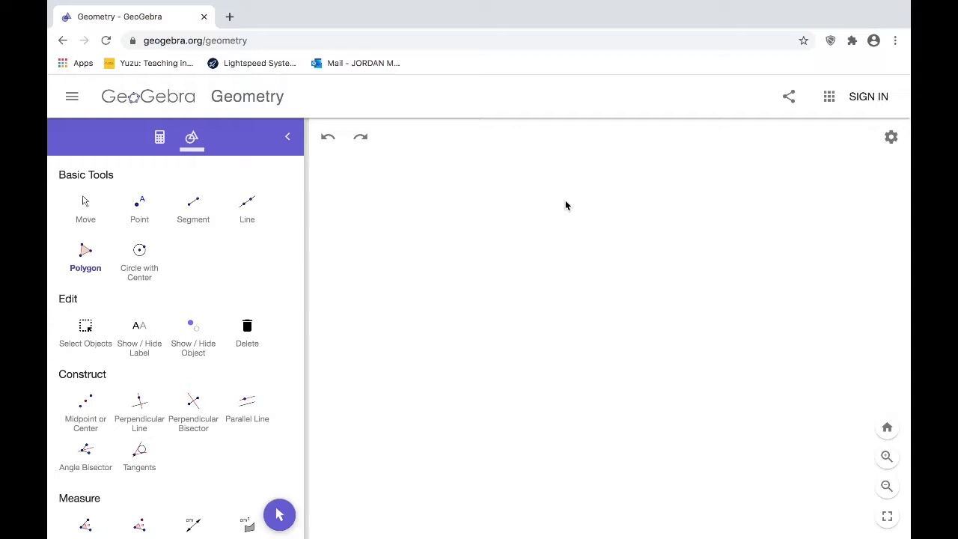
mouse_move(569, 195)
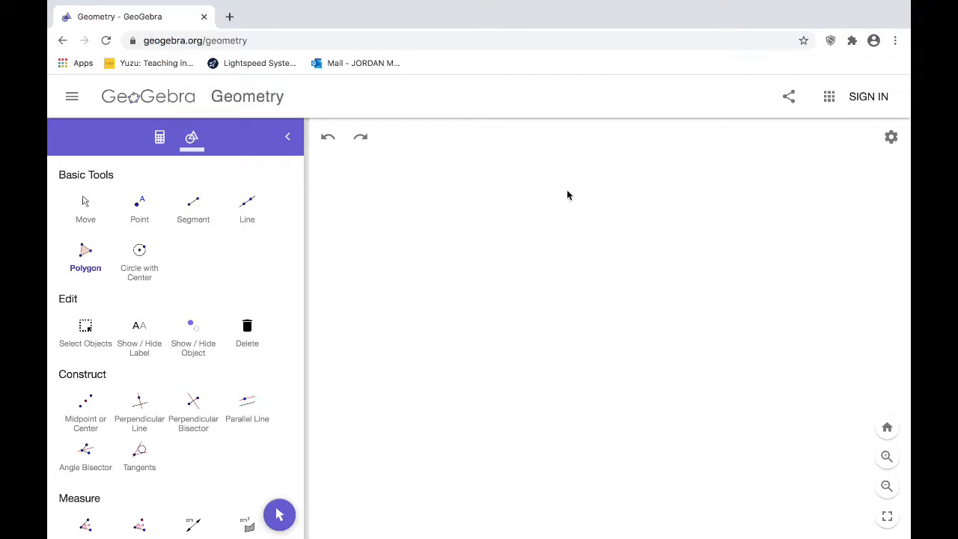
mouse_move(461, 175)
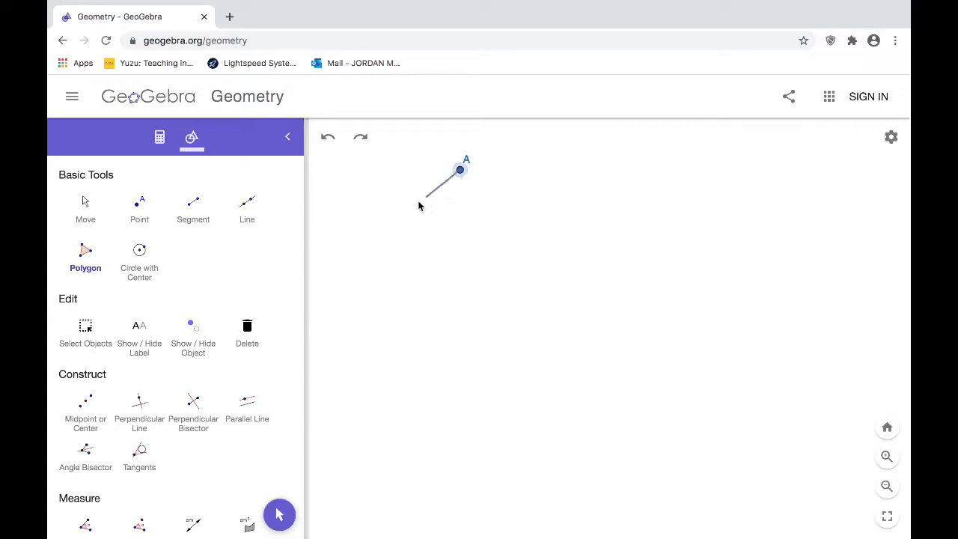
Step: Place vertices B, C, D, E, close the pentagon back at A, then undo it
click(388, 222)
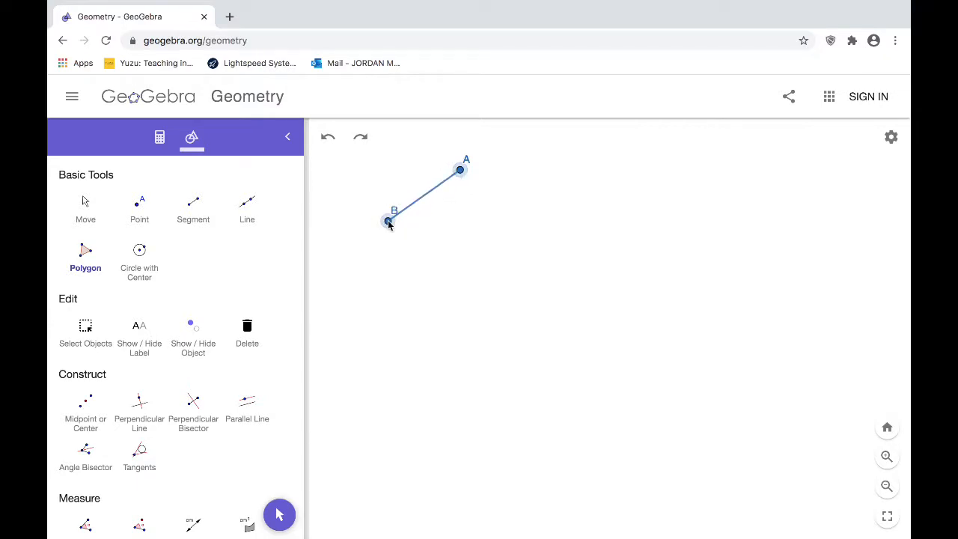
click(434, 307)
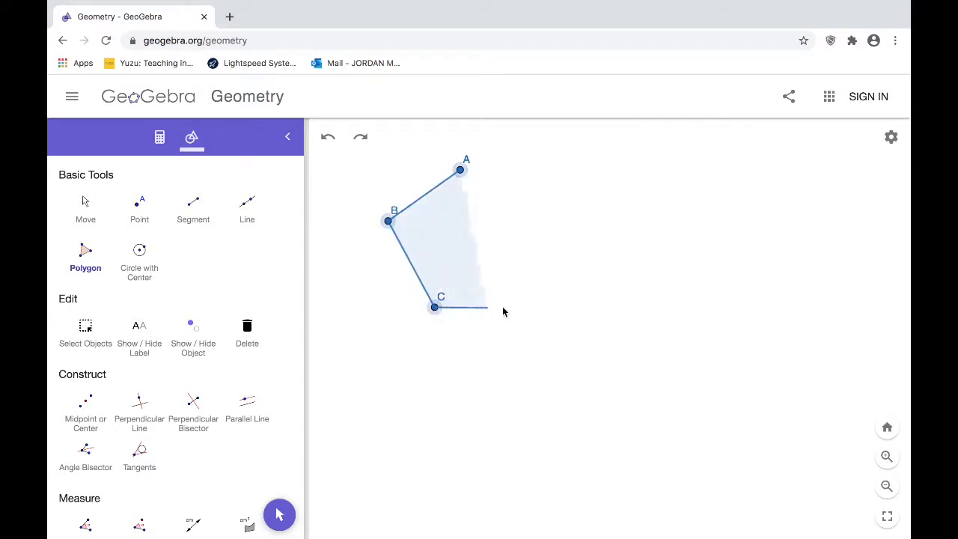
click(545, 305)
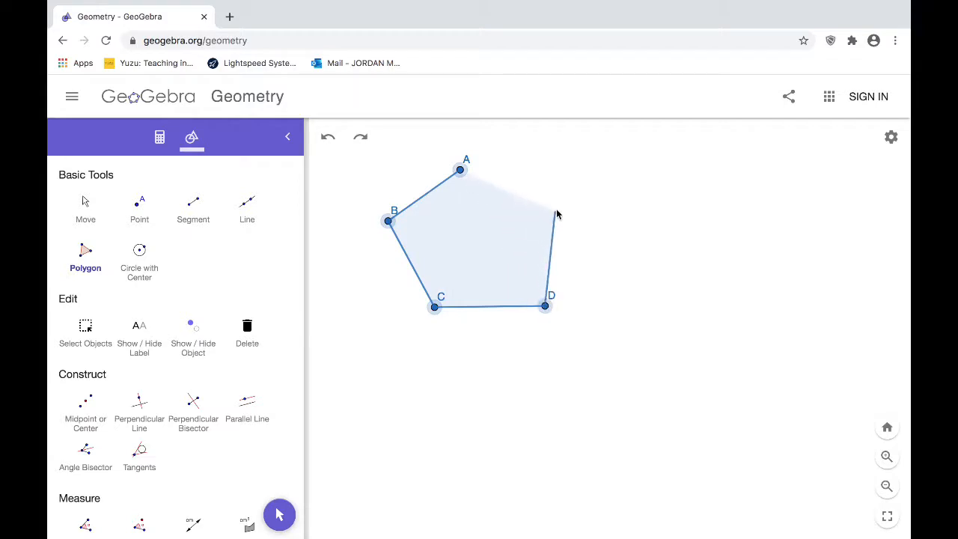
click(557, 207)
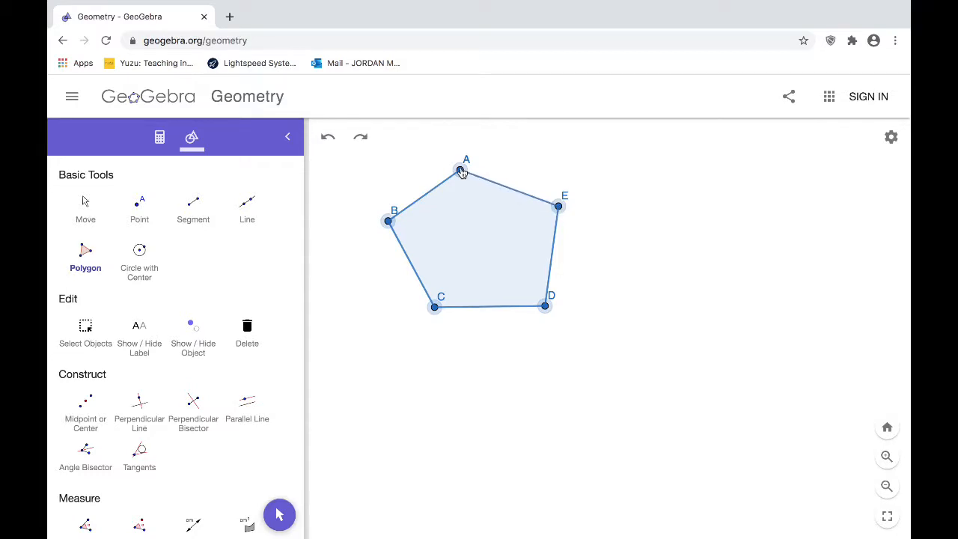
click(360, 137)
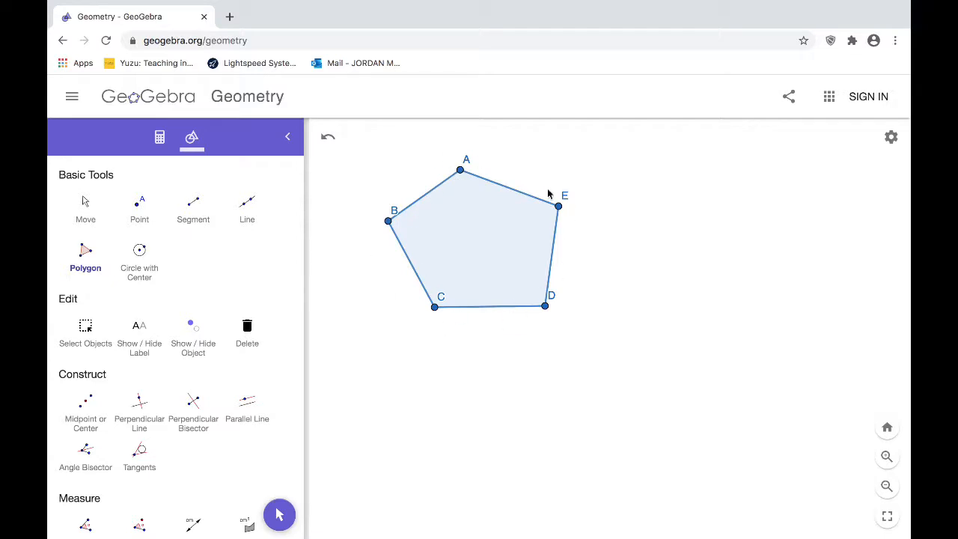
mouse_move(455, 177)
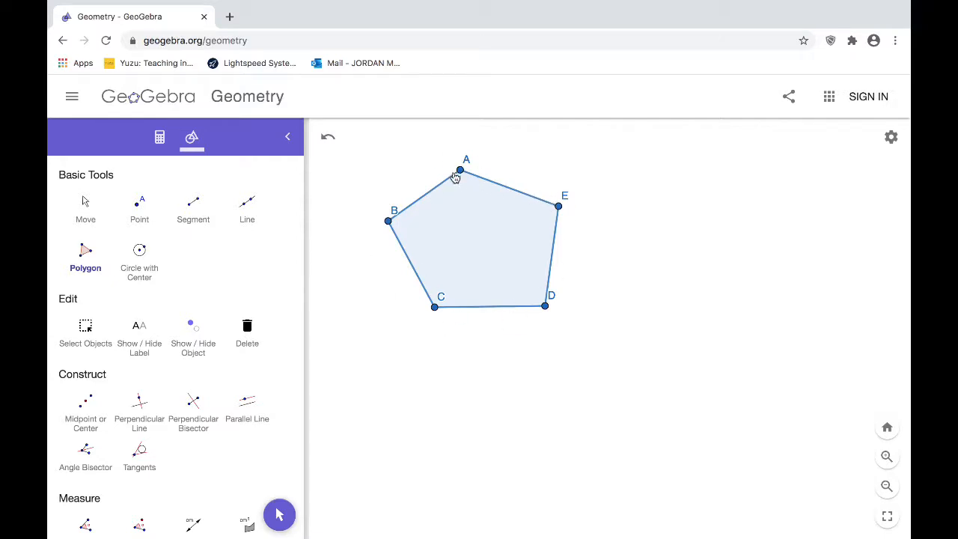
mouse_move(457, 375)
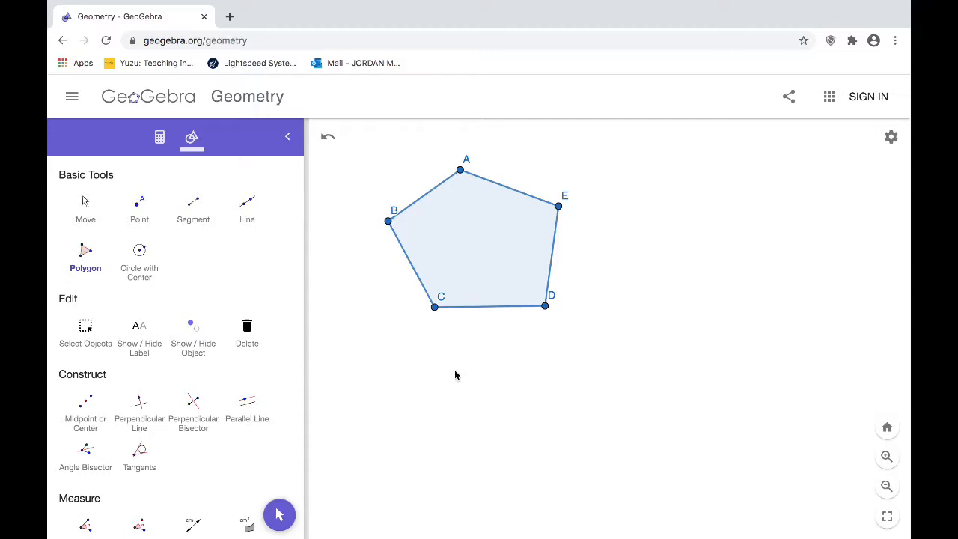
mouse_move(366, 197)
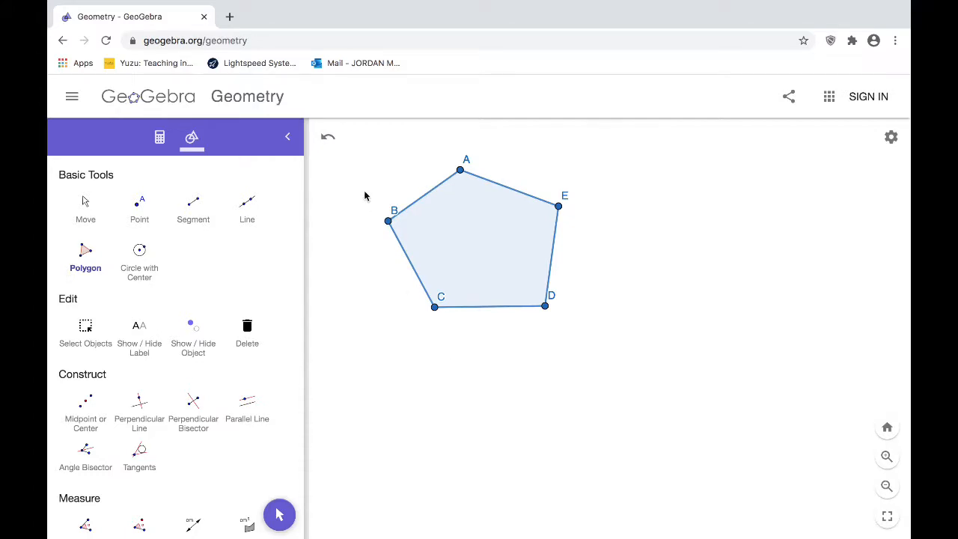
click(328, 136)
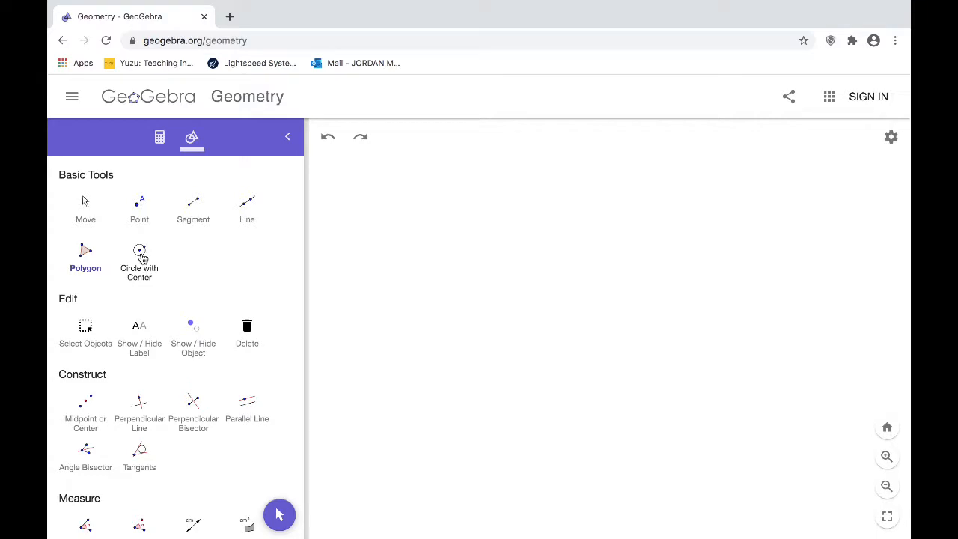
Step: With the Circle with Center tool, place the circle's centre point A on the canvas
click(140, 254)
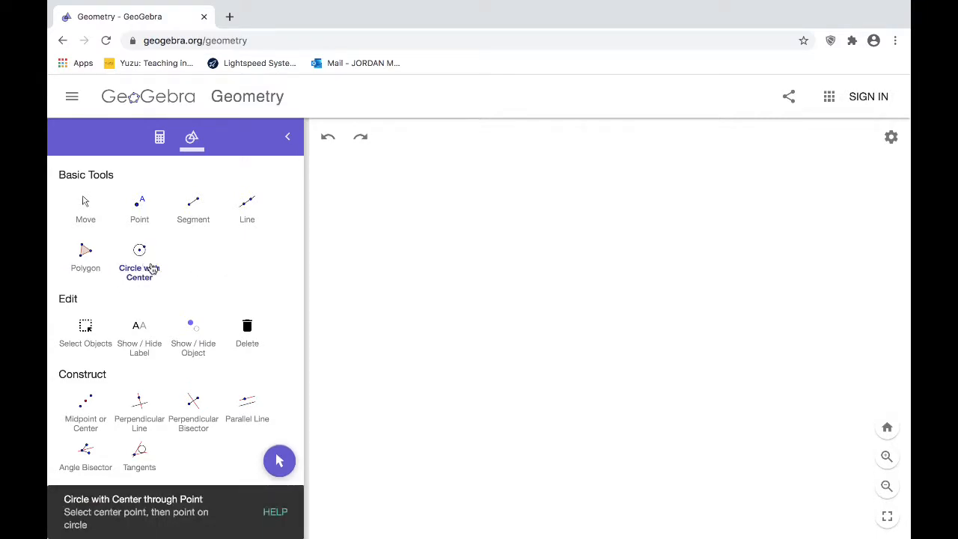
mouse_move(578, 292)
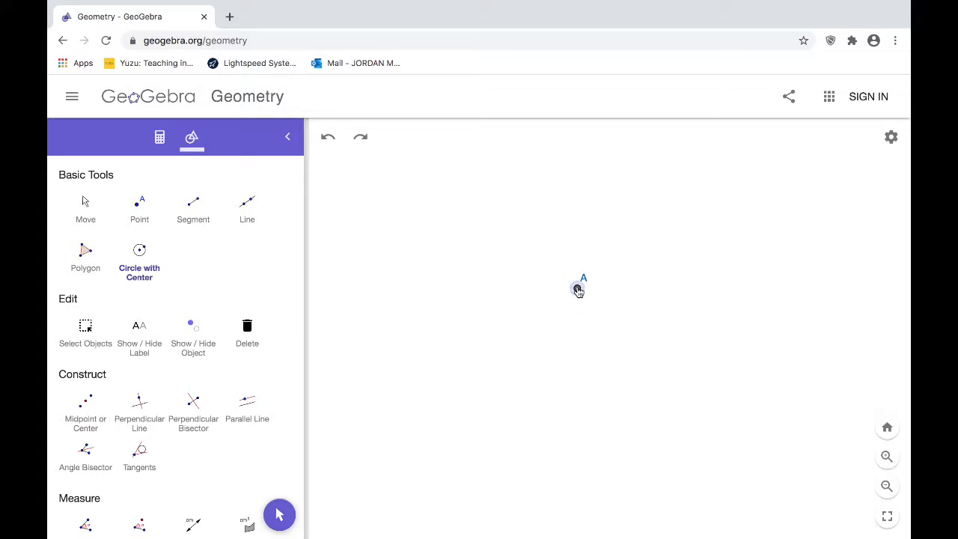
click(649, 352)
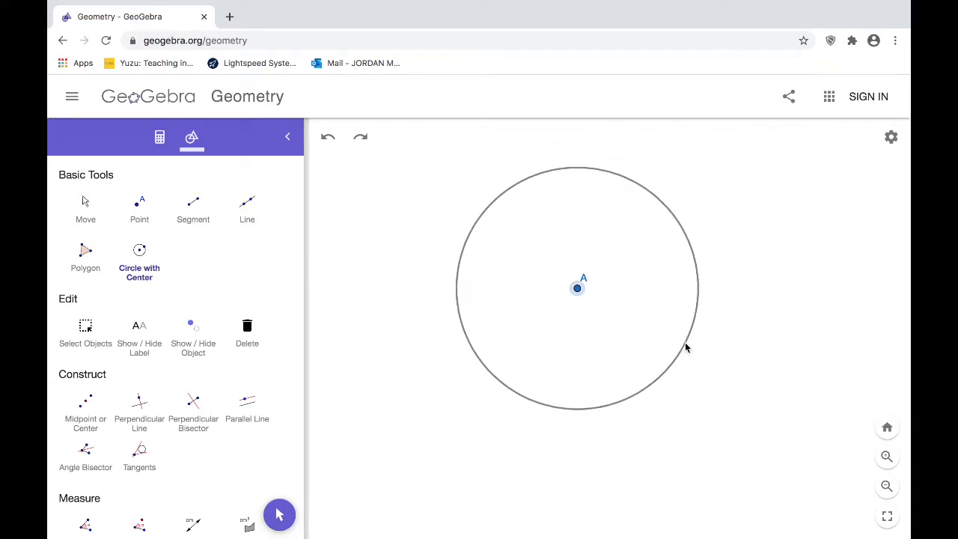
Step: Fix the circle's radius by placing point B on its lower right edge
click(686, 343)
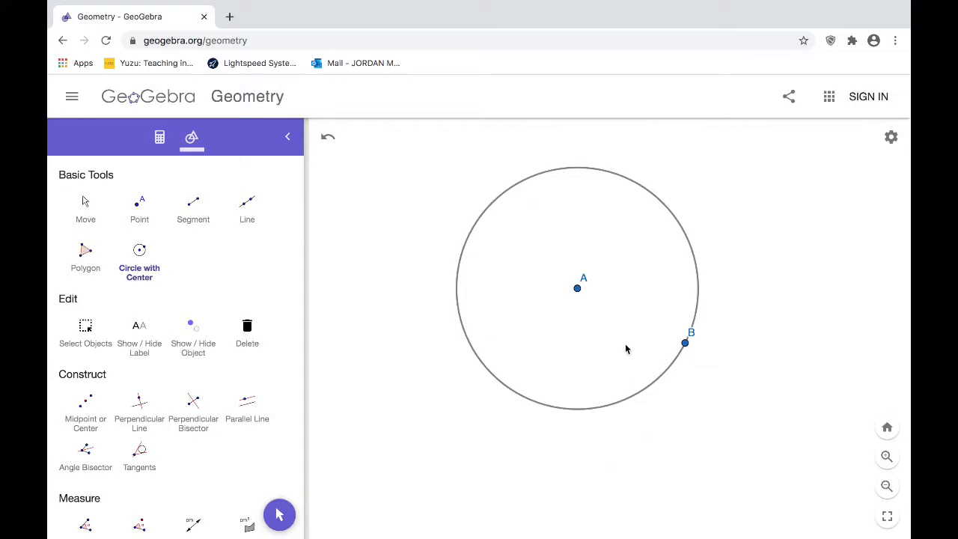
mouse_move(647, 336)
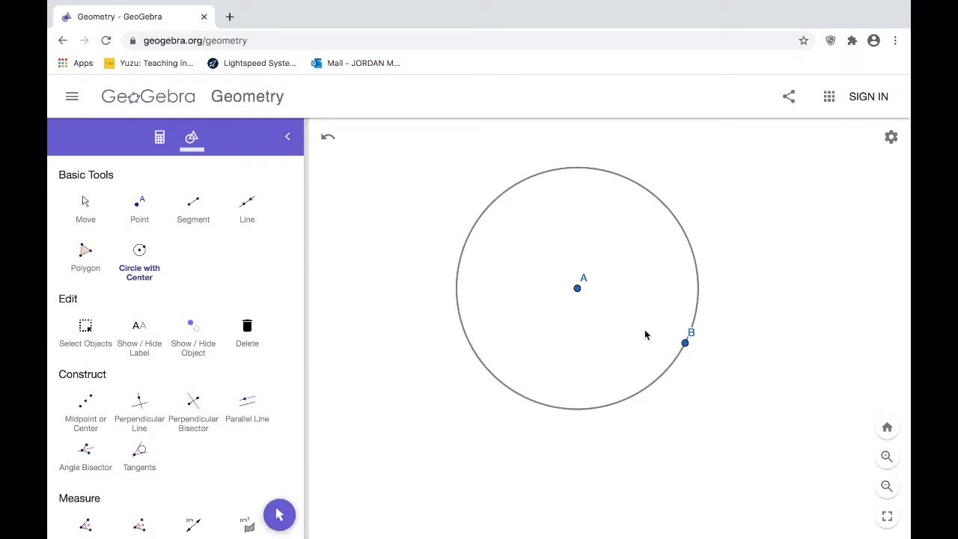
mouse_move(662, 473)
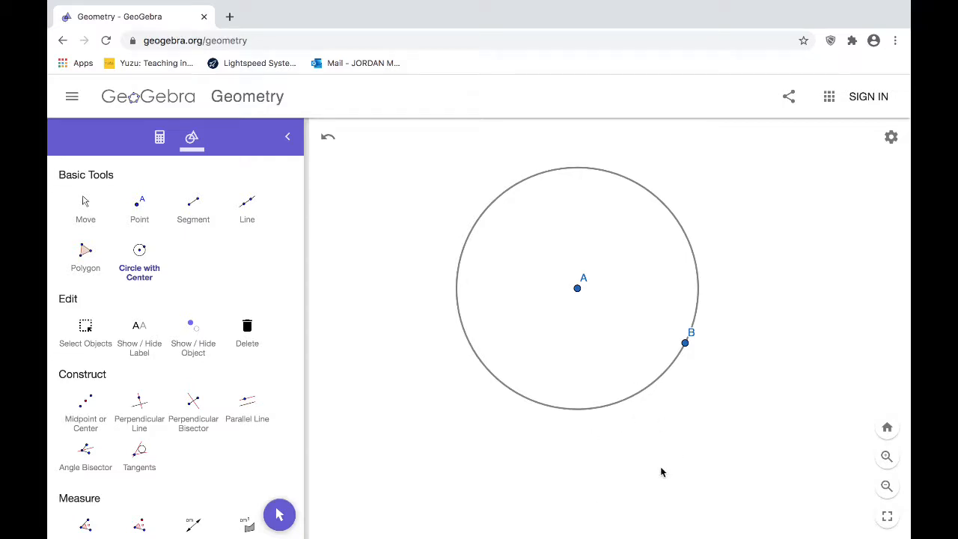
mouse_move(312, 288)
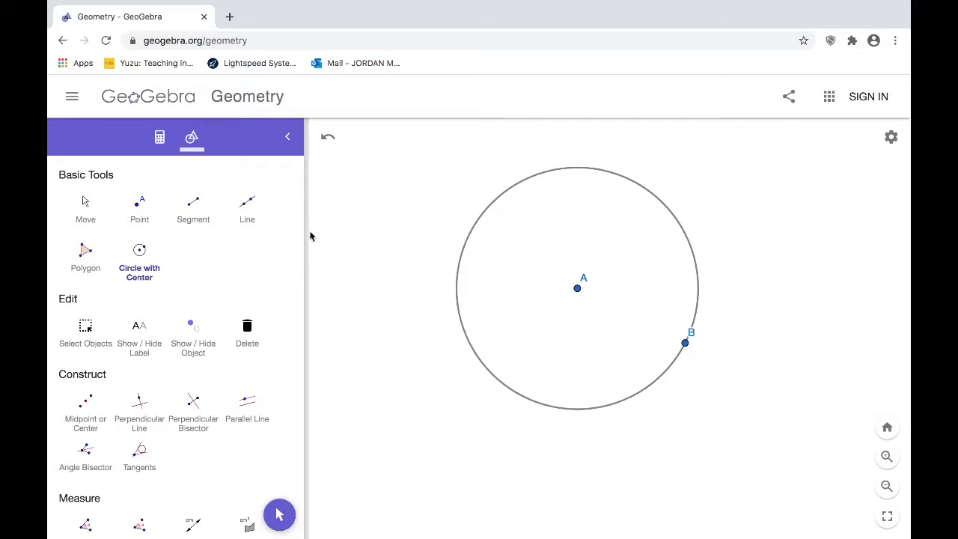
mouse_move(627, 301)
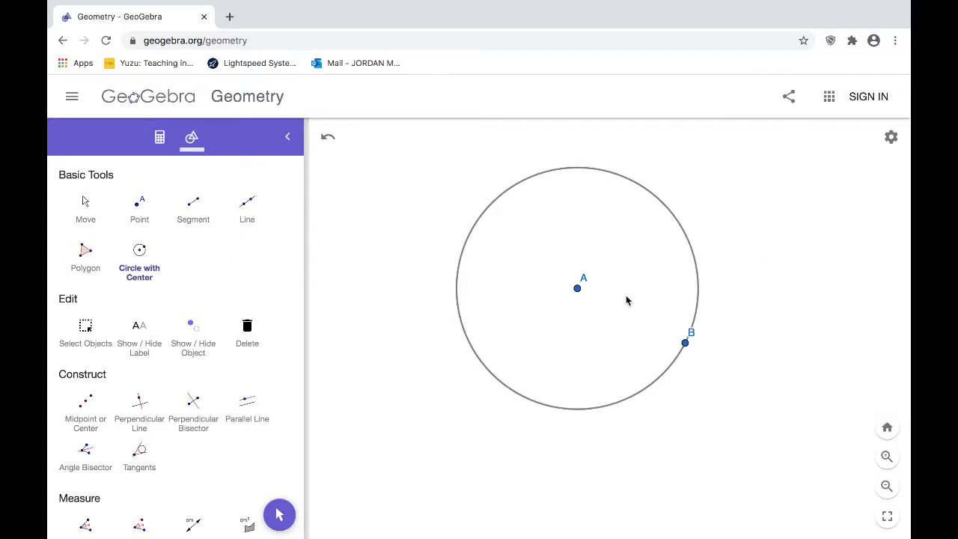
mouse_move(258, 243)
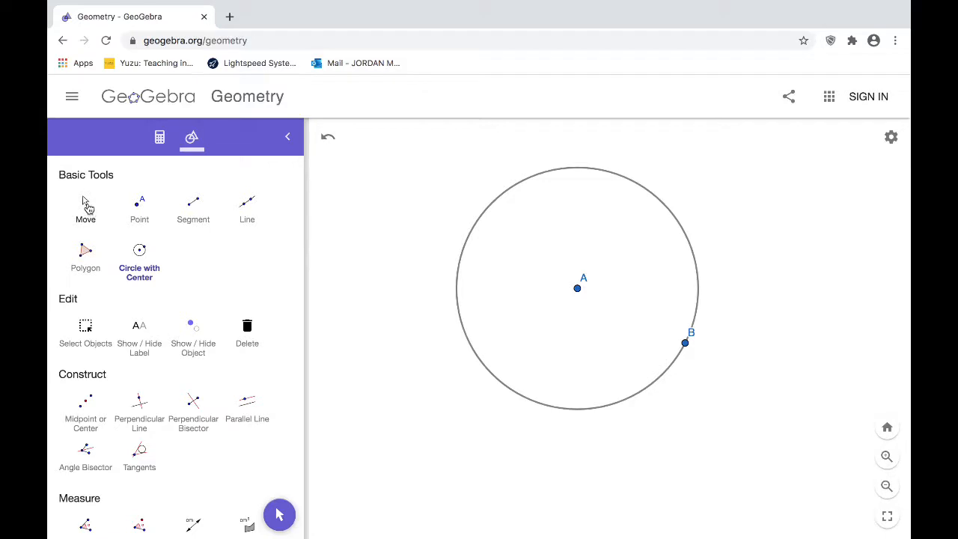
Step: With the Move tool, drag the canvas to recentre the circle in the view
click(86, 209)
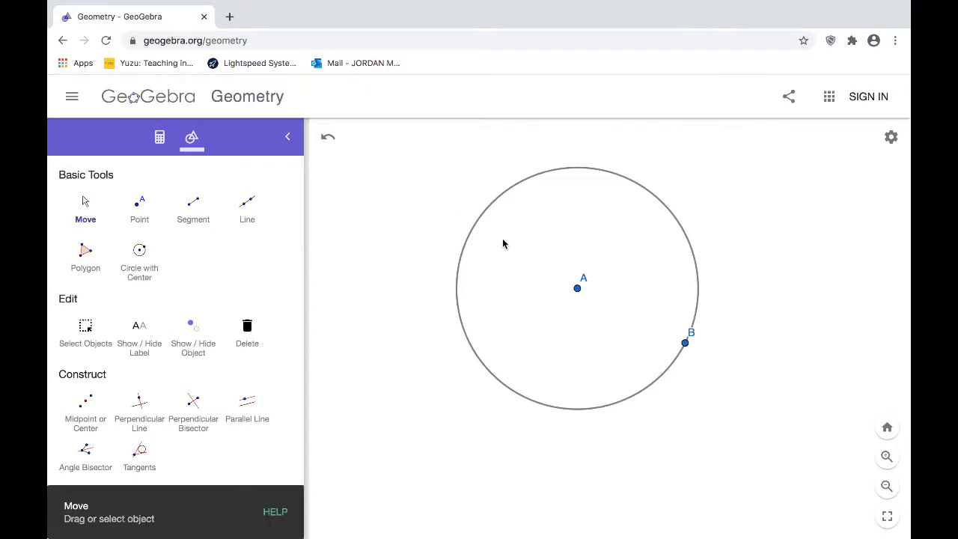
mouse_move(605, 283)
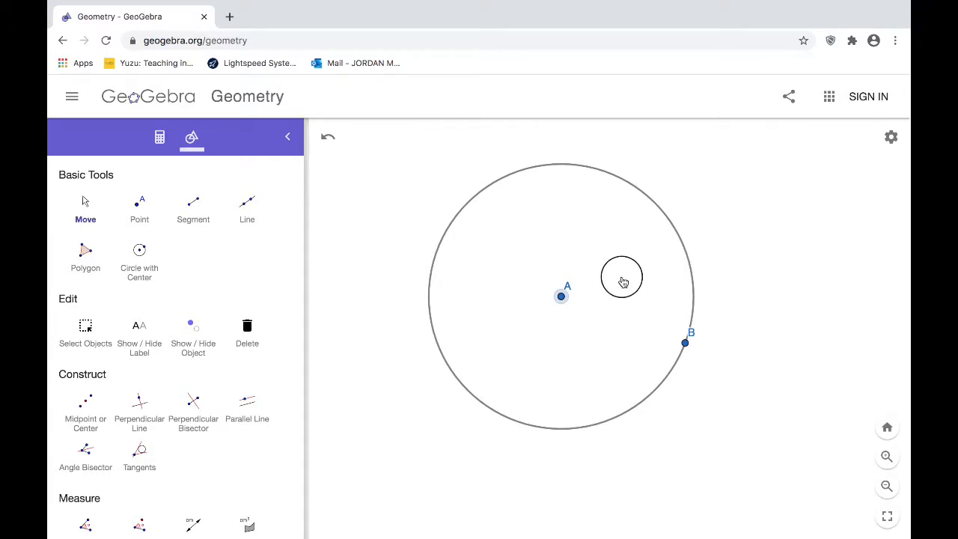
drag(622, 277, 672, 262)
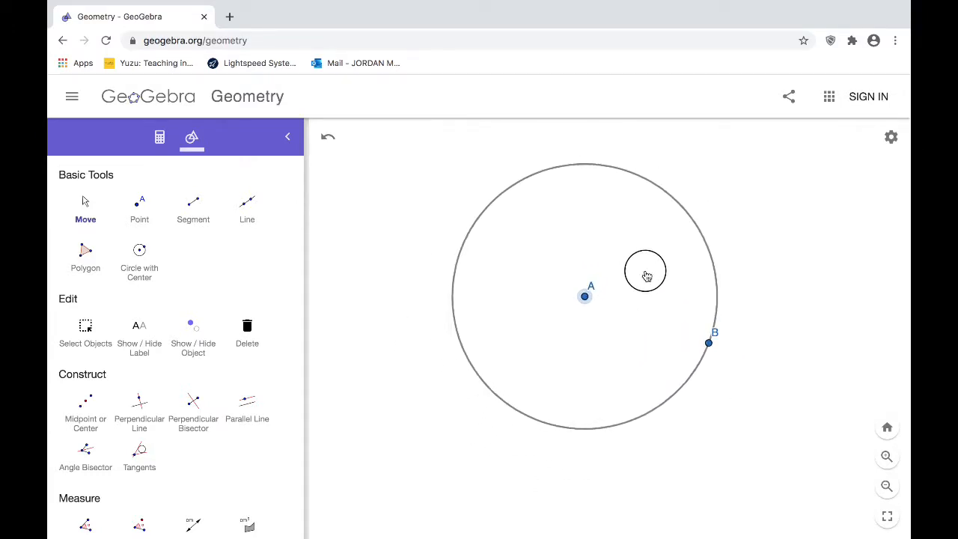
drag(708, 343, 712, 396)
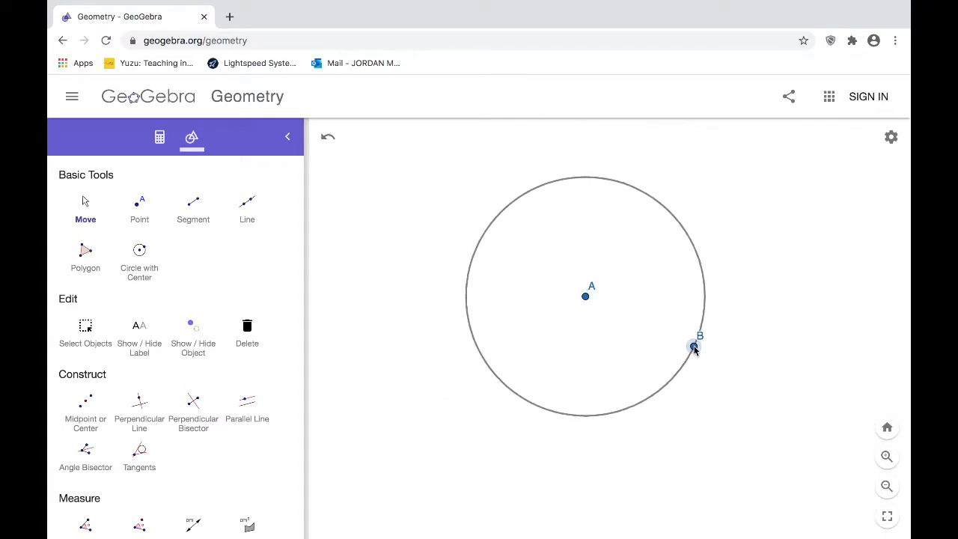
mouse_move(620, 339)
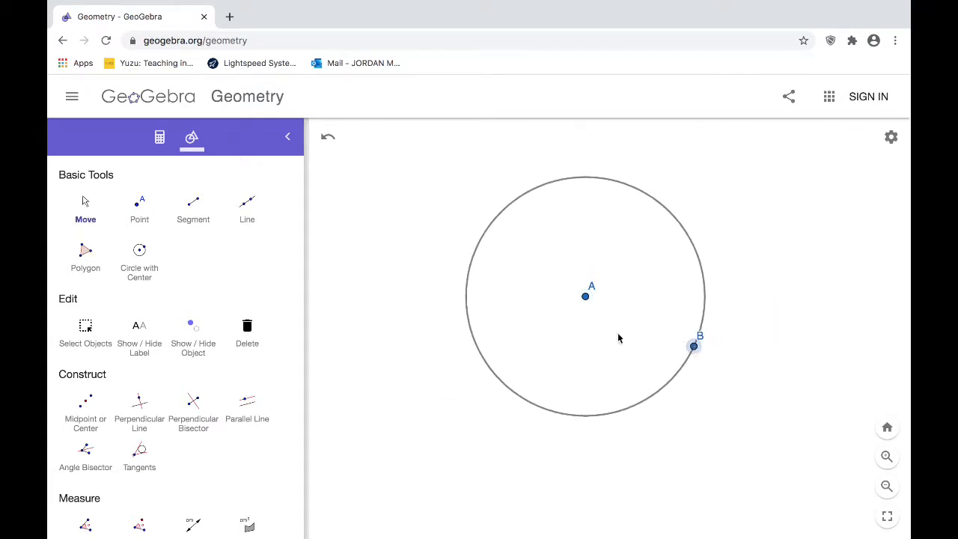
mouse_move(588, 289)
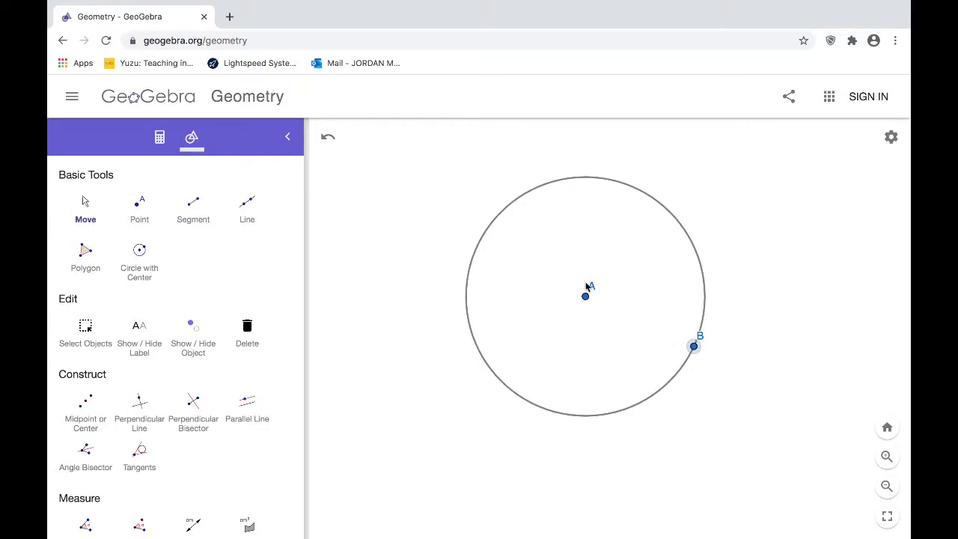
mouse_move(598, 252)
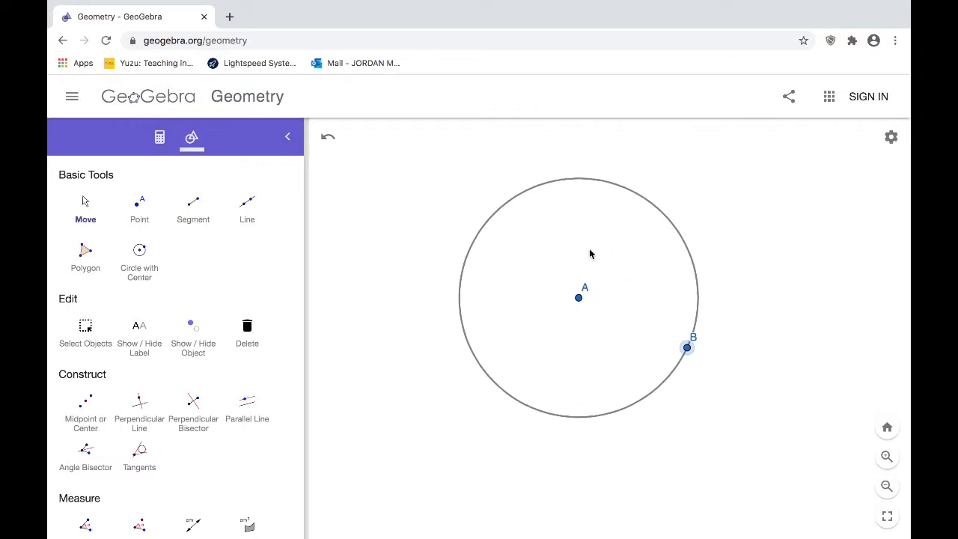
mouse_move(542, 288)
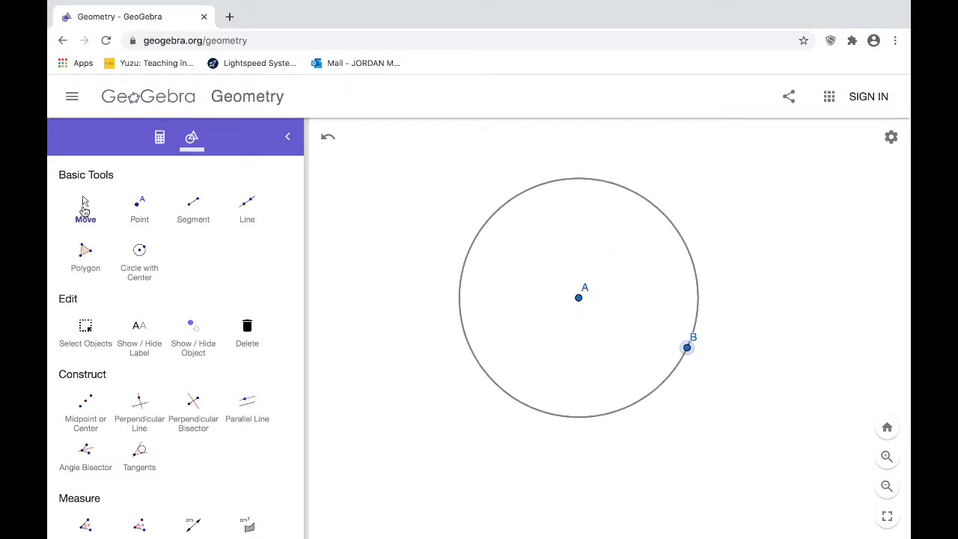
mouse_move(557, 294)
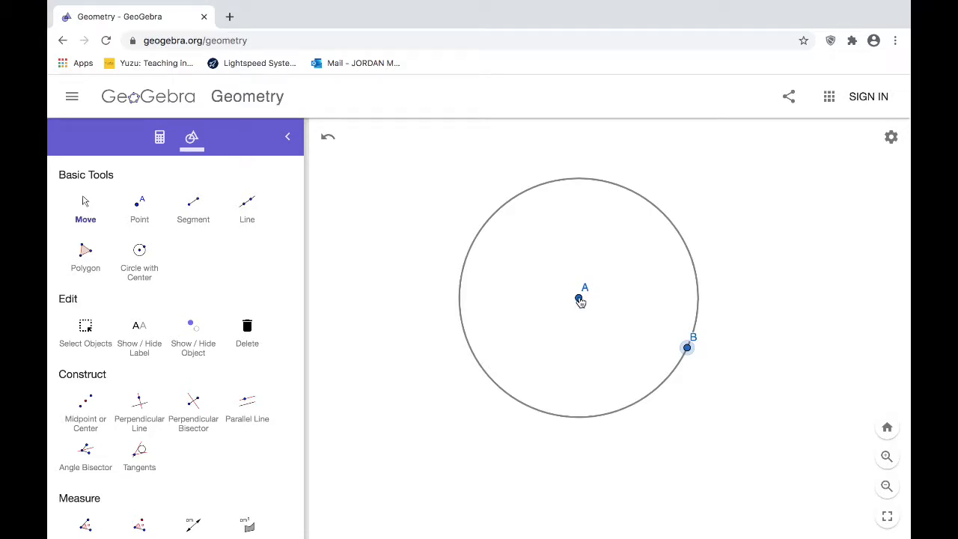
Step: Rename the centre point A to O via its label options, then reselect it for styling
click(578, 298)
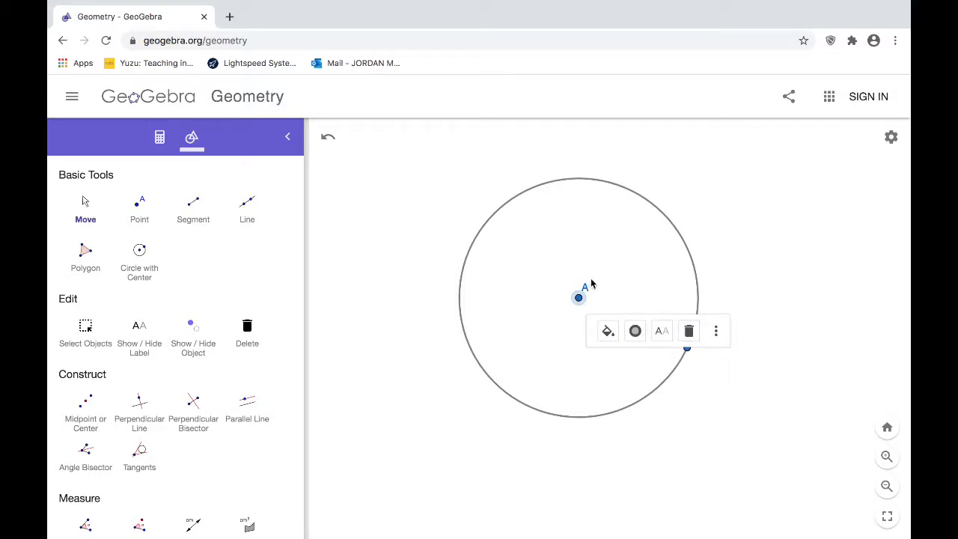
mouse_move(645, 310)
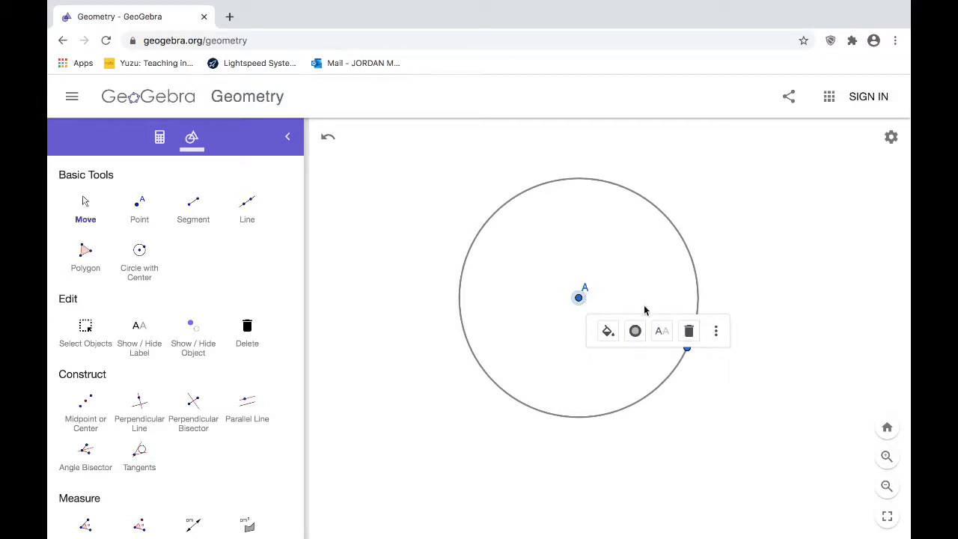
click(662, 331)
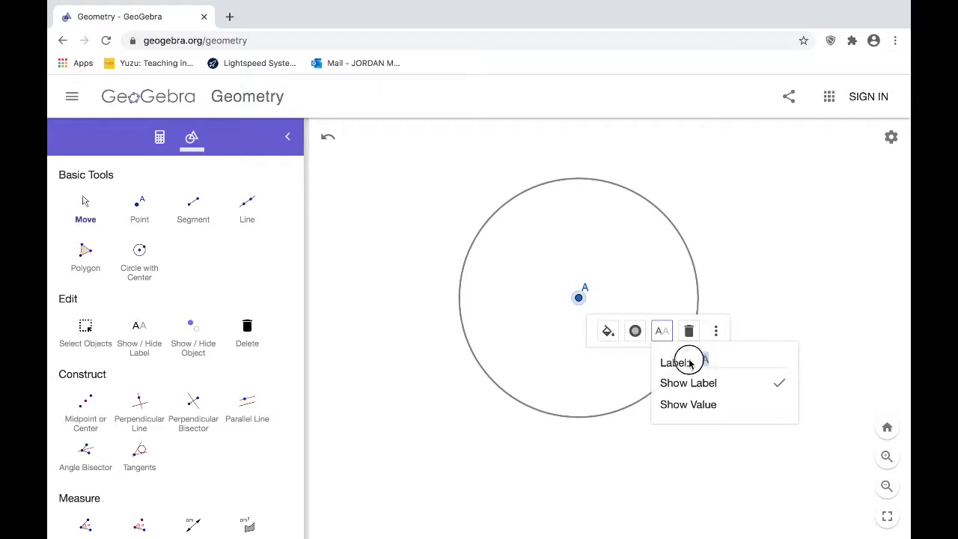
text(O)
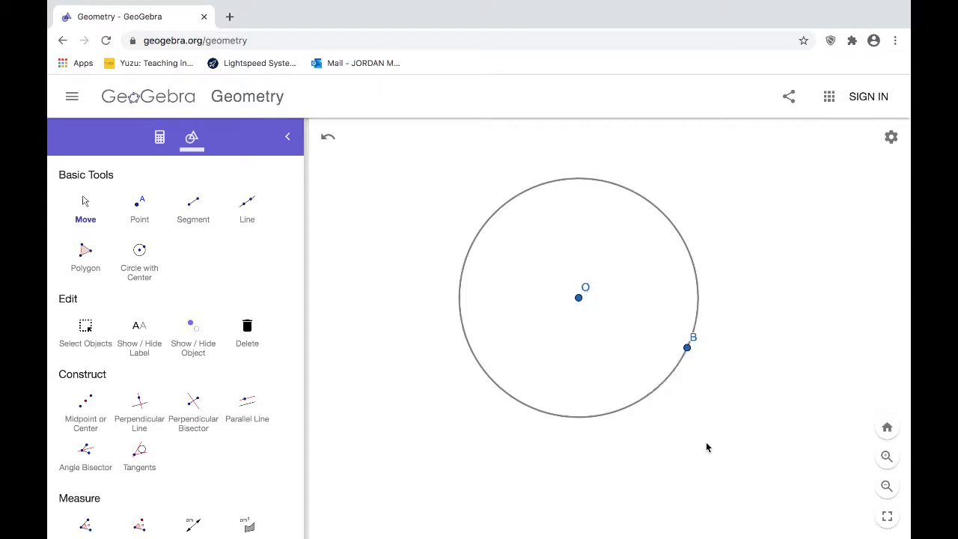
mouse_move(596, 288)
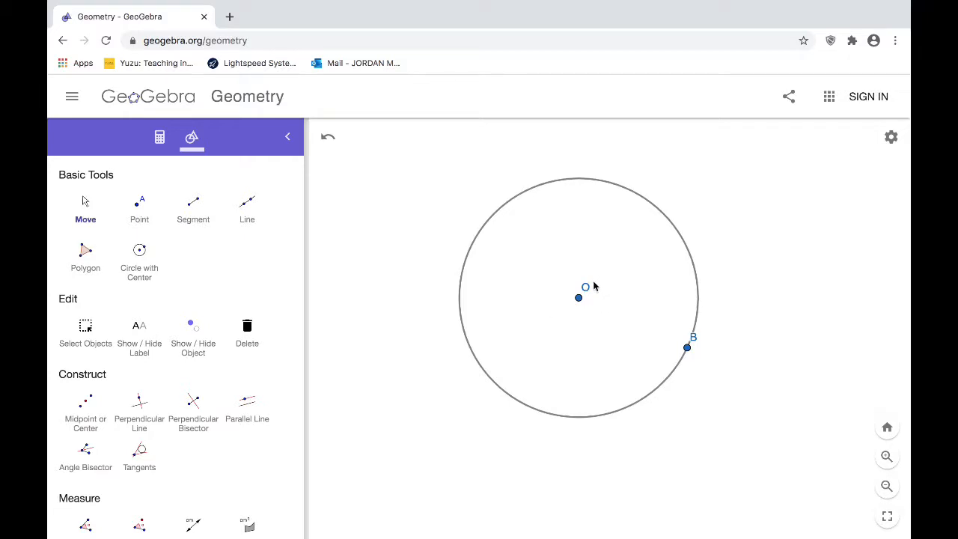
click(578, 297)
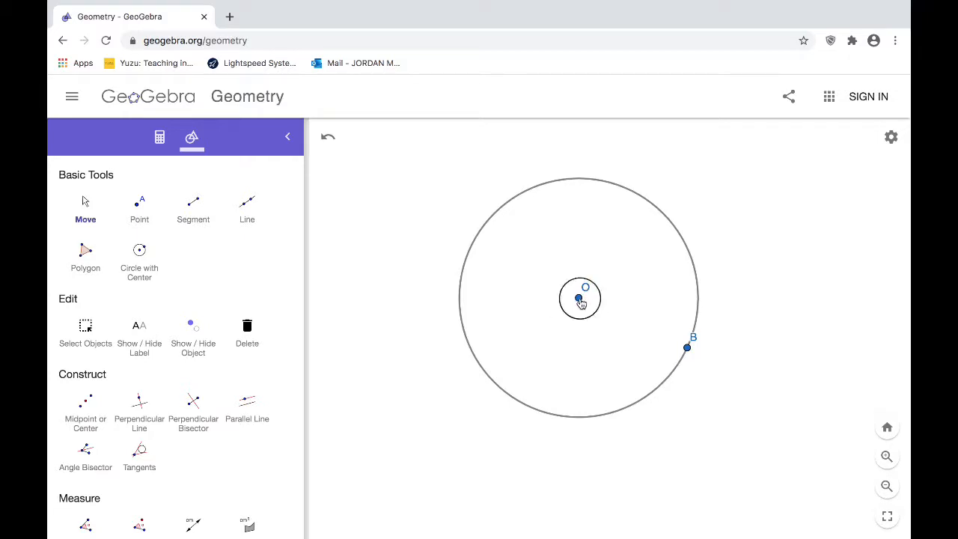
click(581, 300)
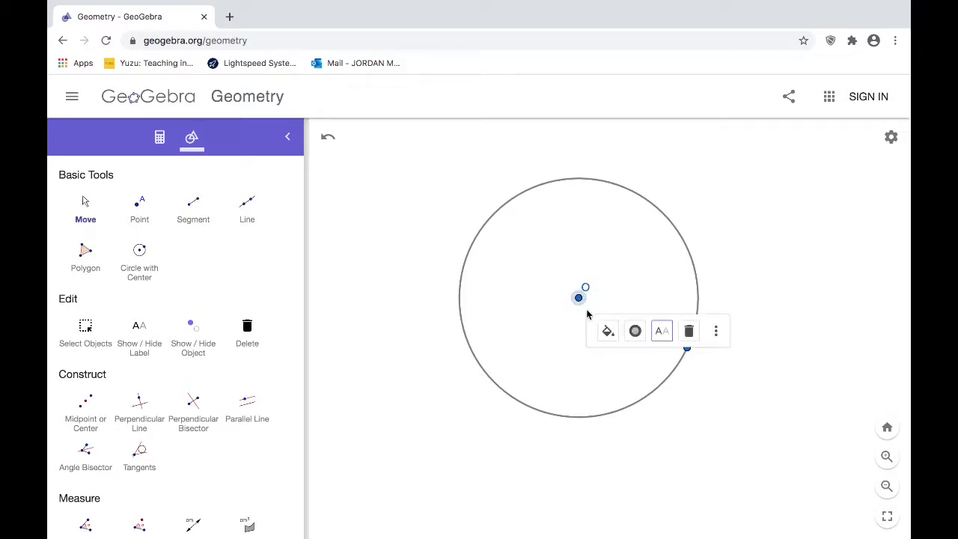
Step: Colour point O pink from the full colour palette and close the settings panel
click(635, 331)
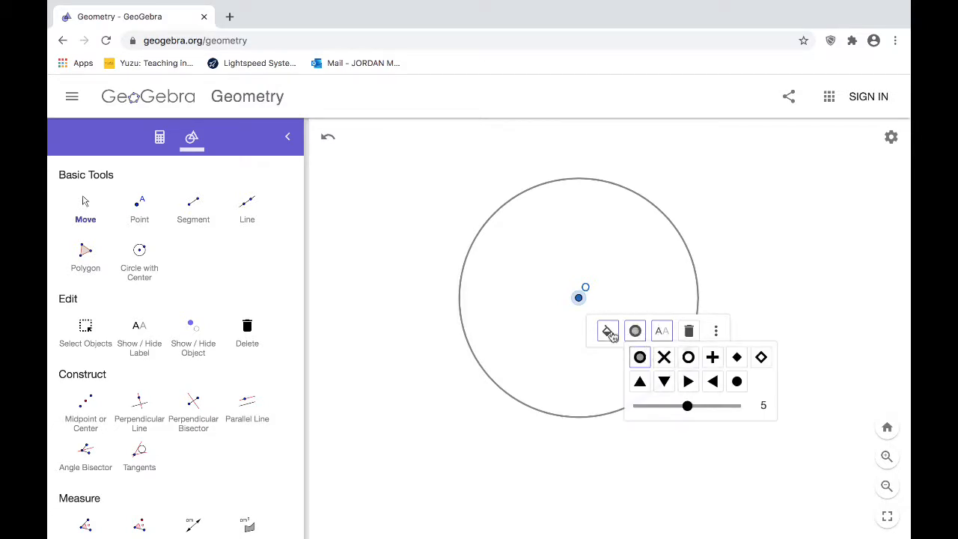
click(608, 331)
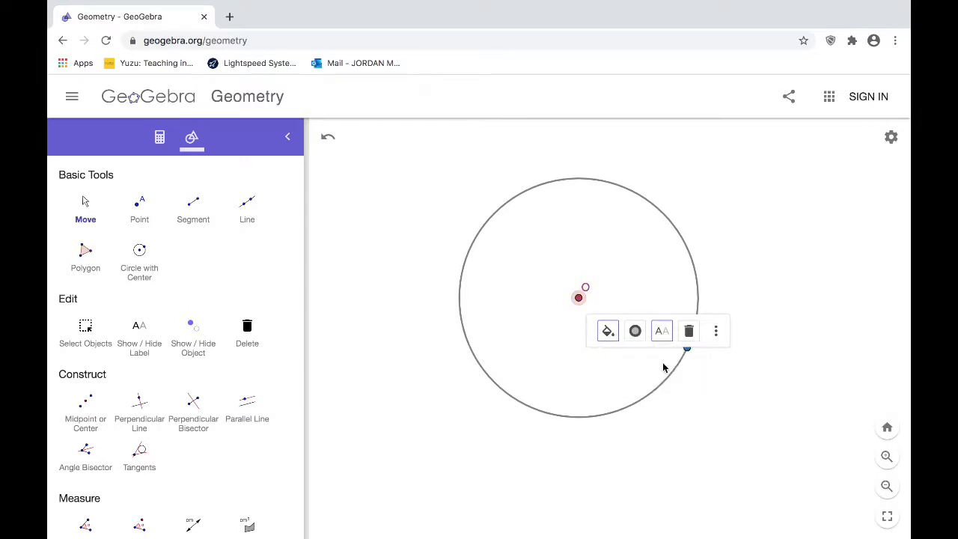
click(608, 331)
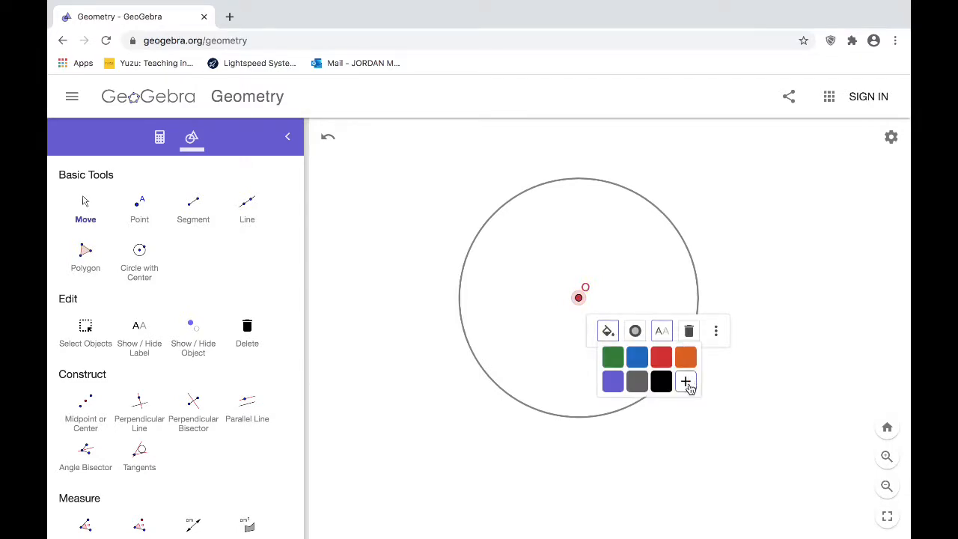
click(686, 381)
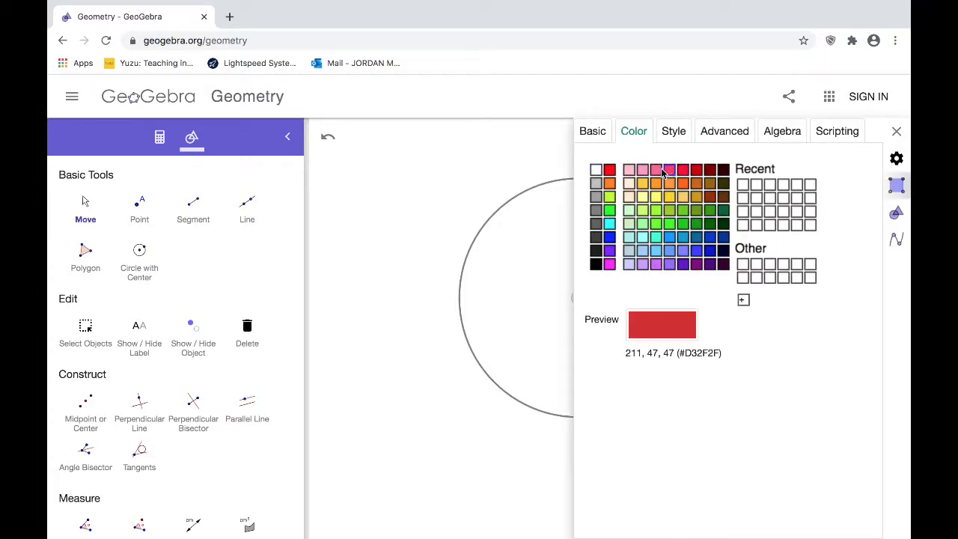
click(656, 169)
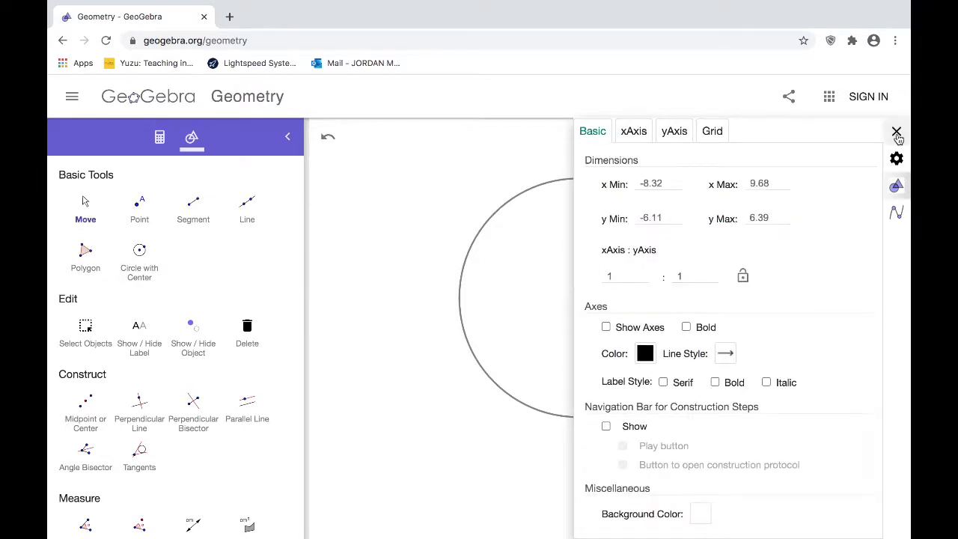
click(896, 132)
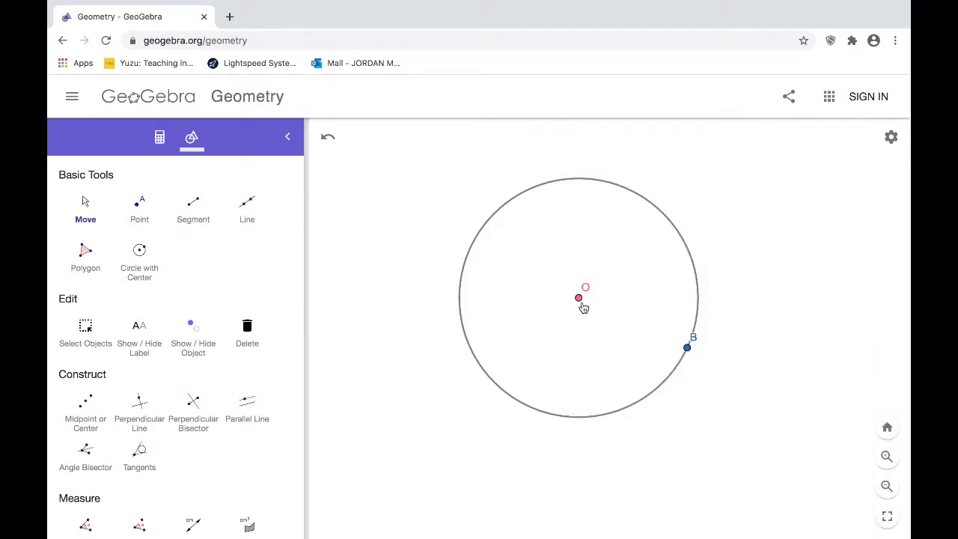
Step: Restyle point O as a right-pointing triangle marker at size 9
click(578, 298)
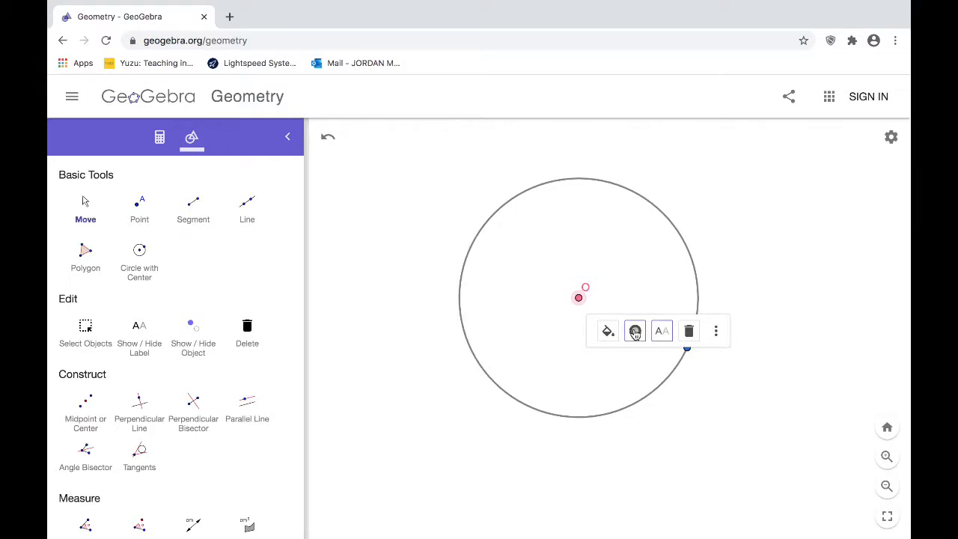
click(635, 331)
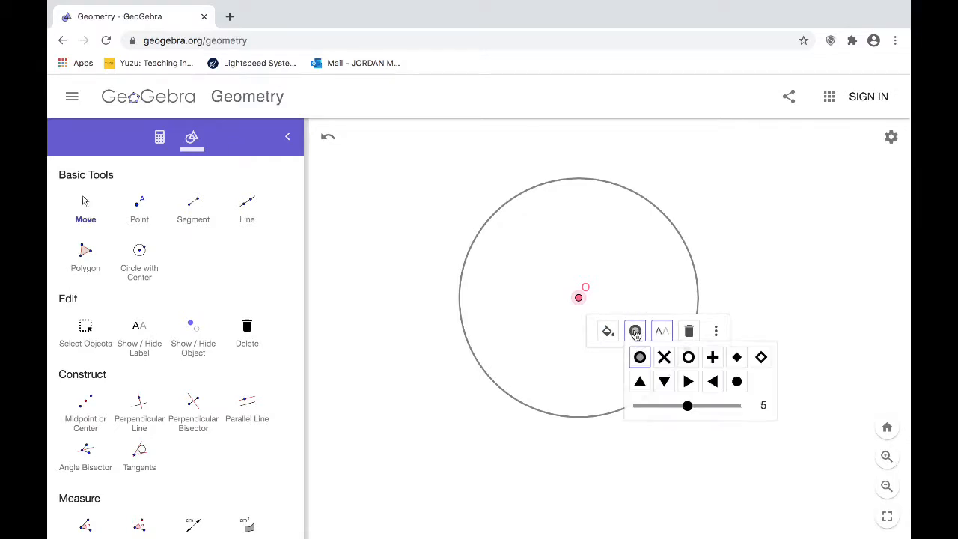
click(664, 356)
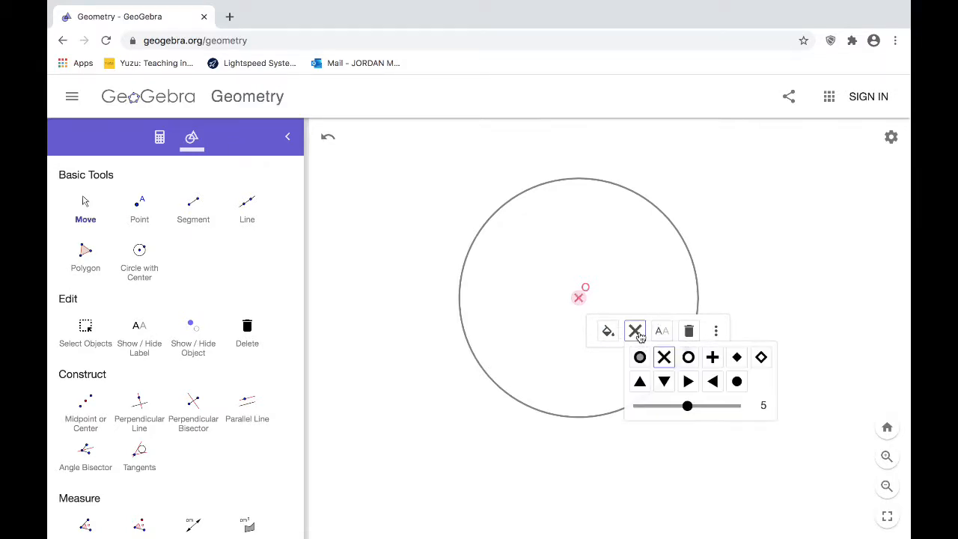
click(713, 356)
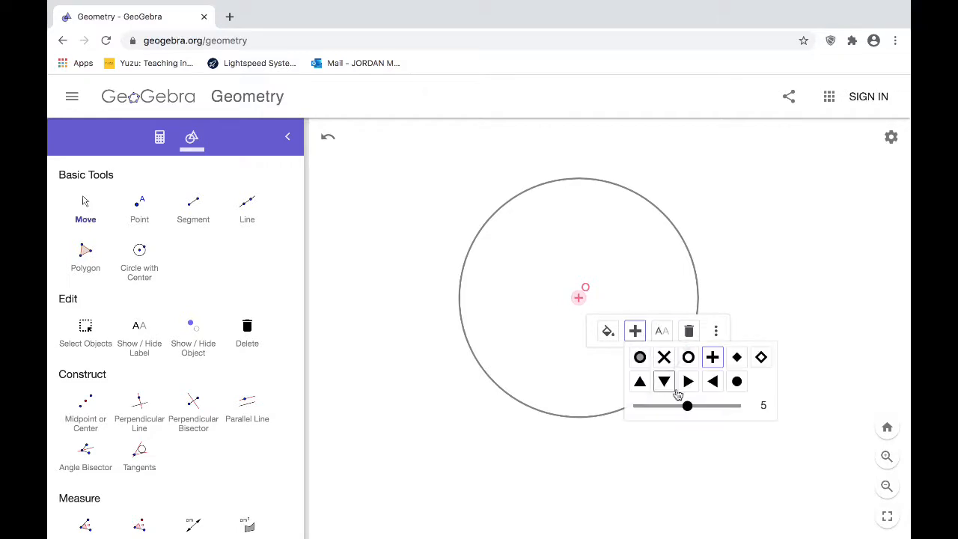
click(689, 382)
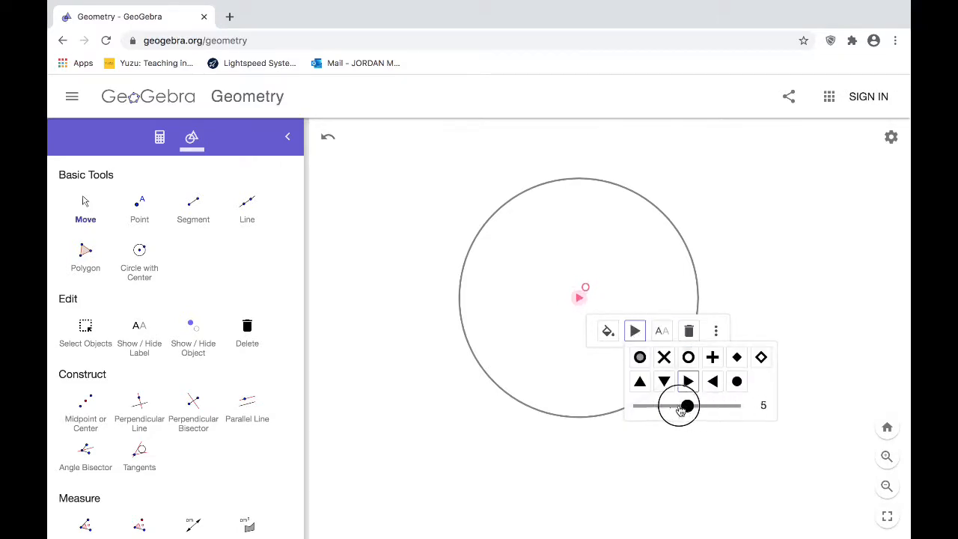
drag(677, 406, 736, 406)
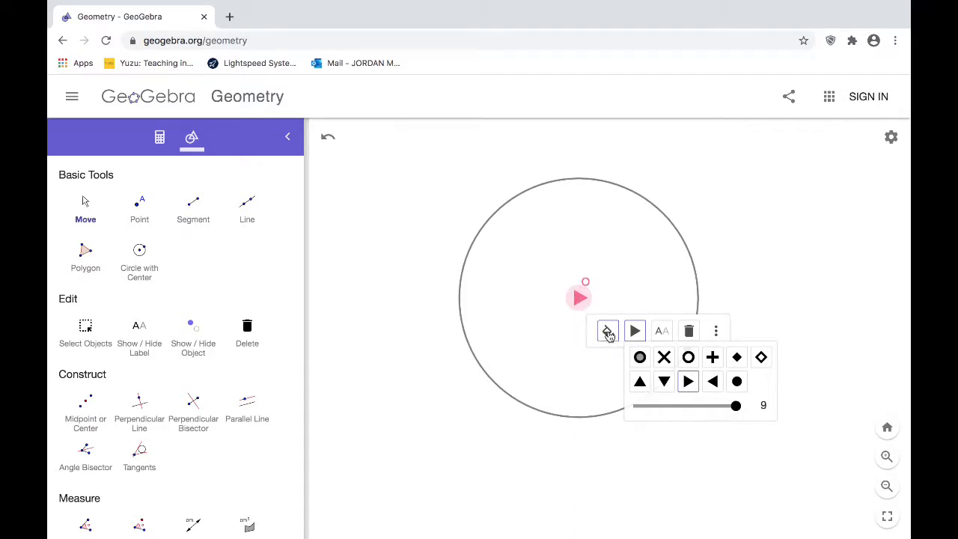
Step: Bring up point O's full properties, browsing Advanced then Basic showing definition (-0.16, 1.05)
click(608, 331)
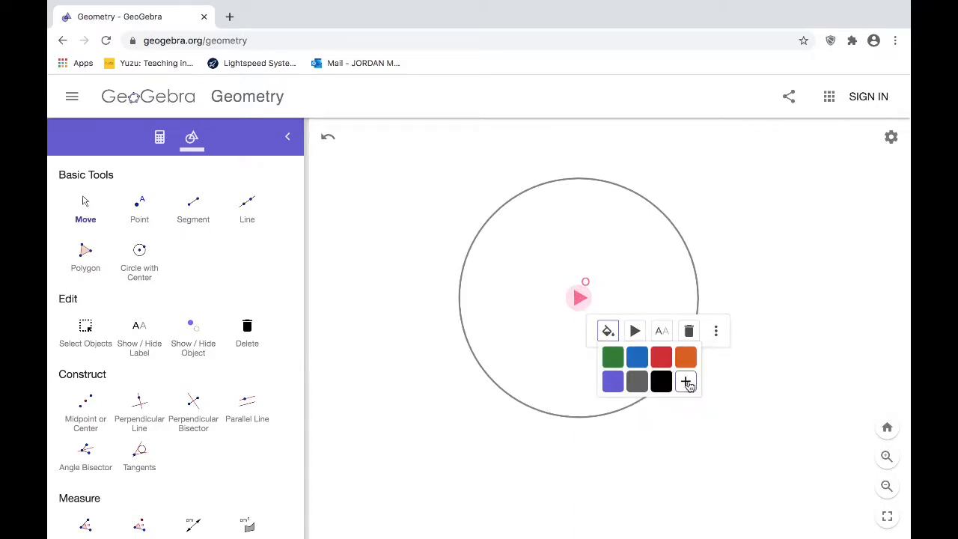
click(685, 382)
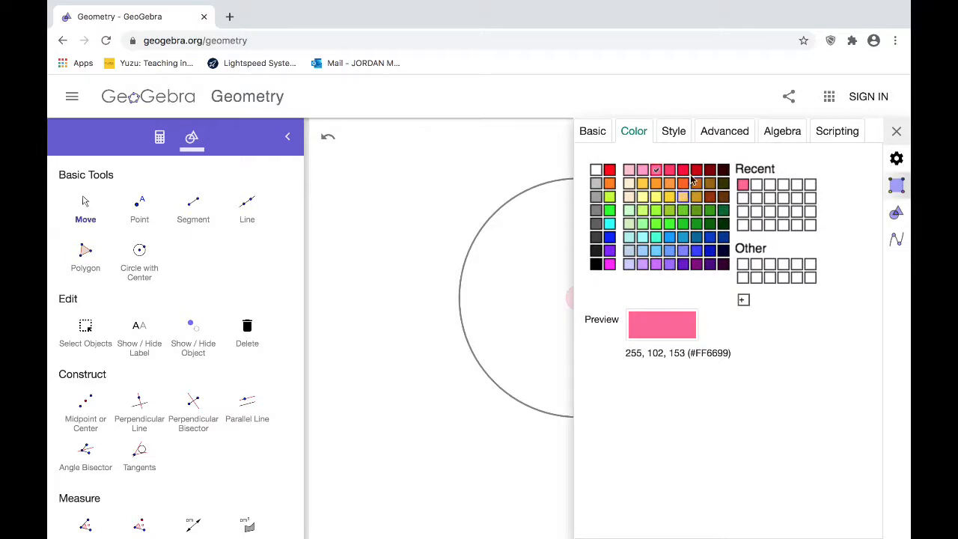
click(725, 132)
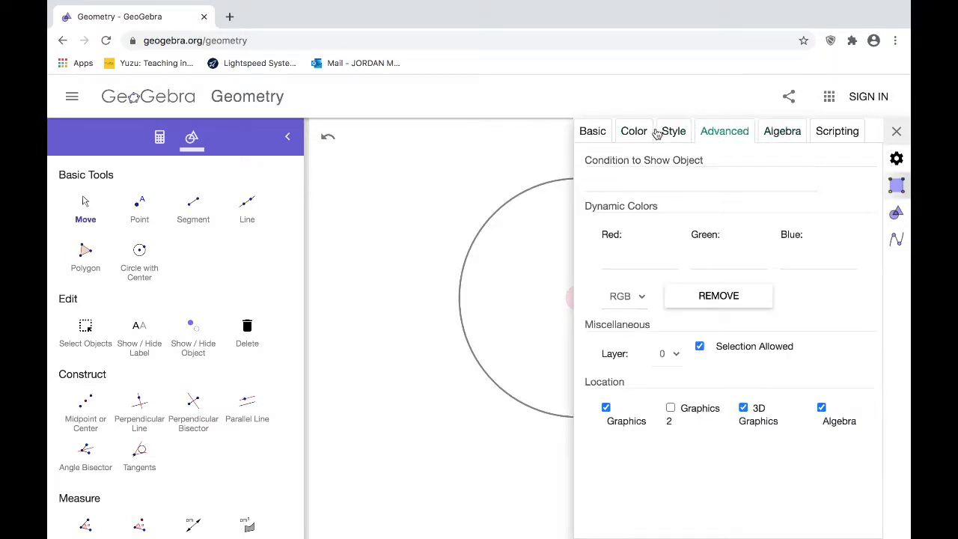
click(593, 132)
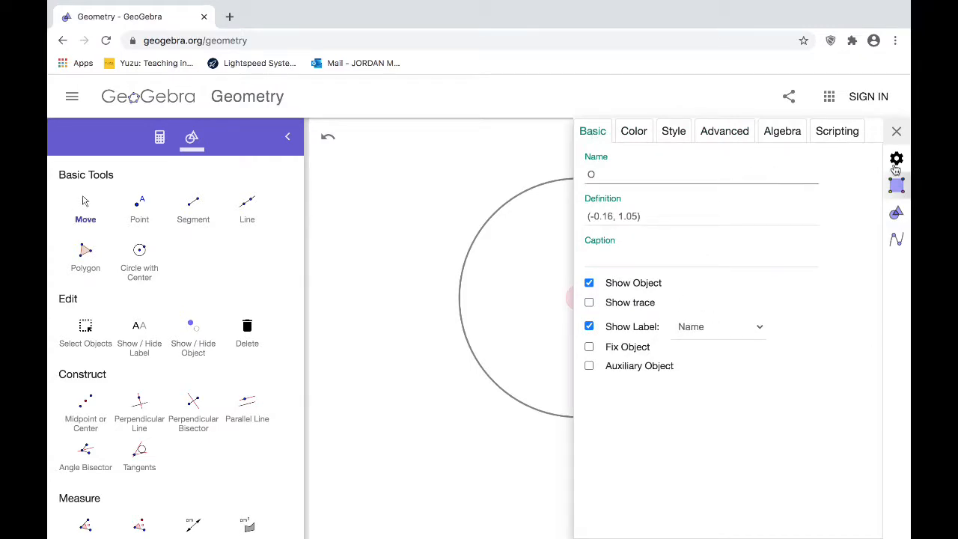
Step: Close the properties panel and deselect point O
click(895, 132)
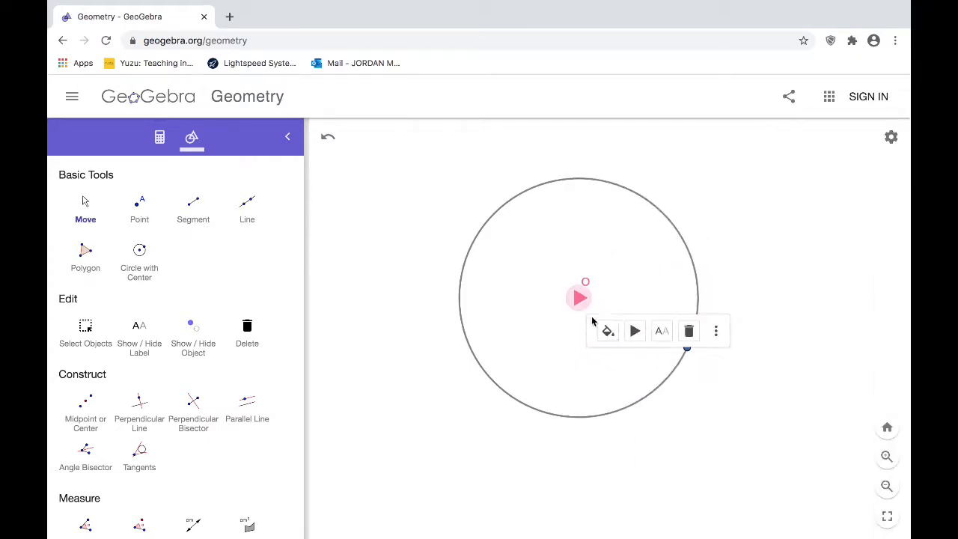
click(682, 257)
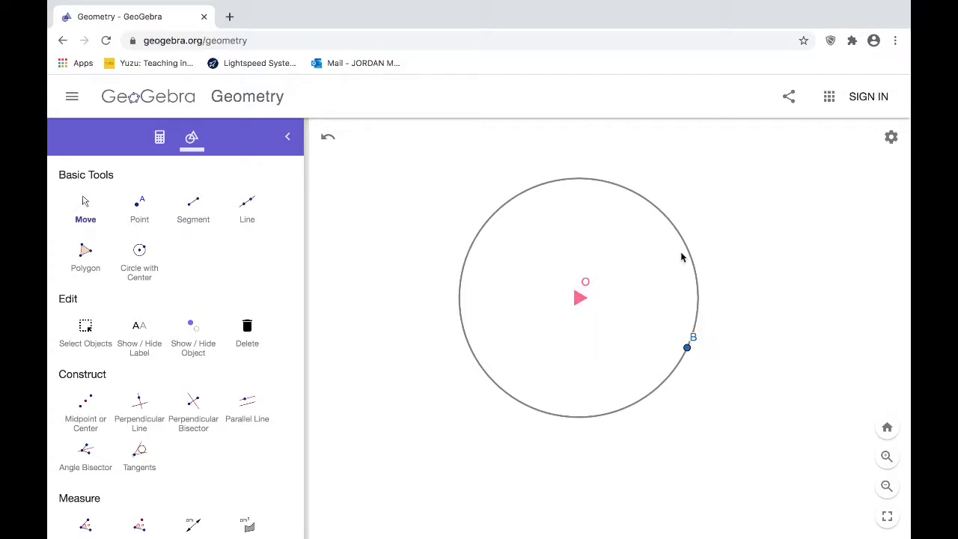
mouse_move(585, 286)
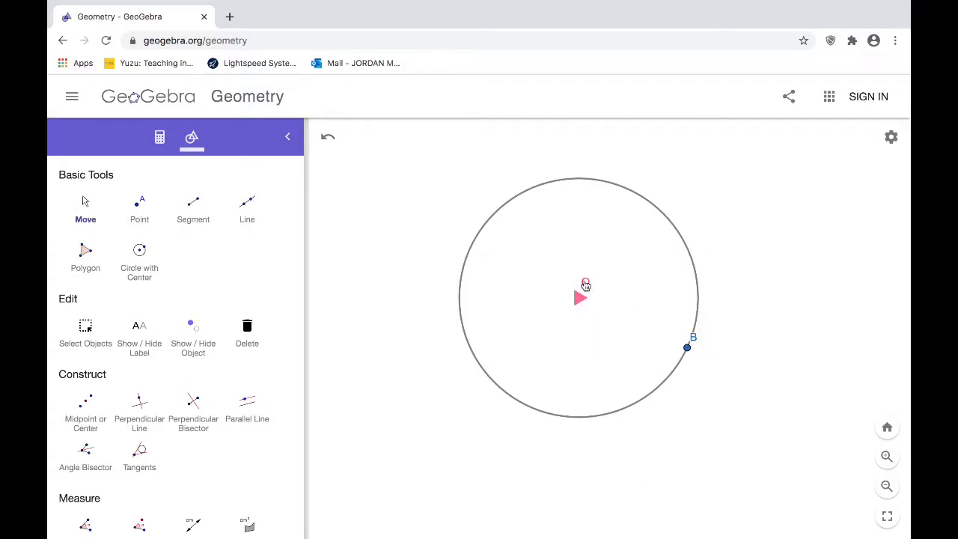
mouse_move(596, 188)
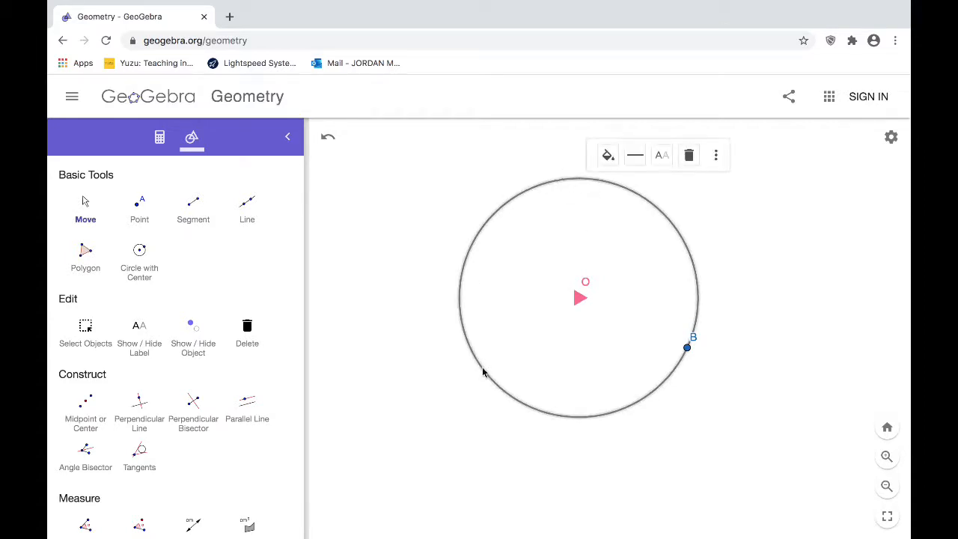
mouse_move(572, 204)
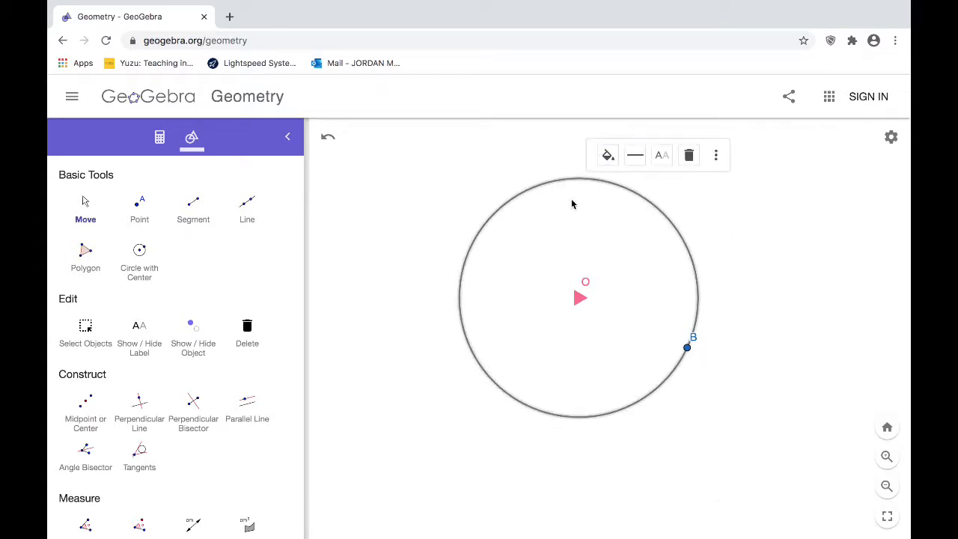
mouse_move(477, 328)
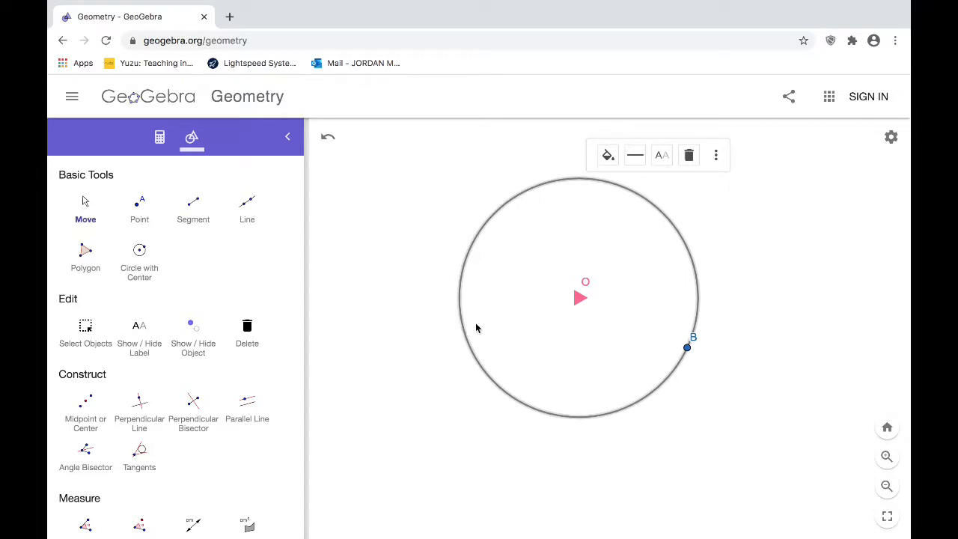
mouse_move(502, 368)
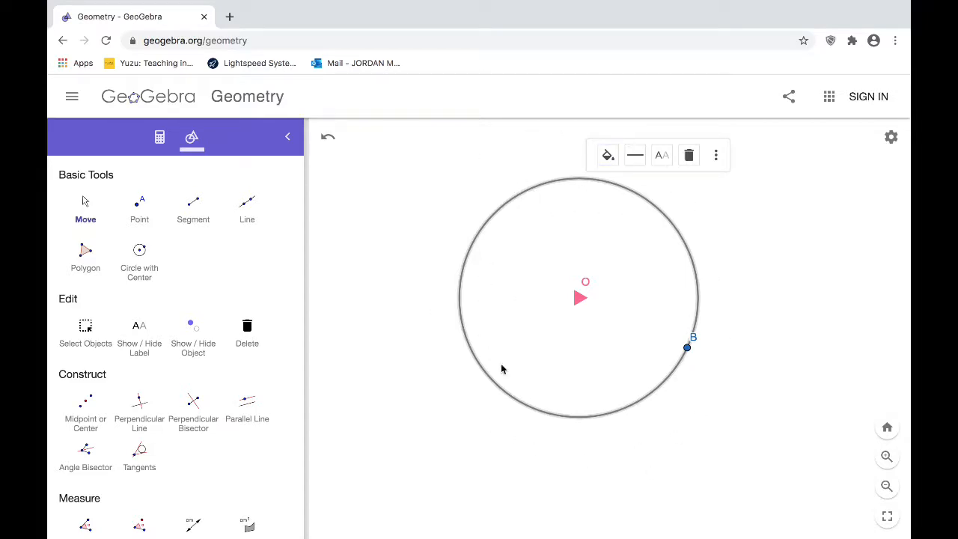
Step: Give the circle through B a dashed outline of thickness 6, then deselect it
click(635, 154)
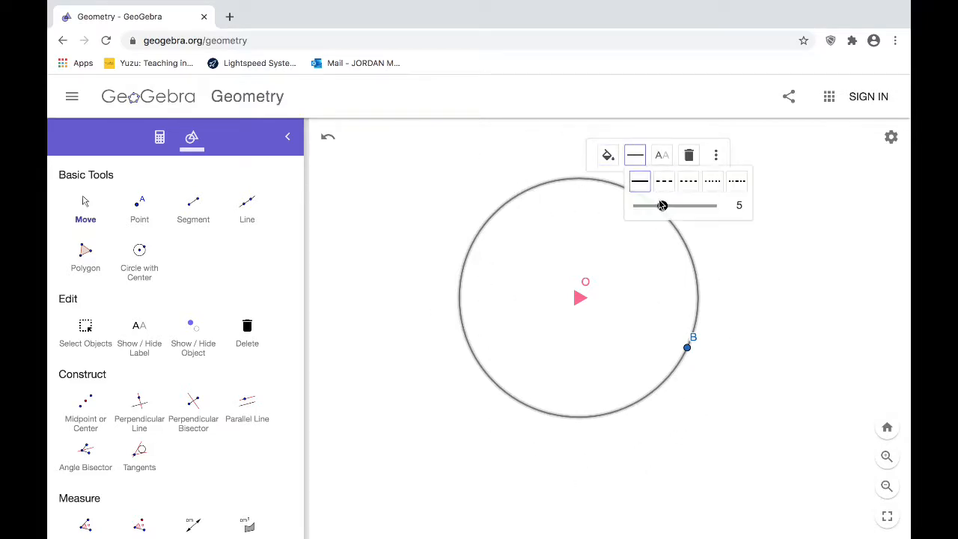
drag(658, 207, 671, 207)
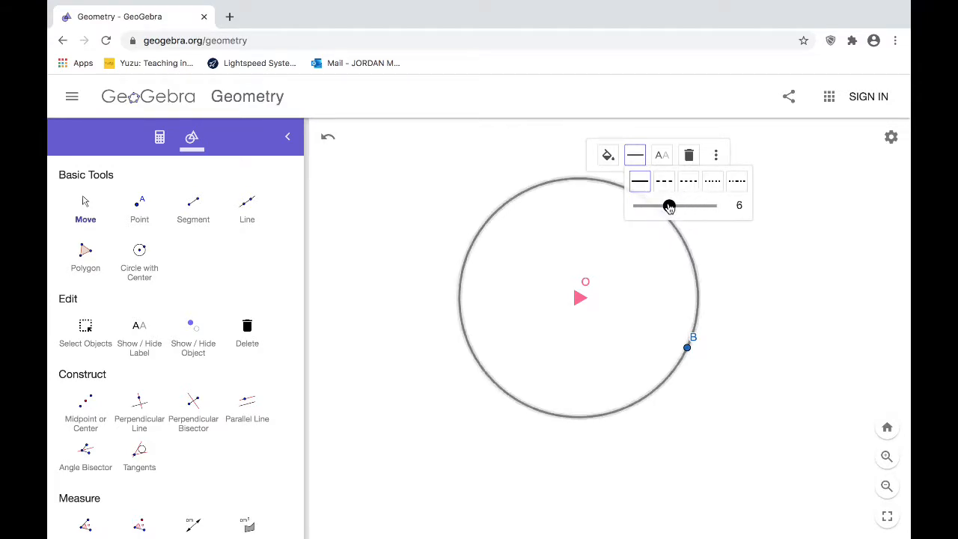
click(665, 180)
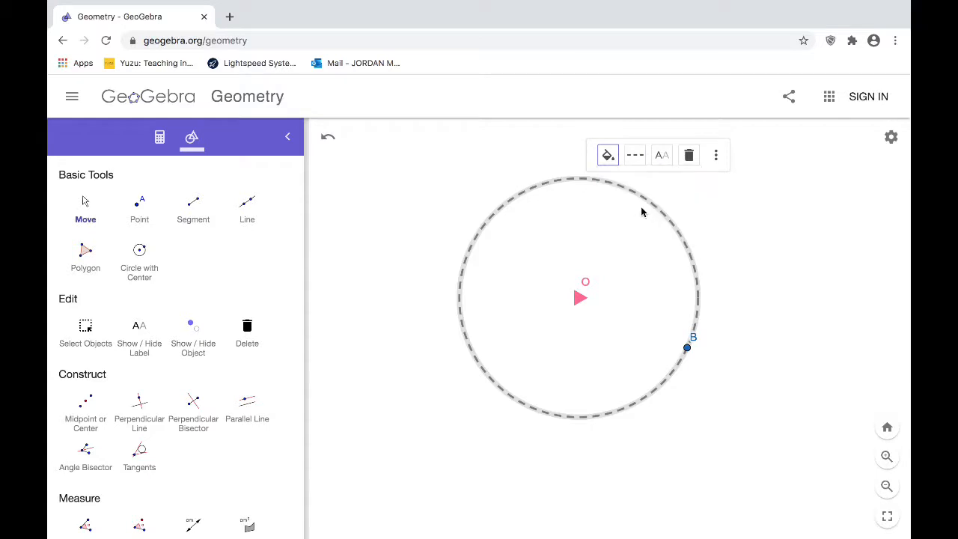
click(608, 213)
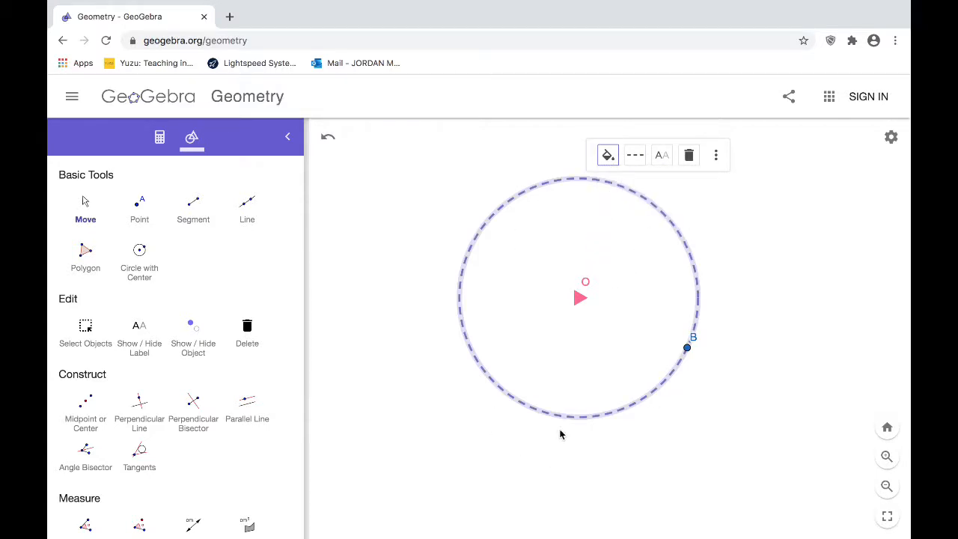
mouse_move(632, 272)
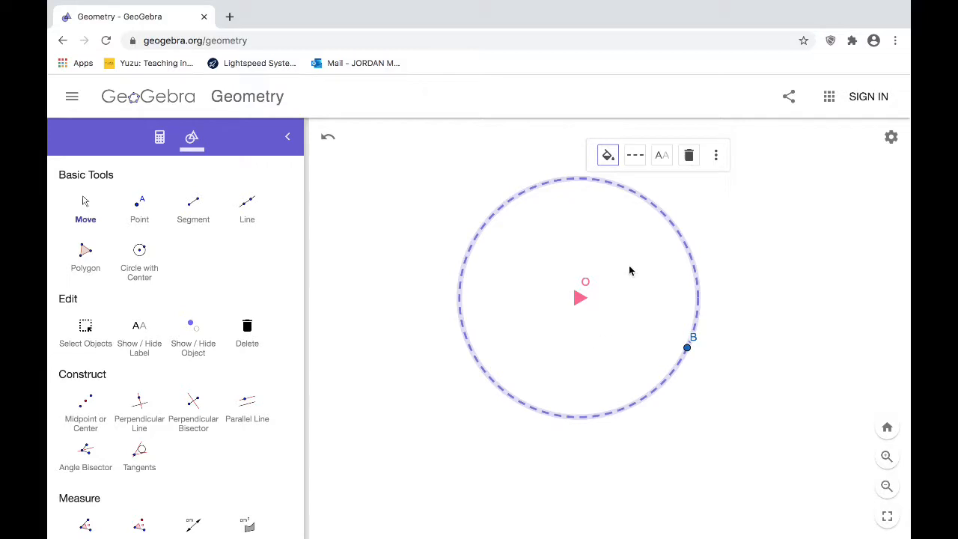
click(632, 272)
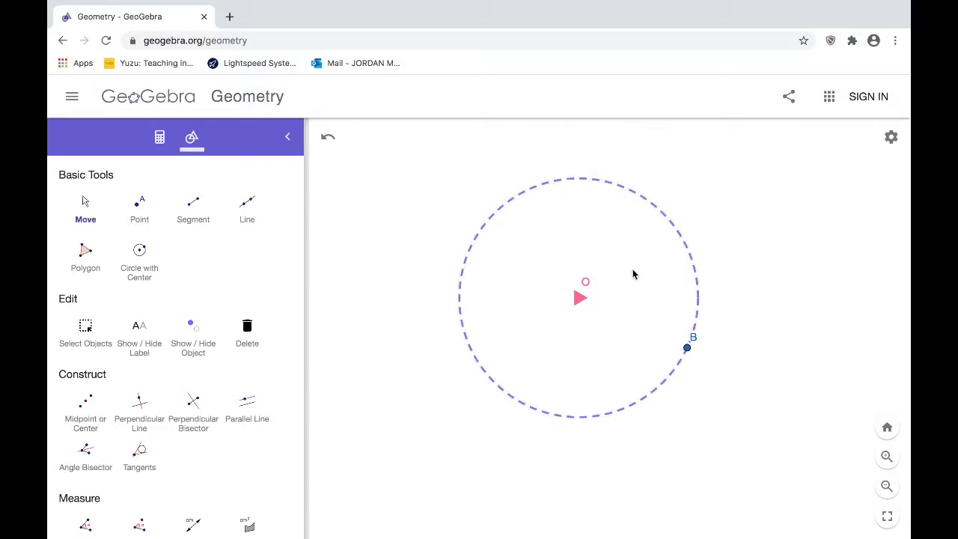
mouse_move(636, 298)
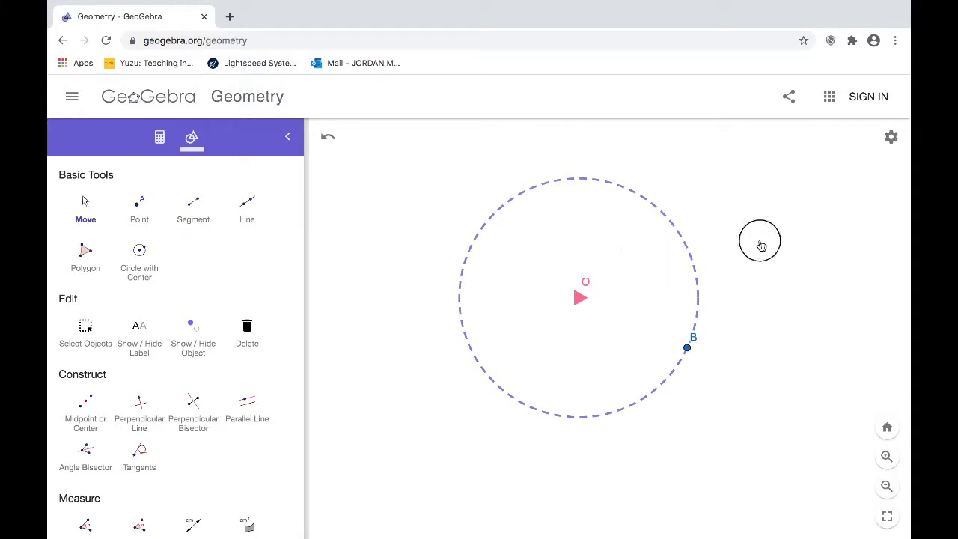
mouse_move(659, 329)
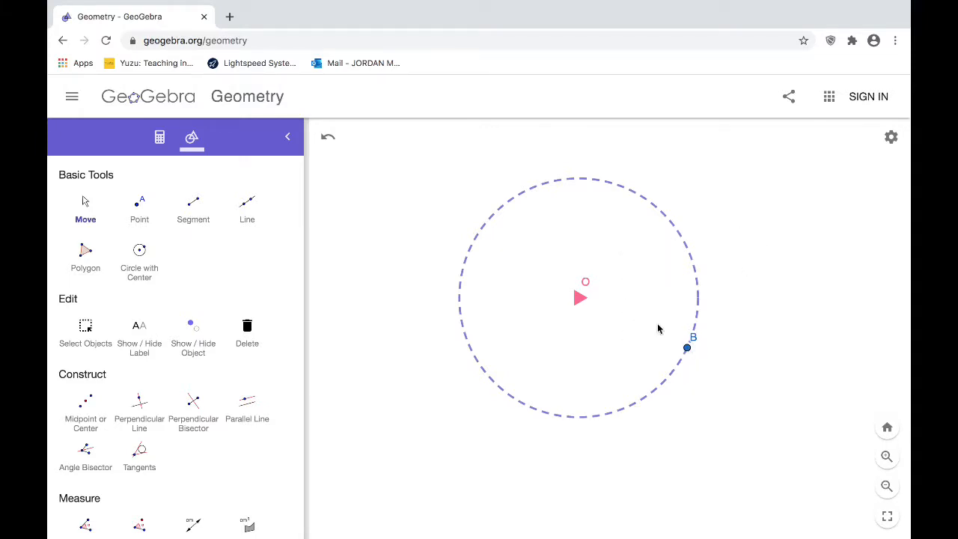
mouse_move(617, 313)
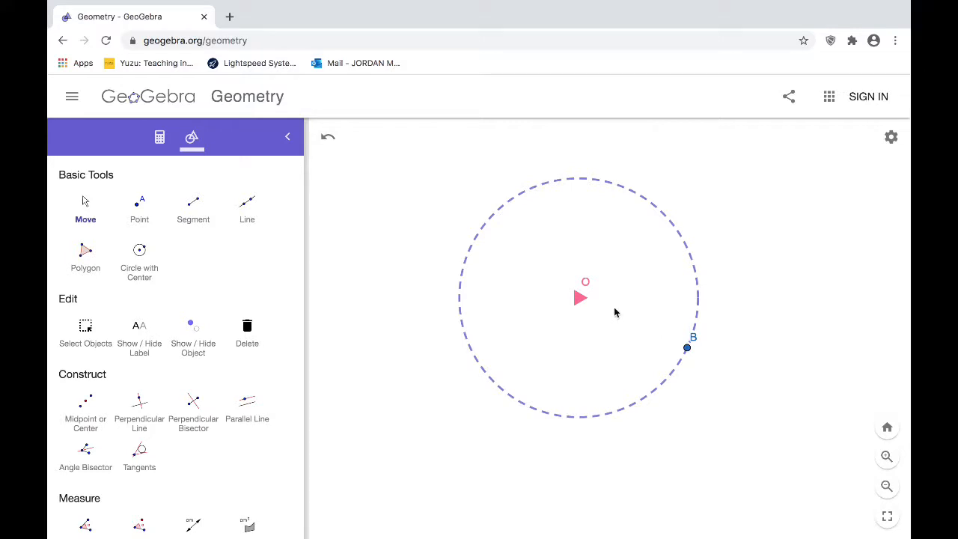
mouse_move(187, 209)
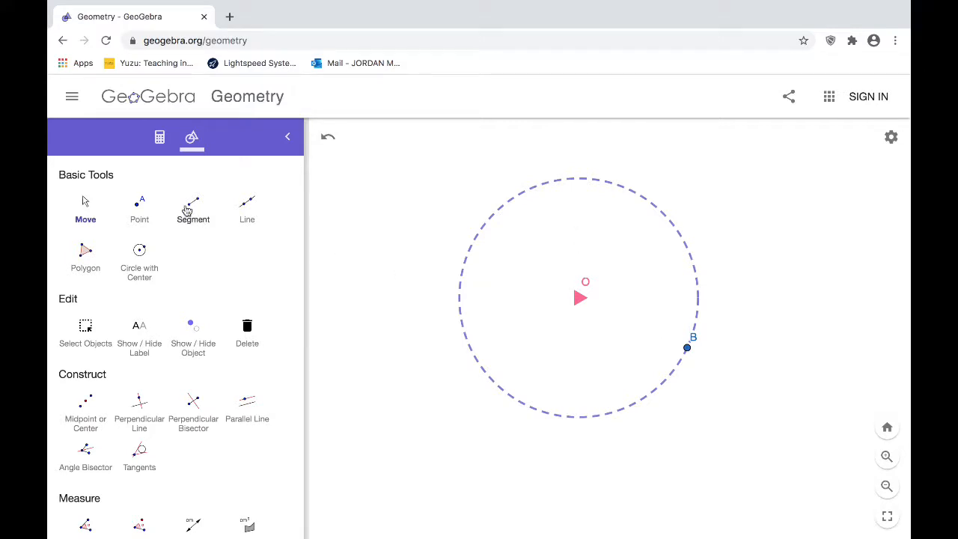
Step: Draw the quadrilateral A, E, D, C in the top-right with the Polygon tool
click(86, 257)
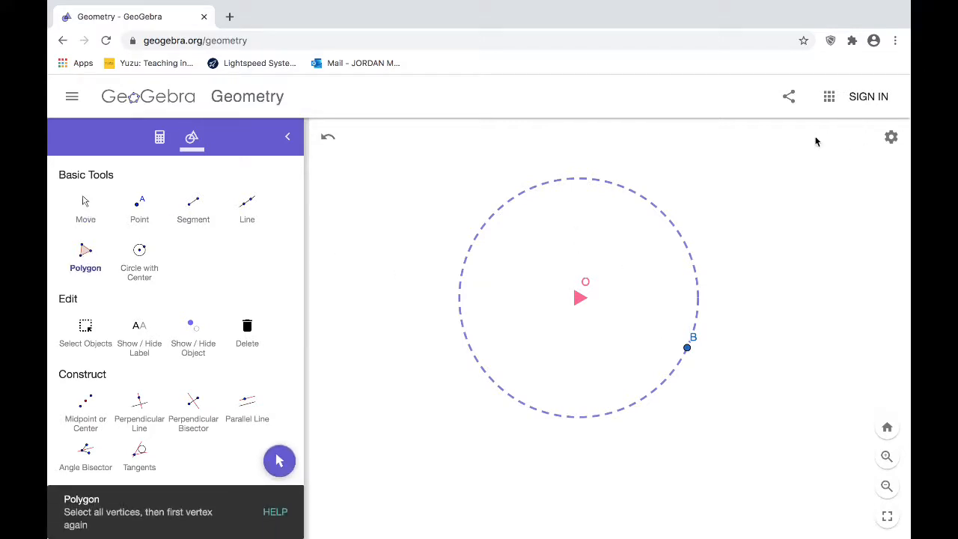
click(824, 257)
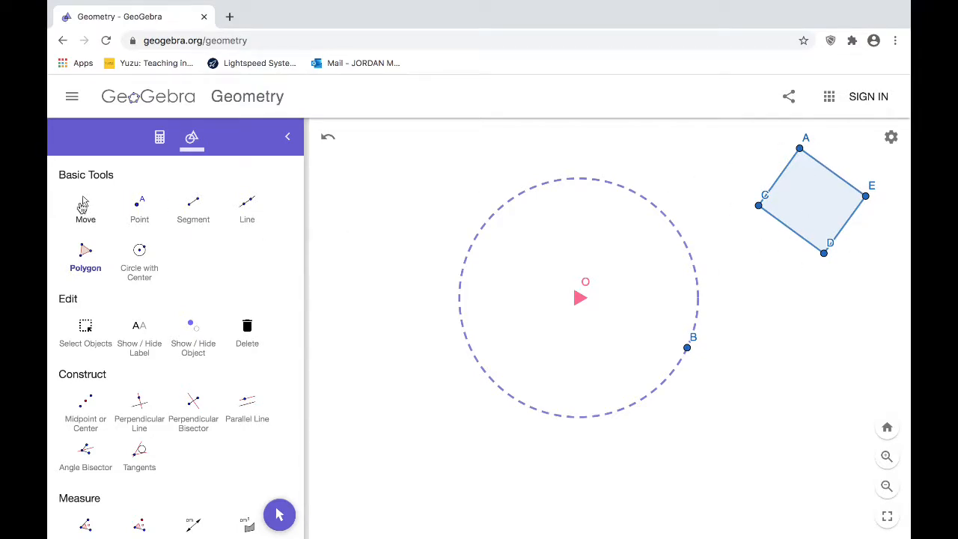
click(86, 210)
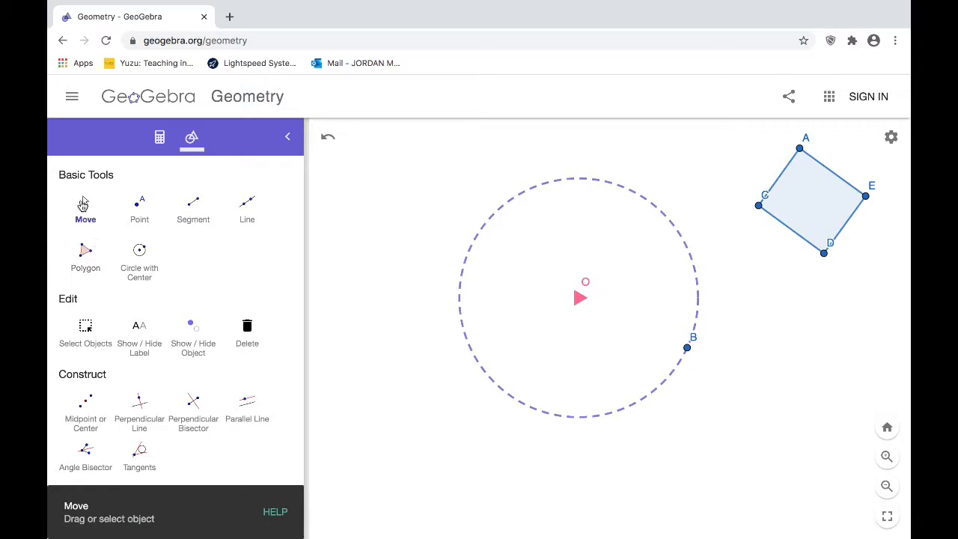
mouse_move(820, 204)
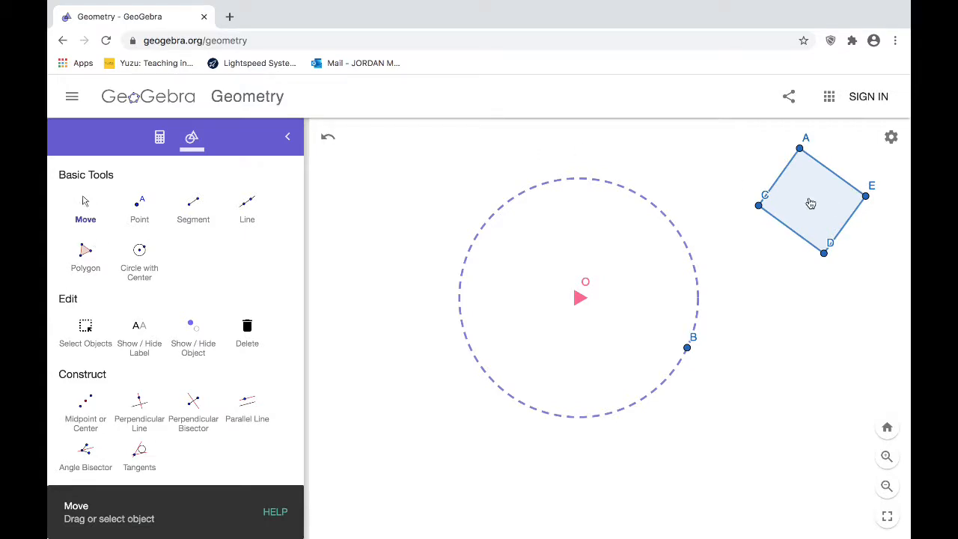
Step: Fill the quadrilateral with purple at 100 opacity, then deselect it
click(812, 204)
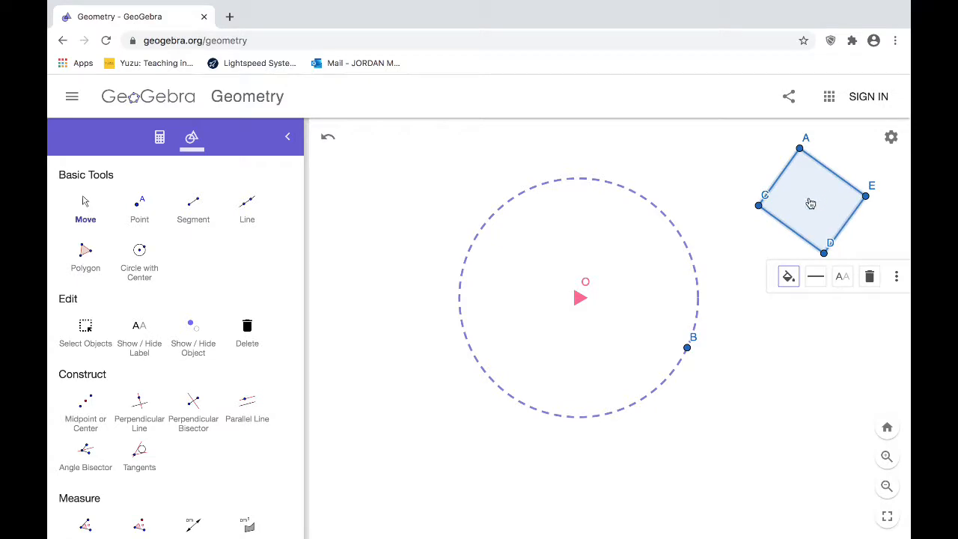
click(788, 276)
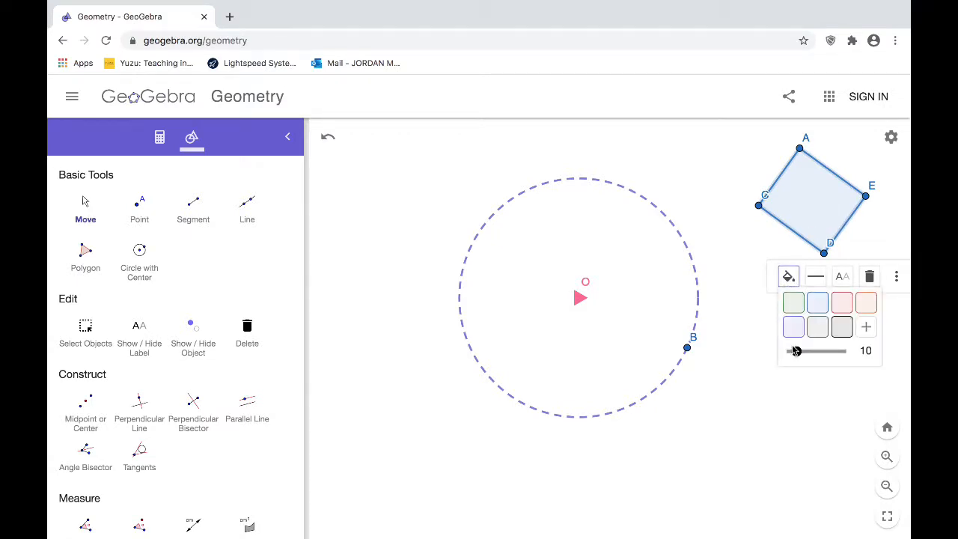
drag(797, 351, 821, 350)
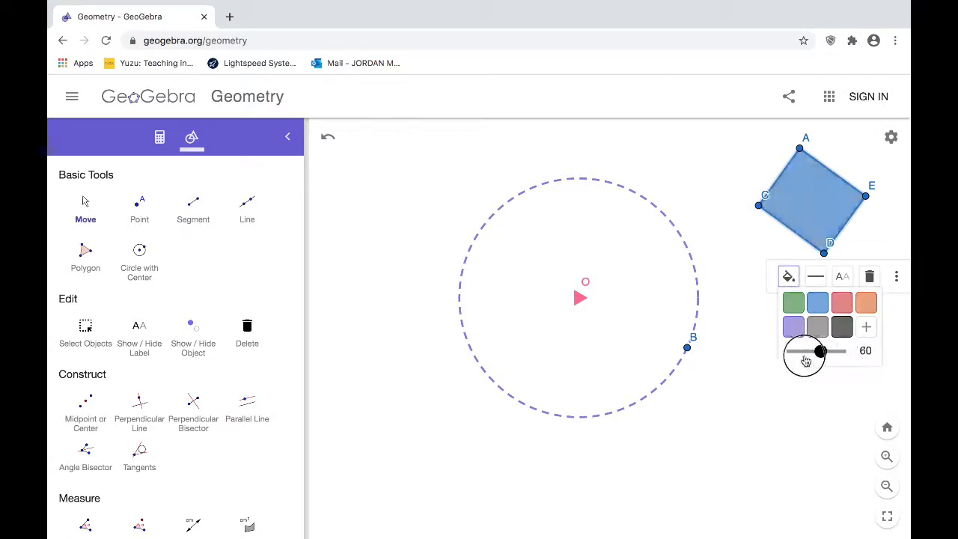
drag(821, 351, 841, 350)
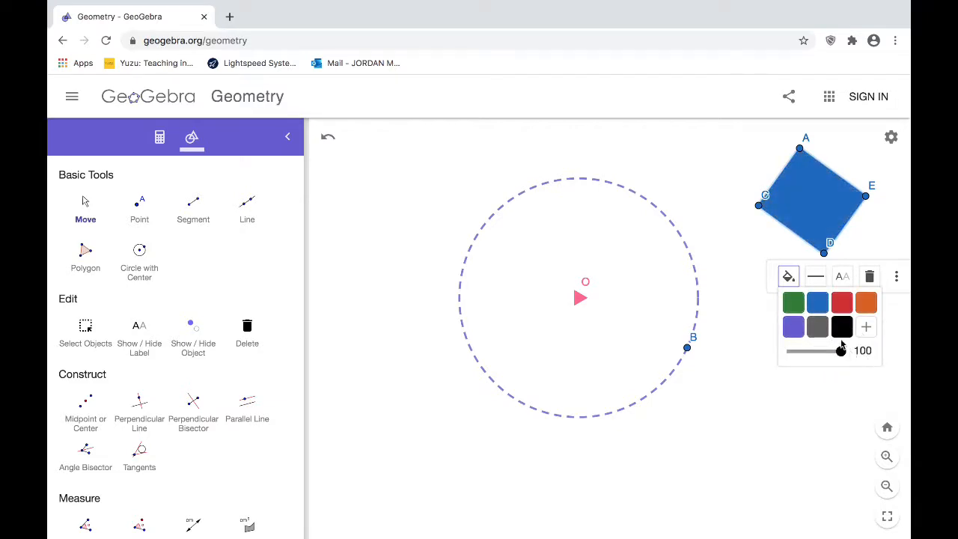
click(794, 327)
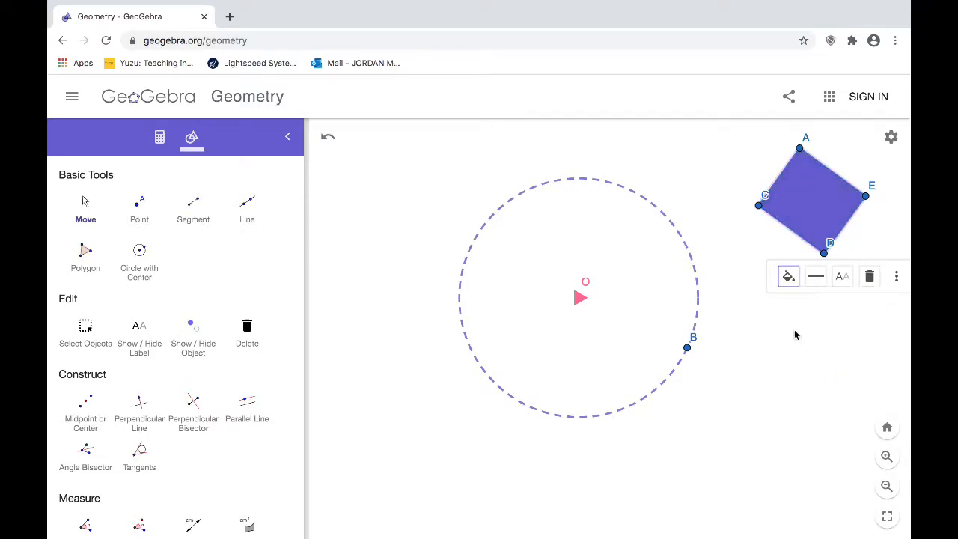
mouse_move(742, 231)
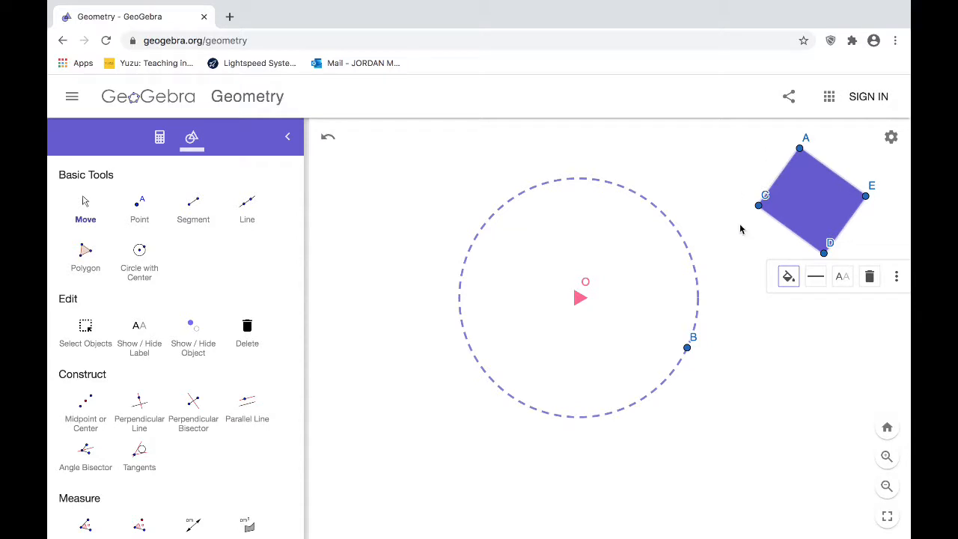
click(798, 384)
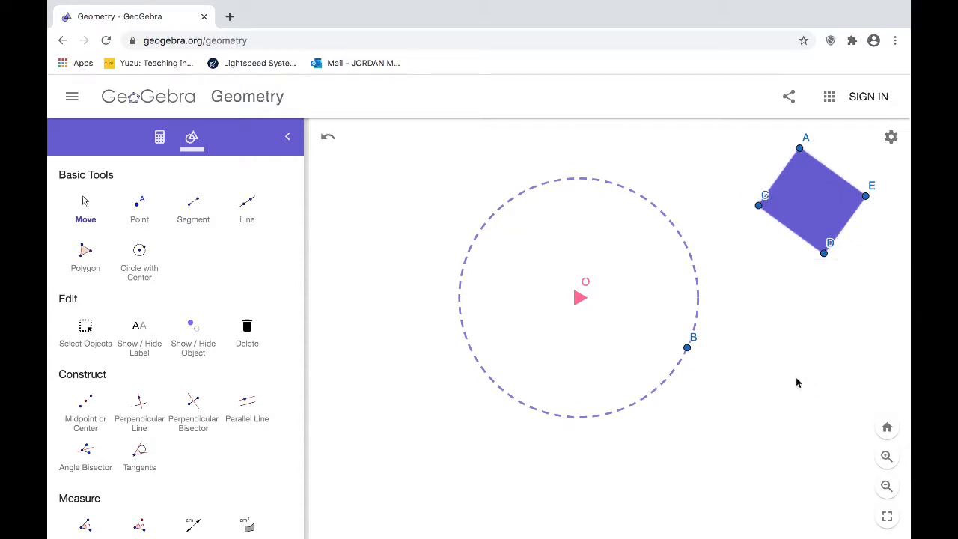
mouse_move(411, 418)
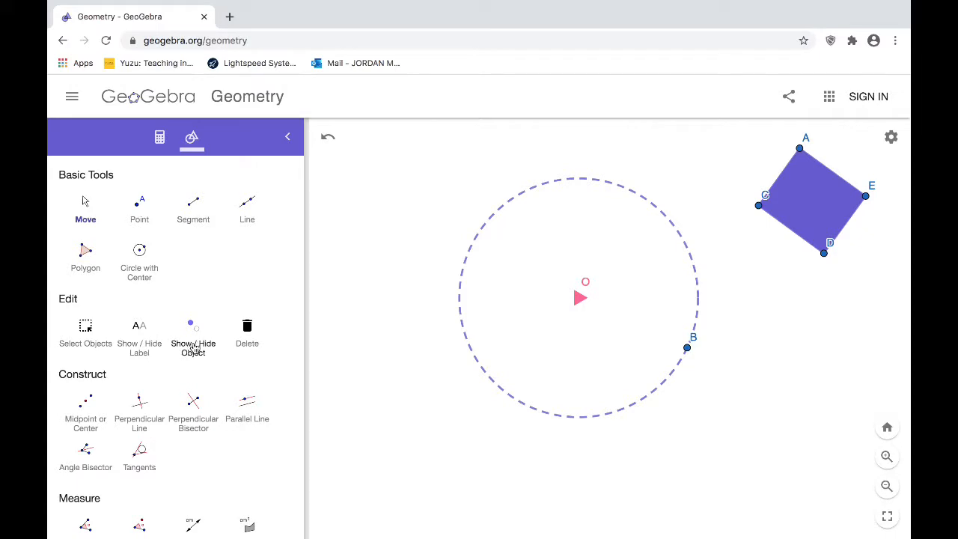
mouse_move(140, 329)
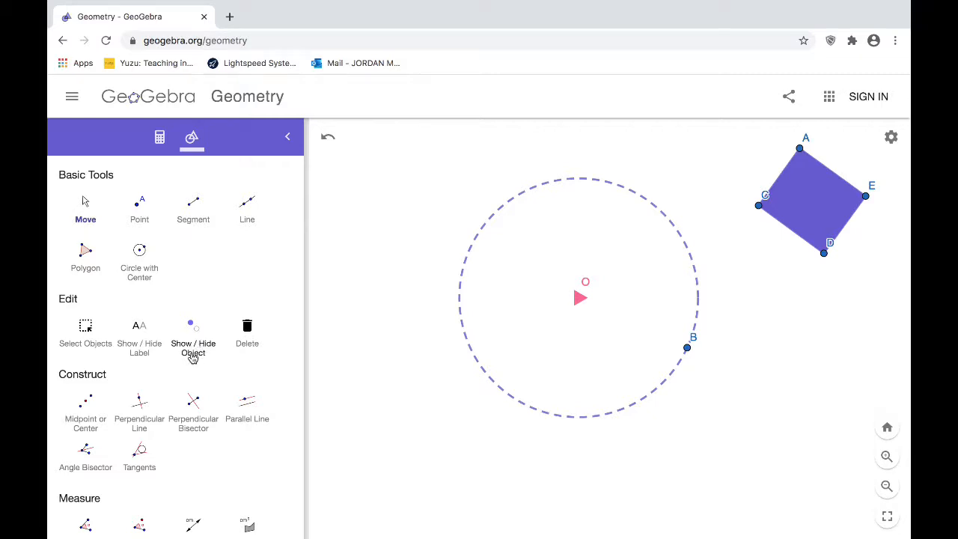
click(193, 333)
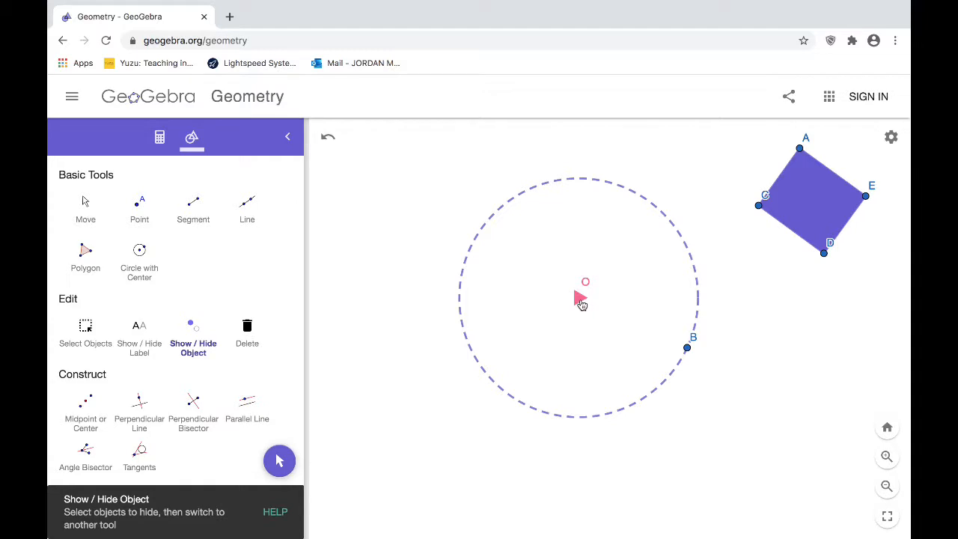
mouse_move(197, 382)
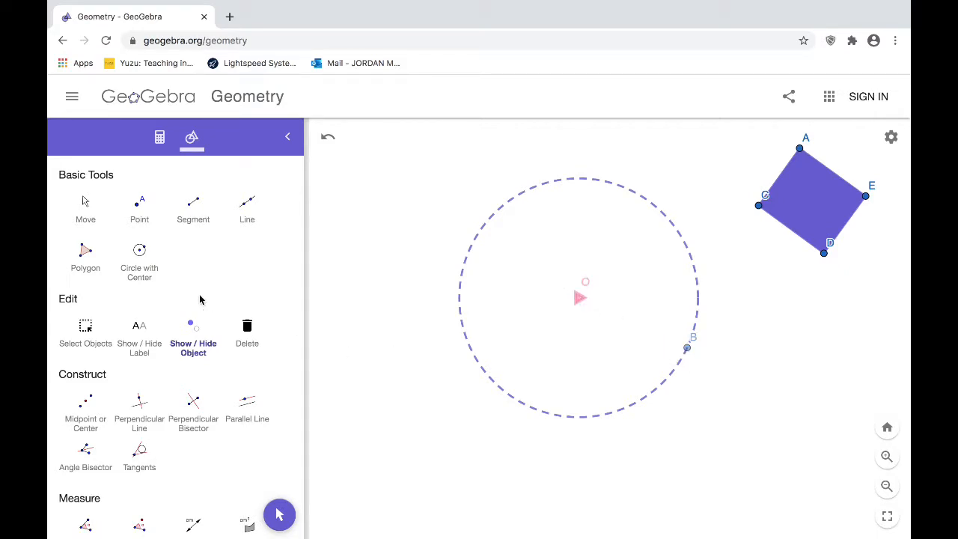
click(85, 254)
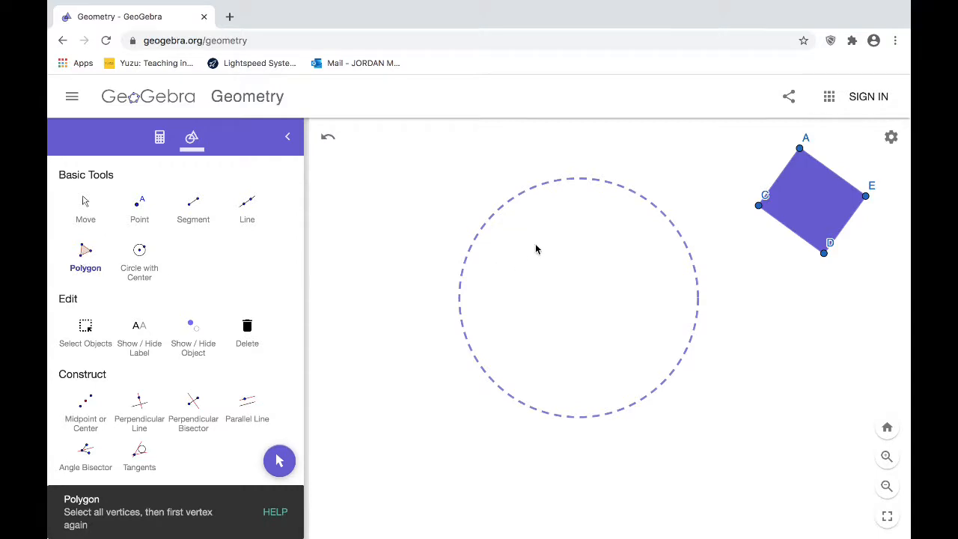
mouse_move(258, 287)
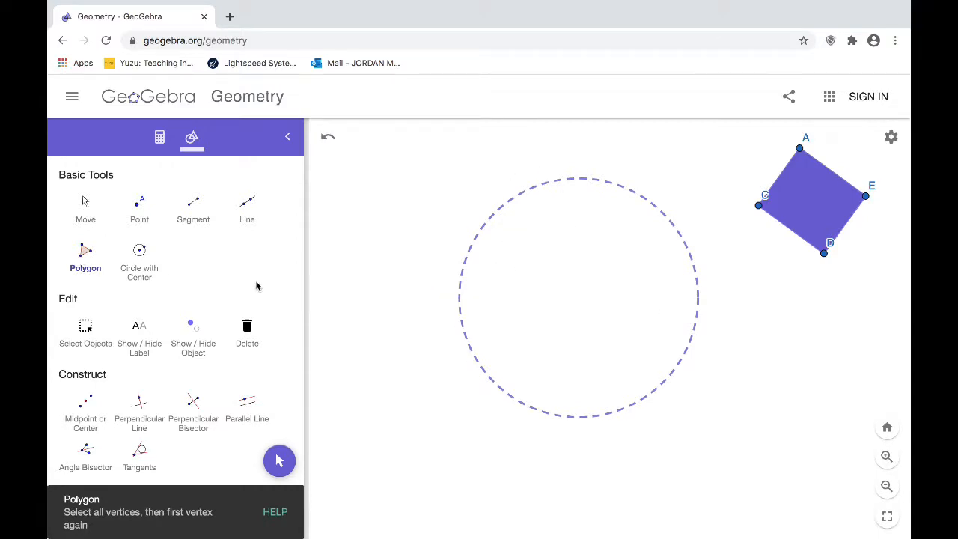
click(193, 332)
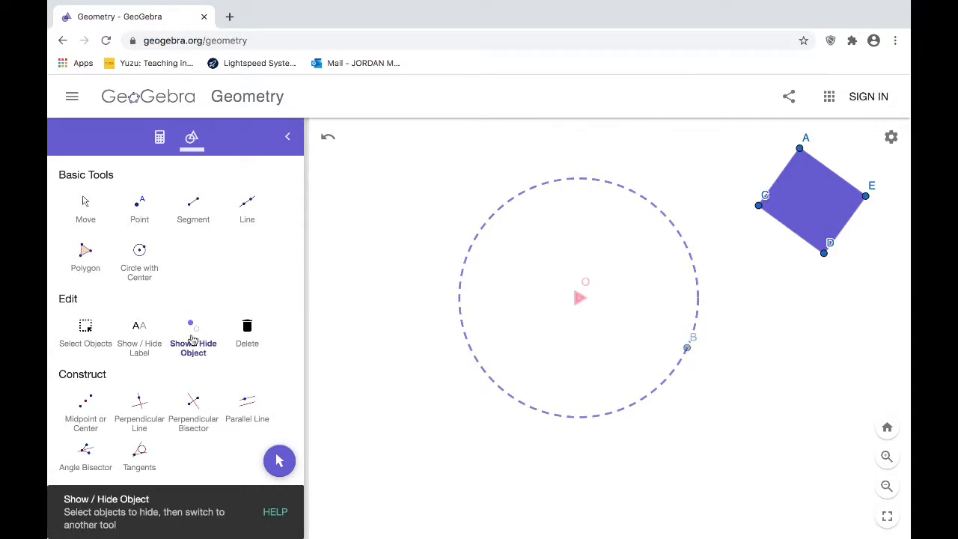
mouse_move(445, 300)
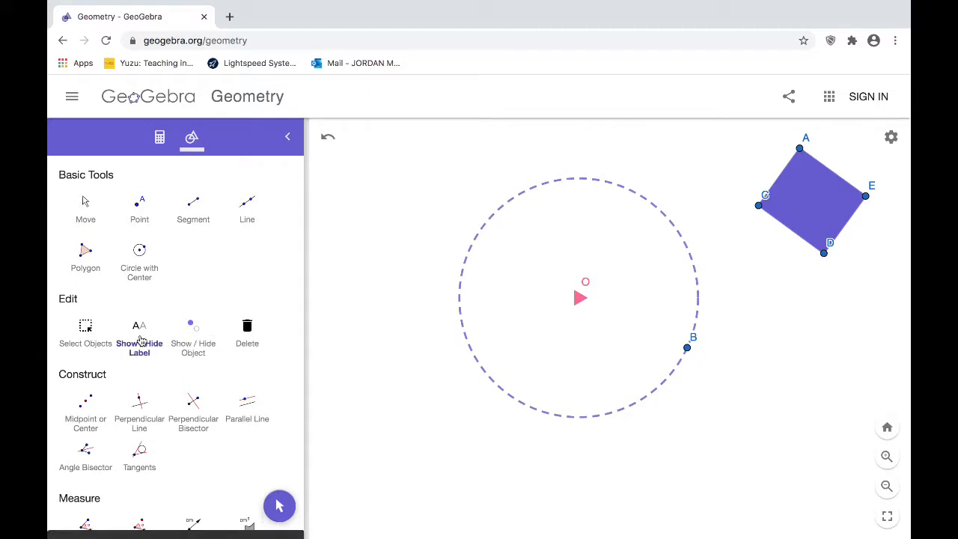
click(140, 334)
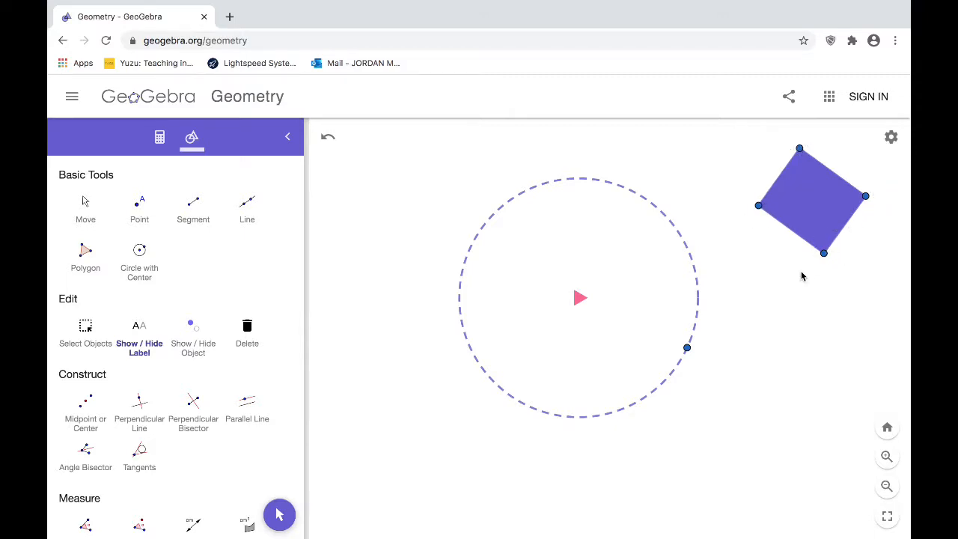
mouse_move(581, 298)
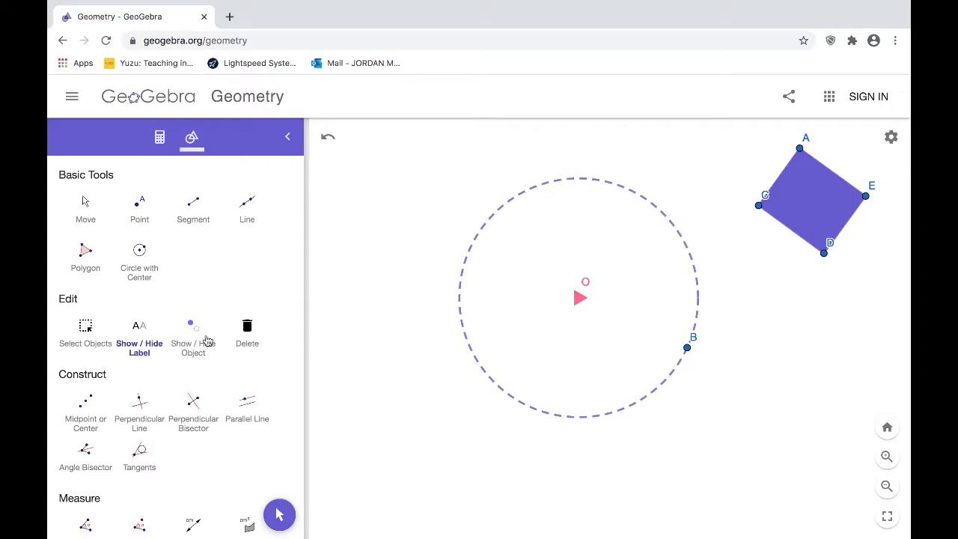
scroll(down, 3)
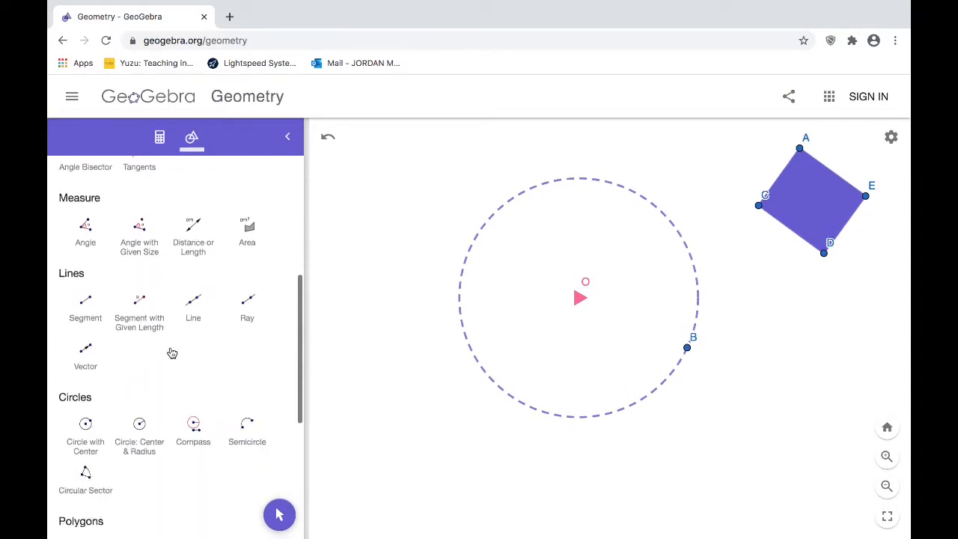
scroll(down, 3)
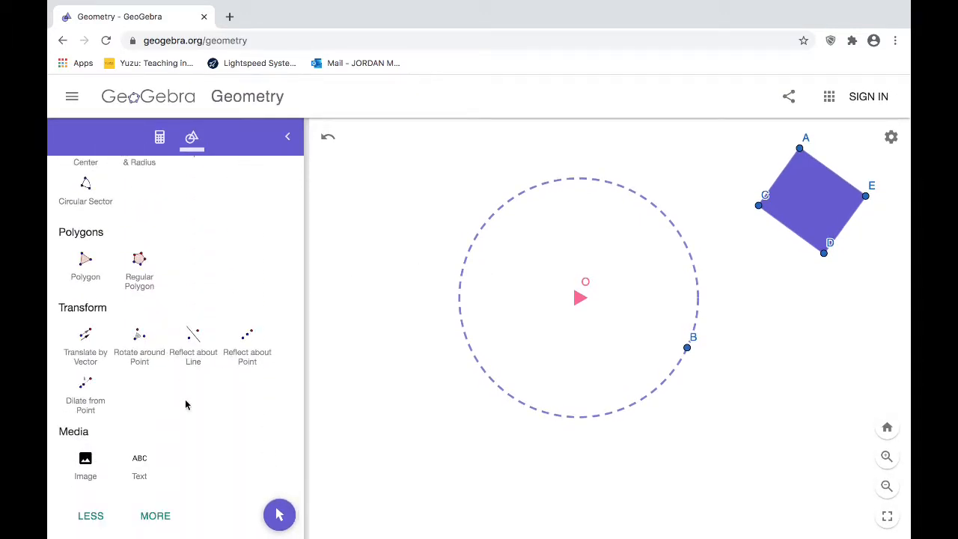
scroll(up, 3)
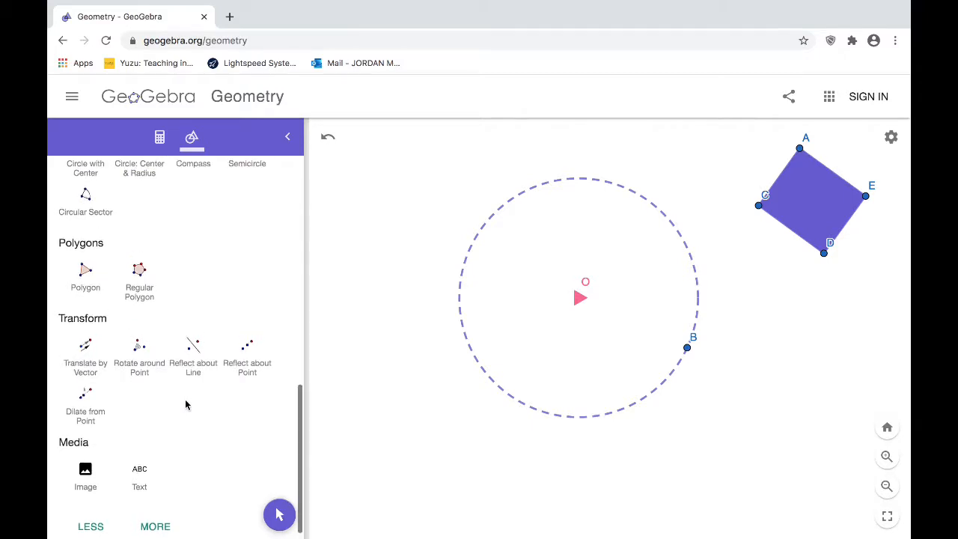
scroll(up, 3)
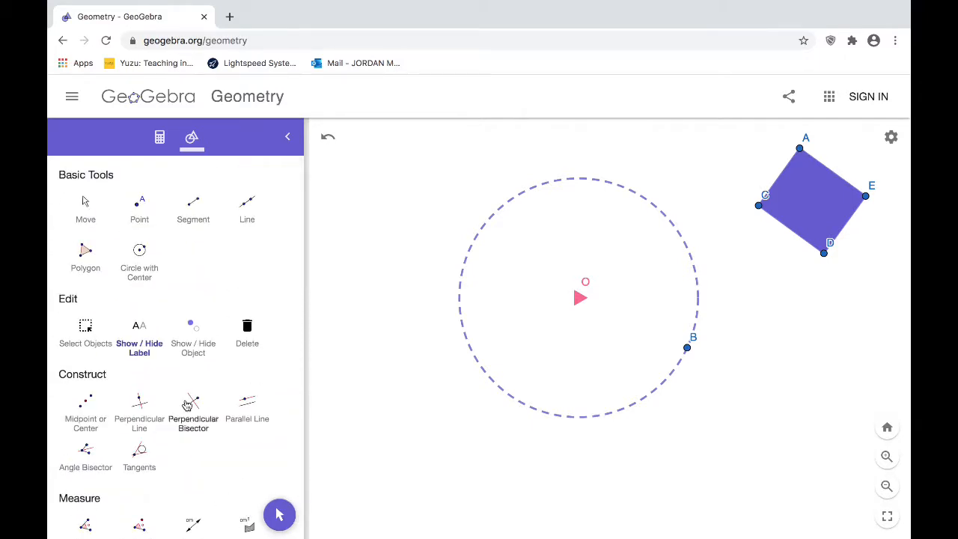